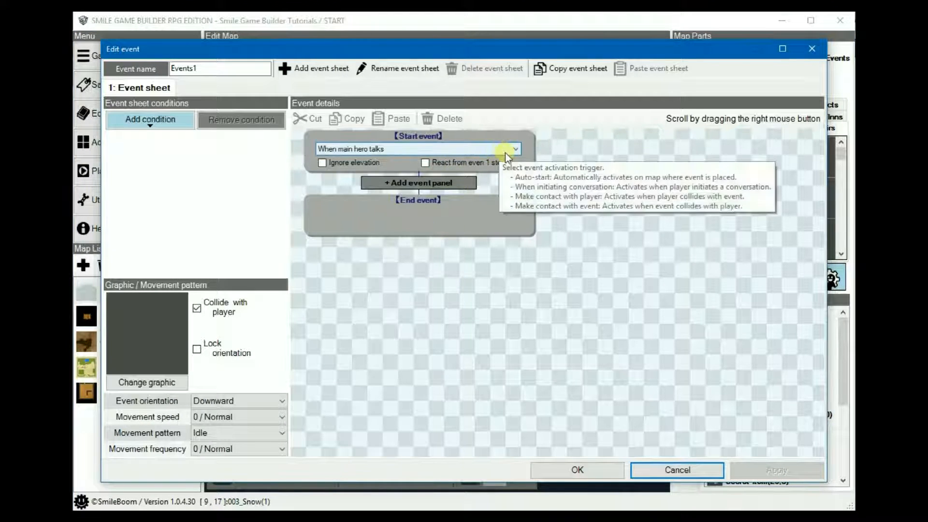
- Browse the start trigger options without changing them, then add an event switch condition
left_click(512, 149)
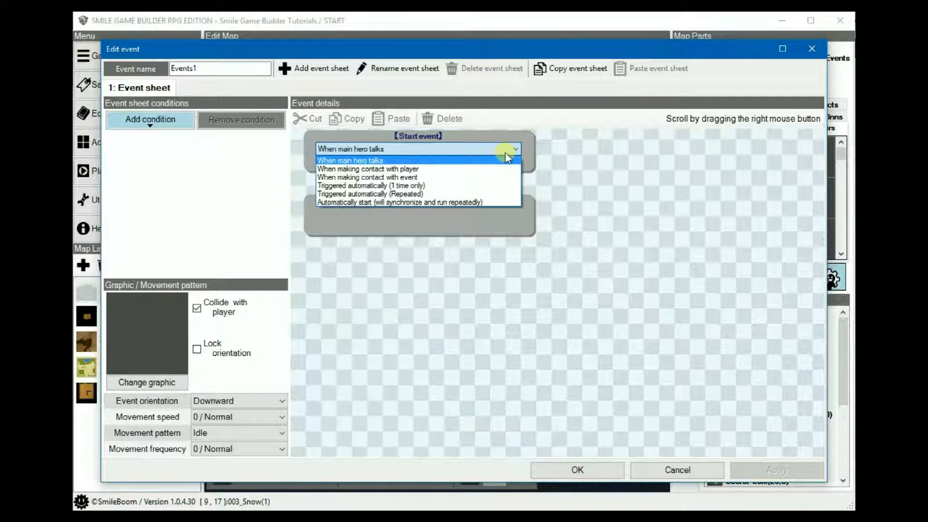
mouse_move(443, 203)
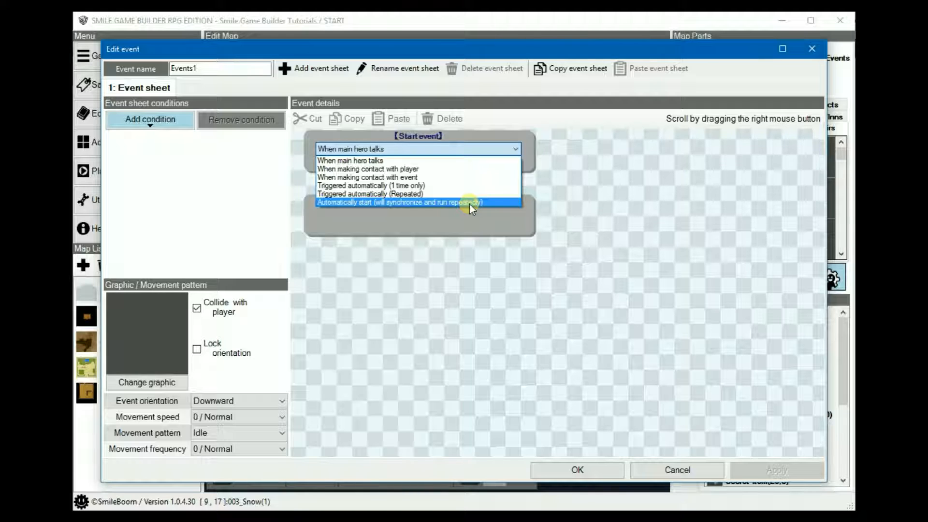
left_click(350, 160)
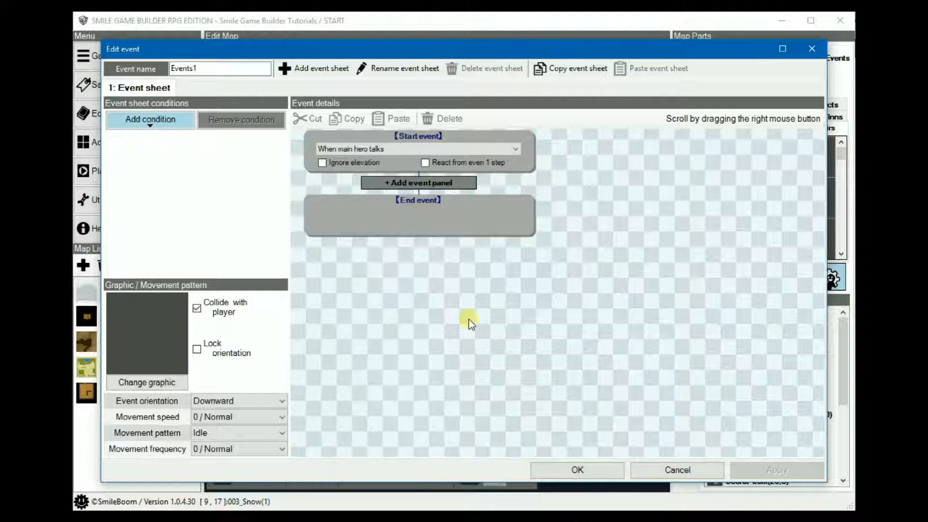
mouse_move(471, 324)
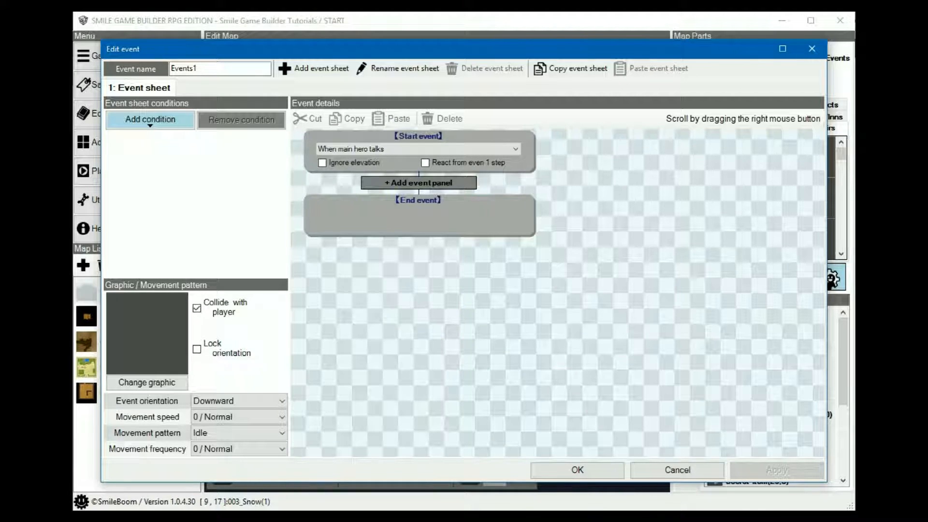
mouse_move(555, 299)
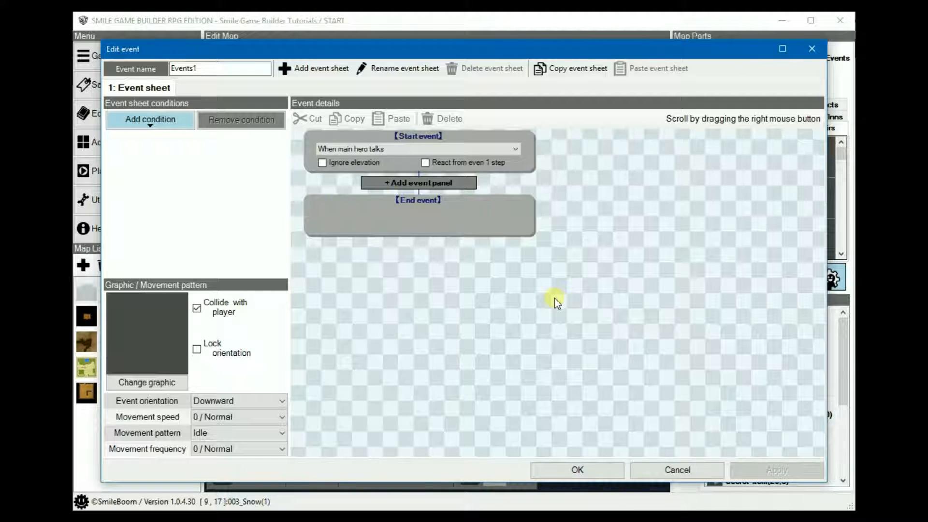
mouse_move(346, 103)
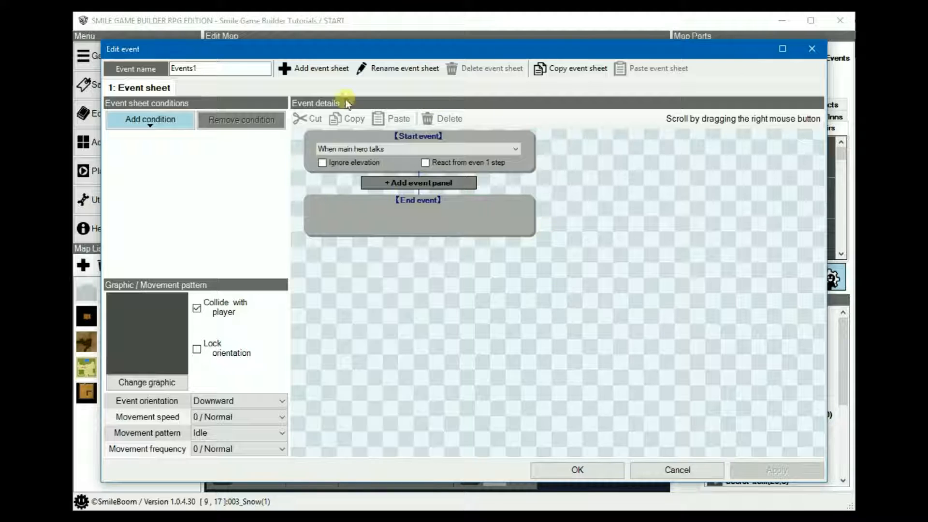
mouse_move(495, 251)
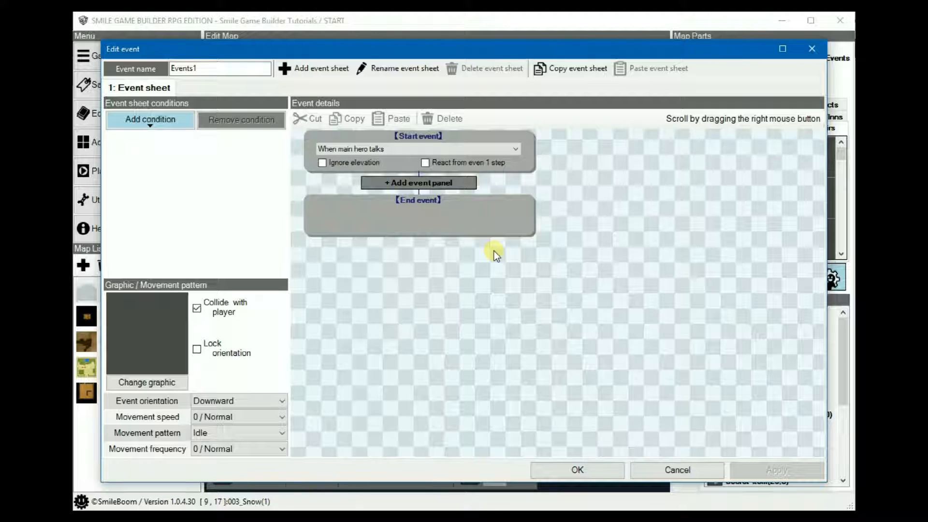
mouse_move(424, 239)
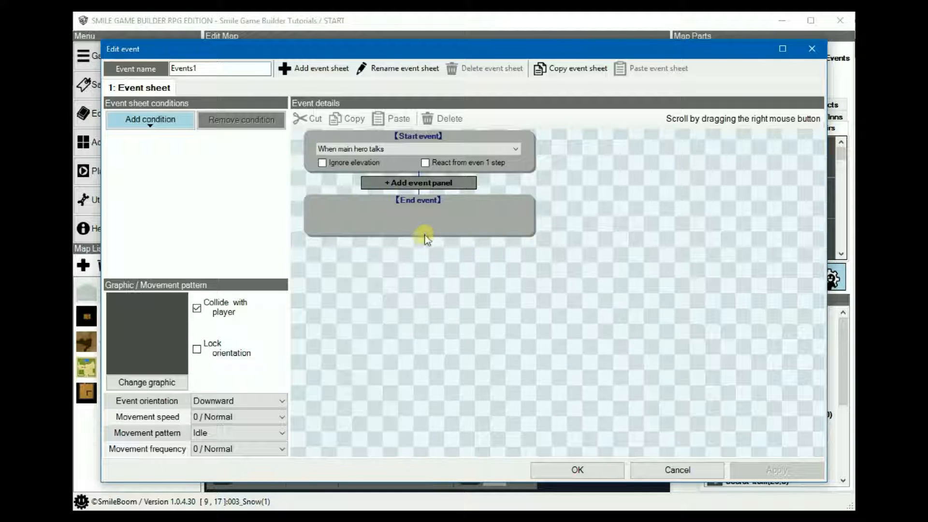
mouse_move(185, 179)
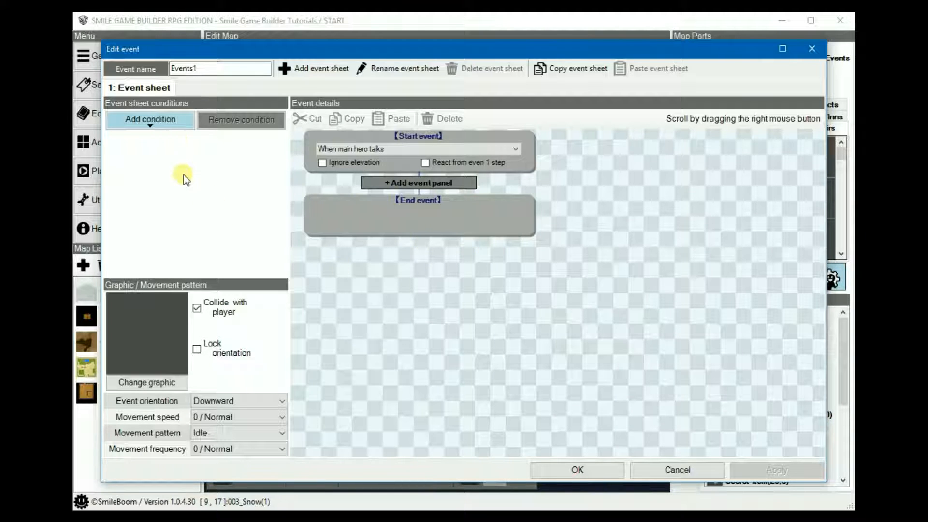
mouse_move(212, 204)
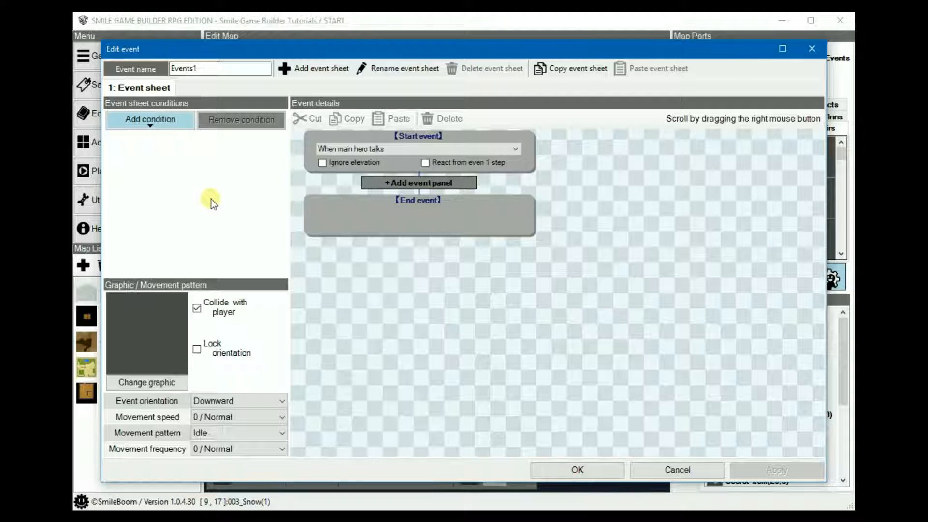
mouse_move(448, 232)
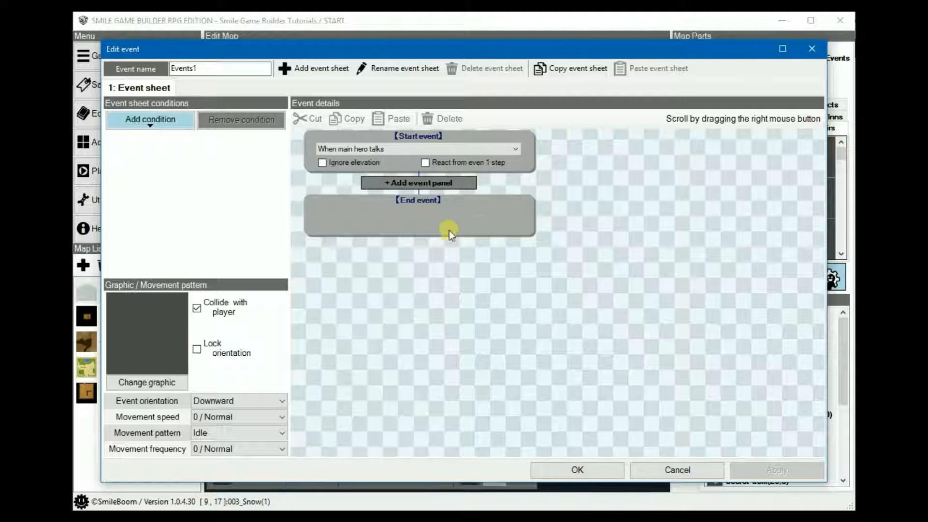
mouse_move(643, 248)
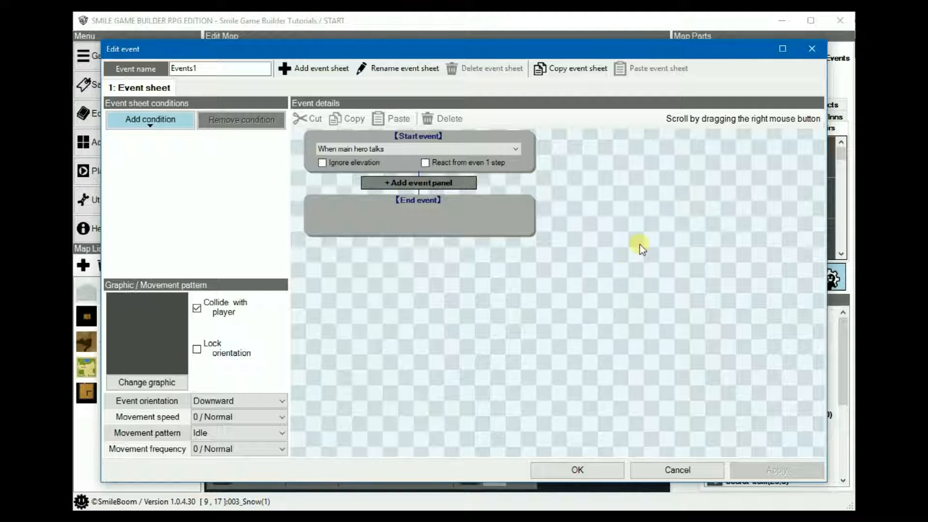
mouse_move(599, 248)
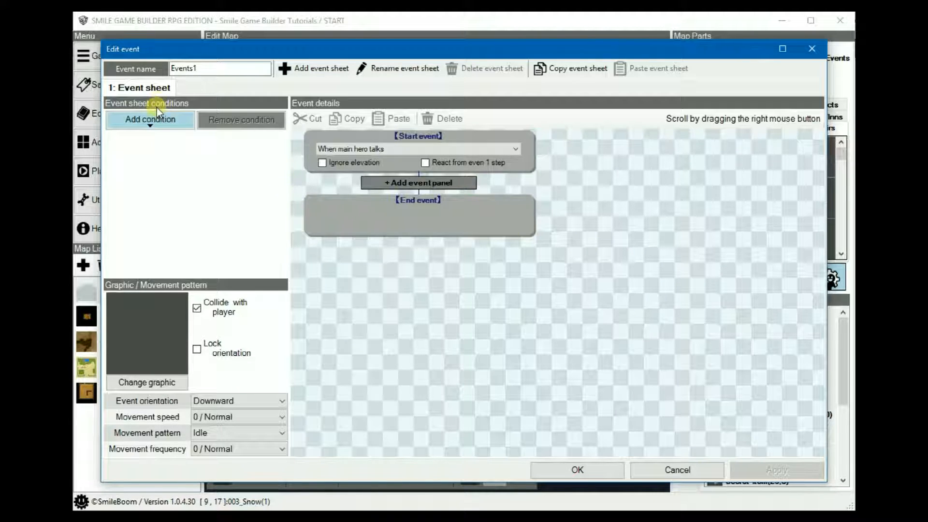
left_click(149, 119)
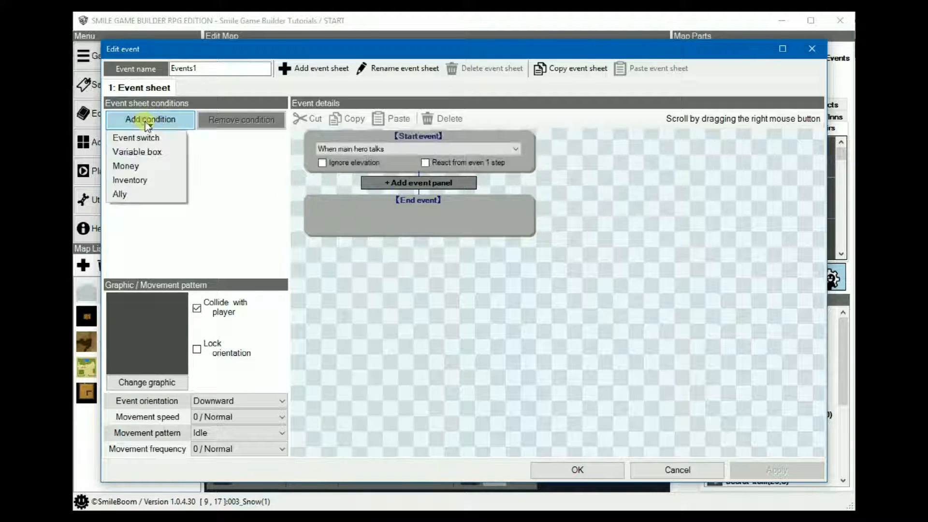
left_click(135, 137)
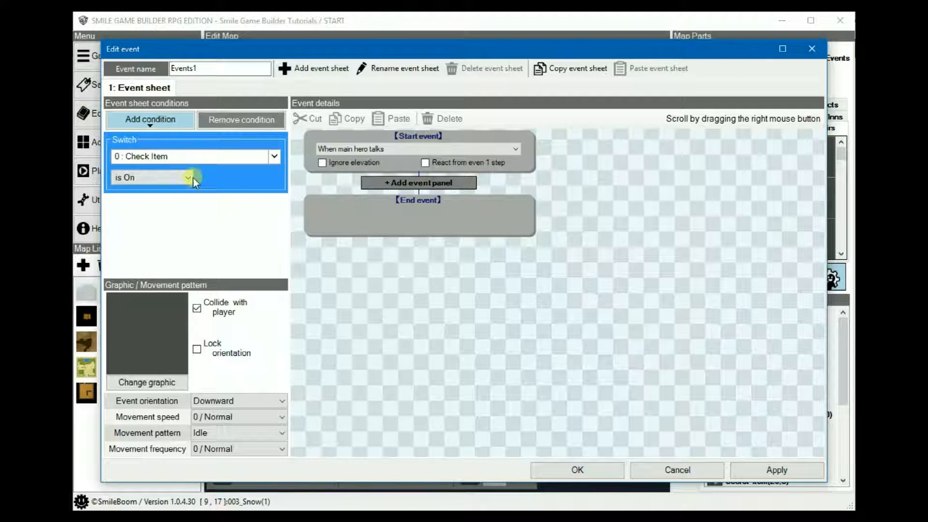
- Add variable box and held money conditions, then clear all conditions
left_click(150, 119)
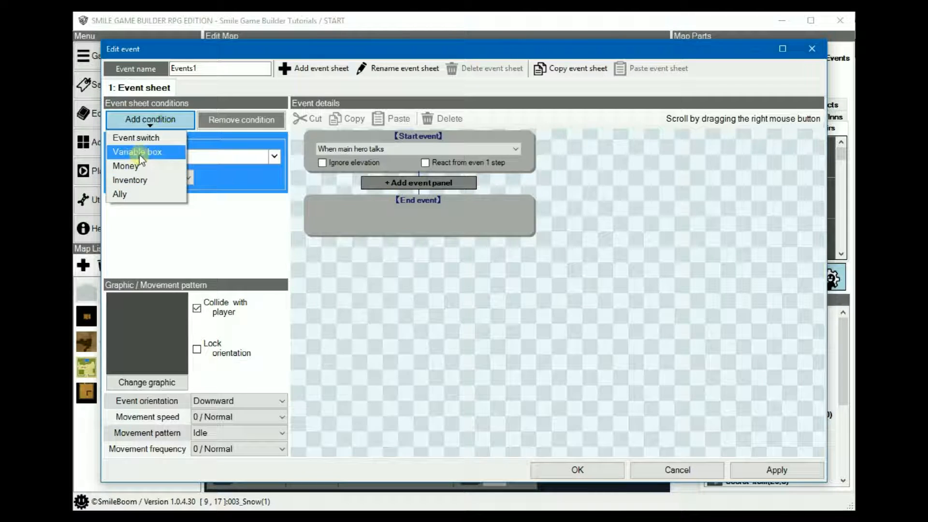
left_click(136, 137)
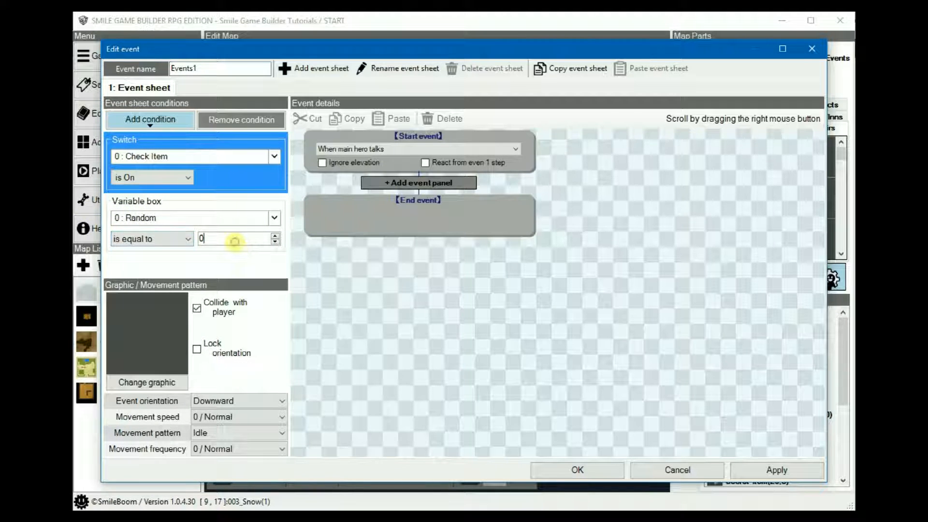
type("24")
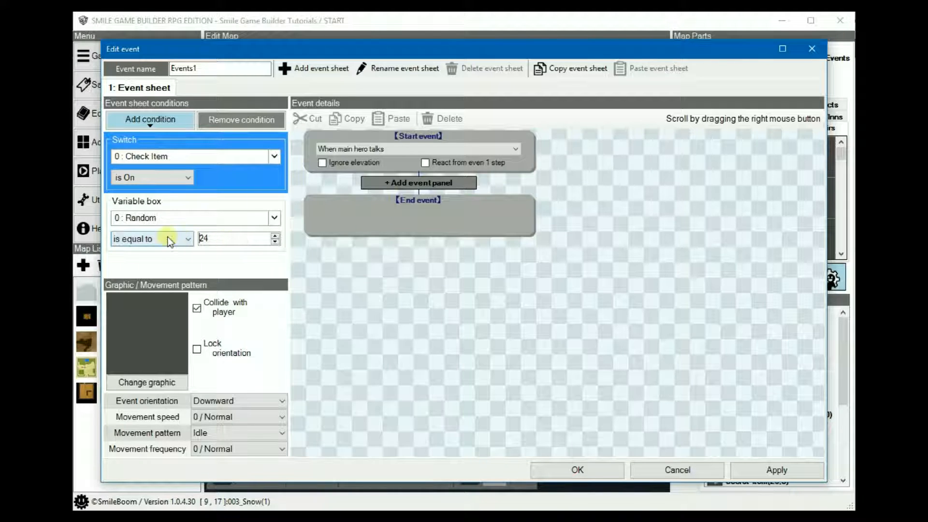
left_click(150, 119)
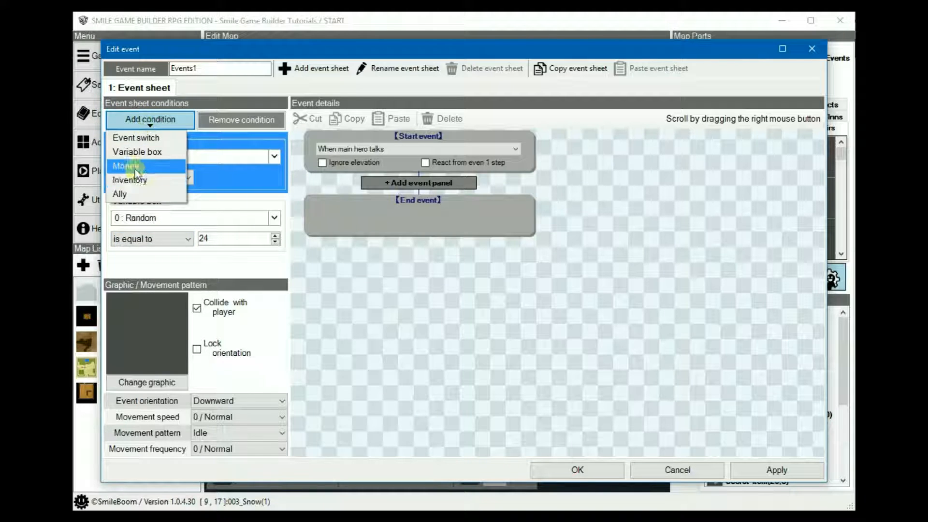
left_click(129, 180)
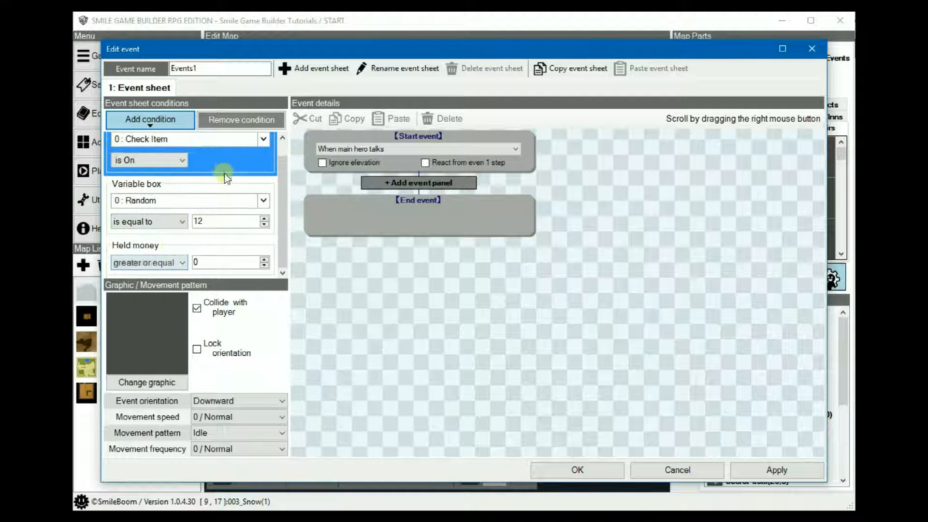
left_click(241, 119)
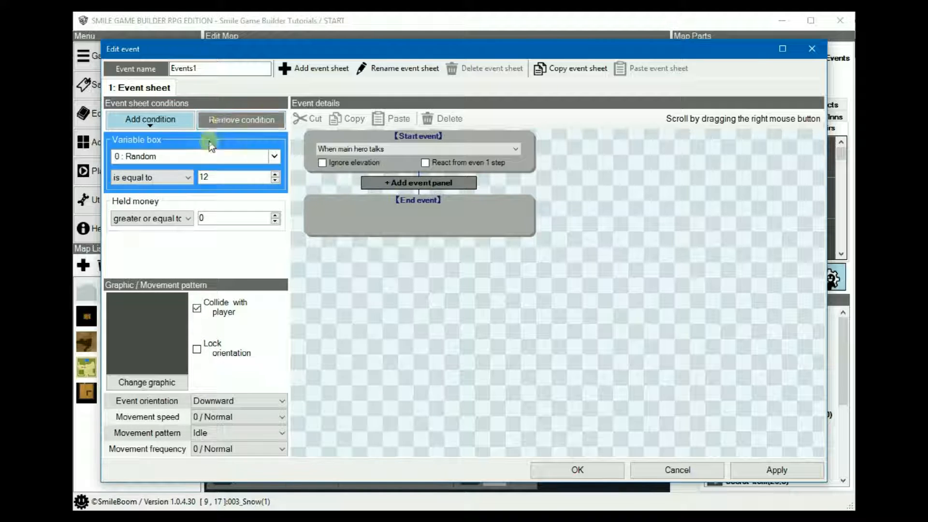
left_click(240, 119)
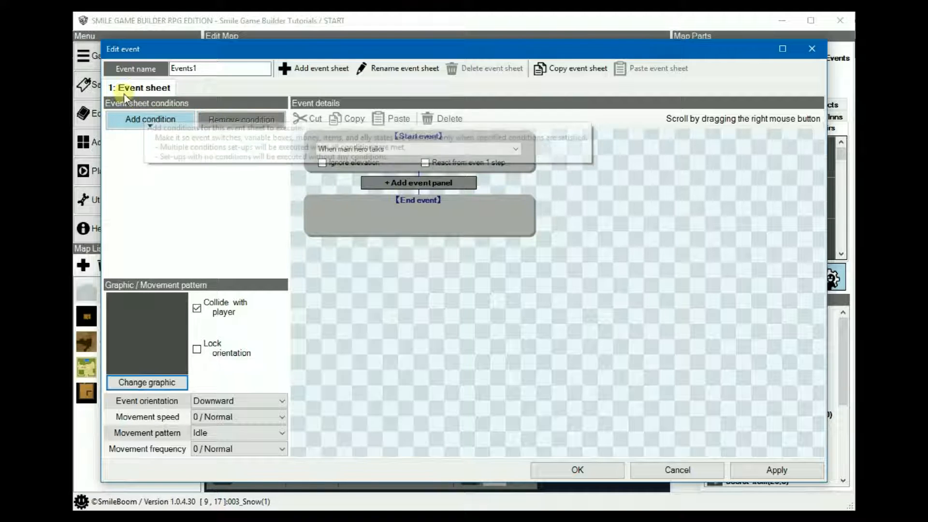
- Try item amount and party member conditions, then list switch and condition check steps
left_click(150, 119)
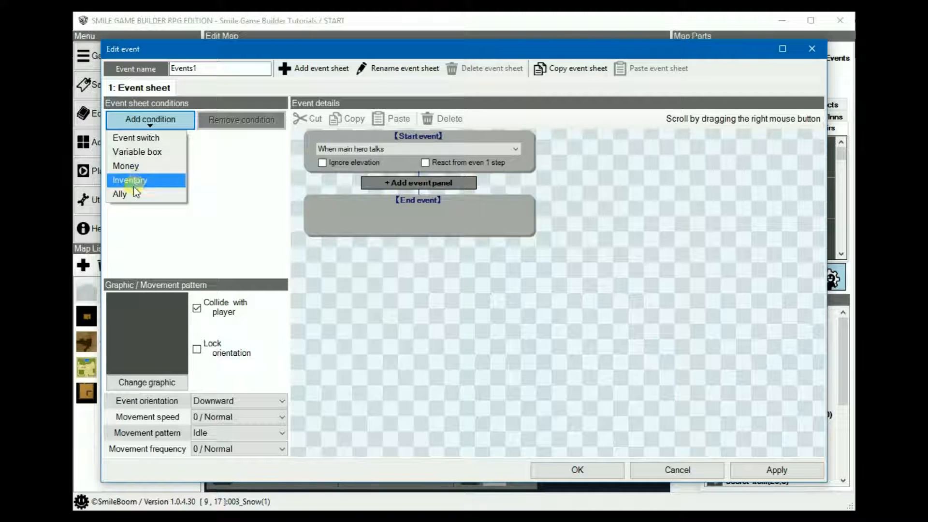
left_click(129, 180)
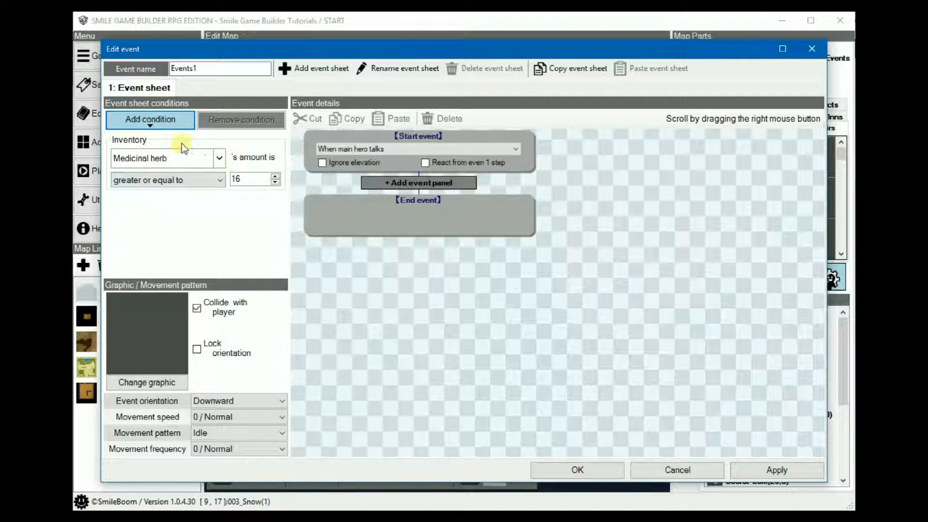
left_click(150, 119)
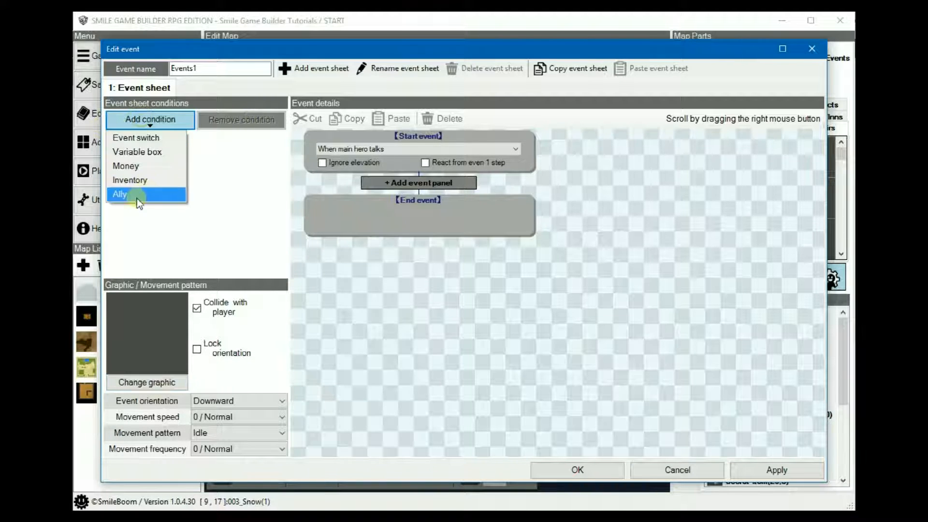
left_click(120, 194)
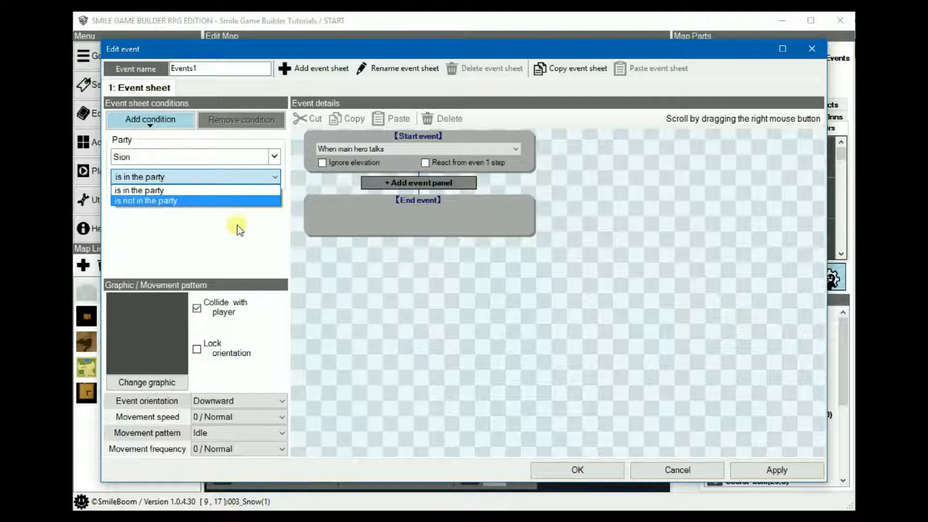
left_click(139, 190)
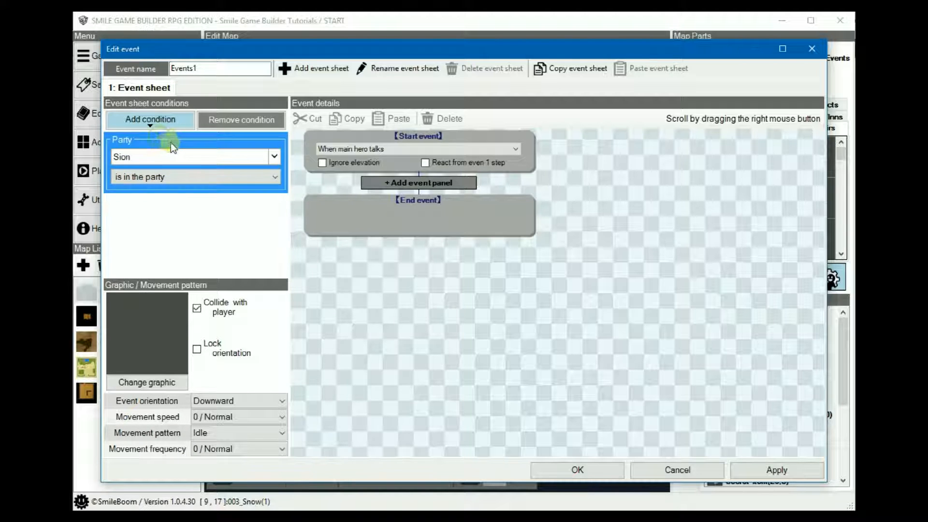
left_click(241, 119)
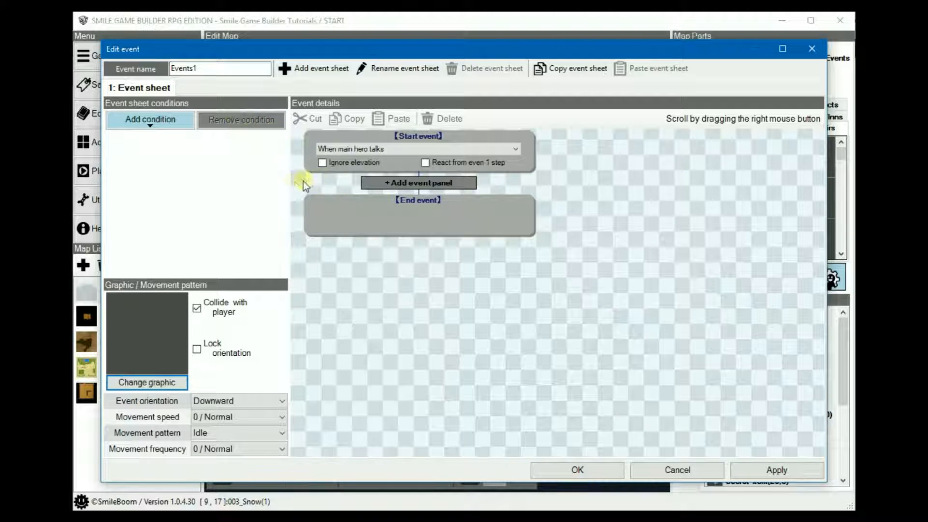
mouse_move(590, 353)
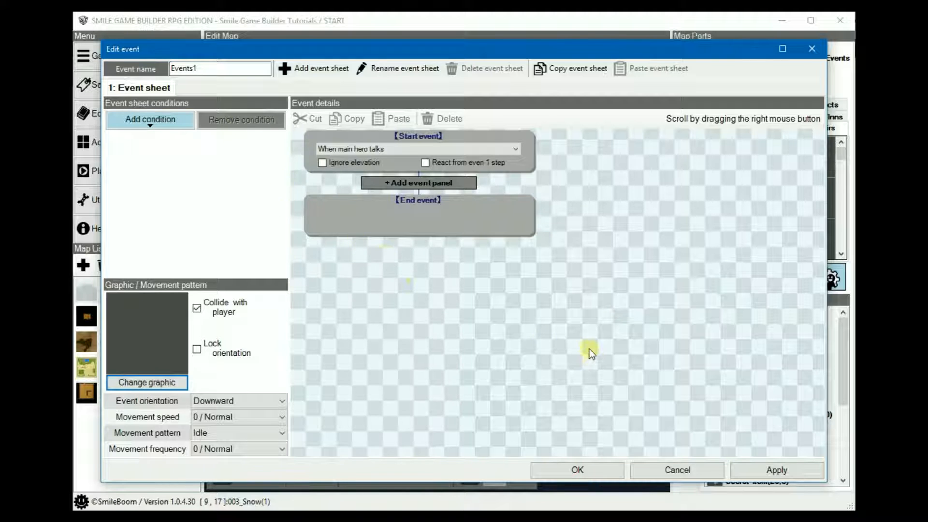
mouse_move(527, 323)
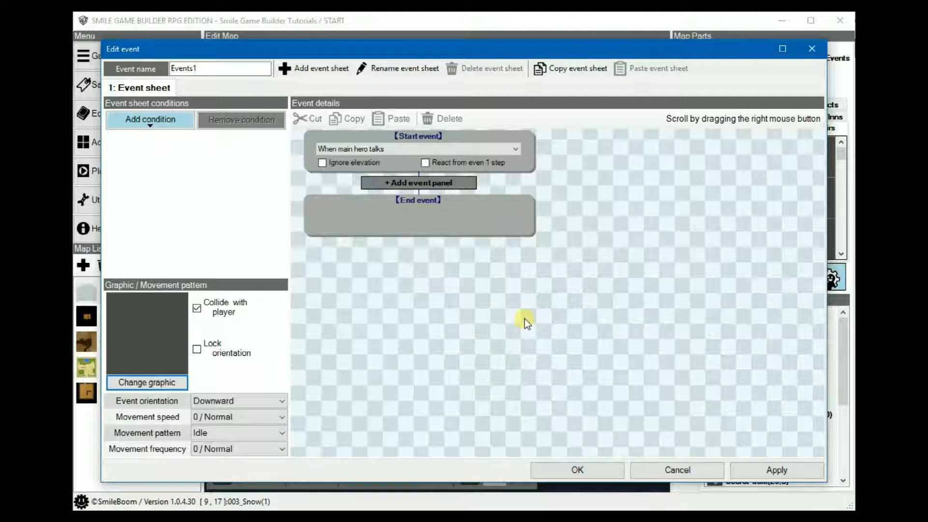
mouse_move(518, 325)
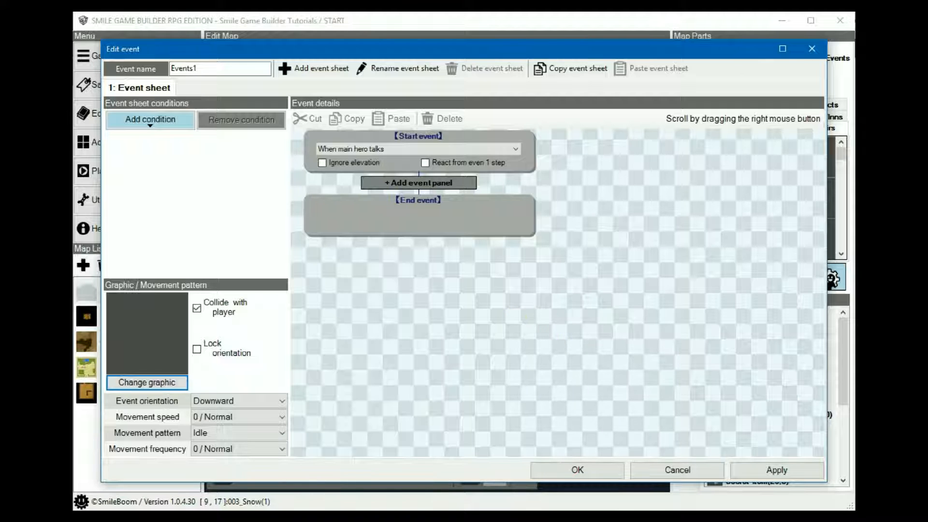
left_click(417, 182)
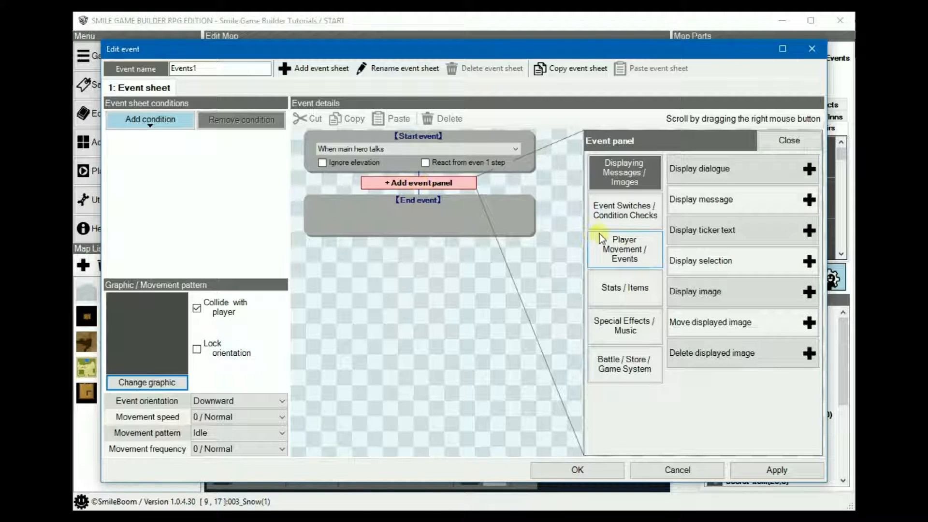
left_click(625, 211)
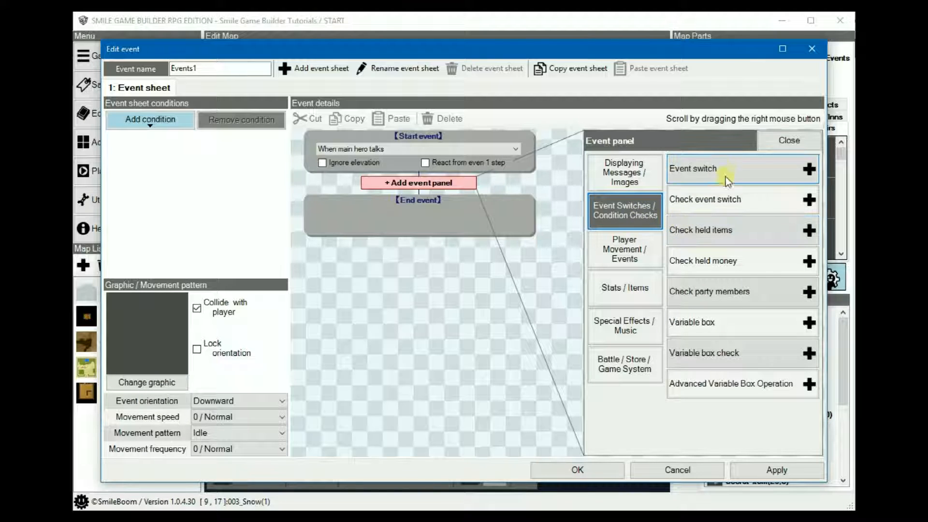
mouse_move(743, 291)
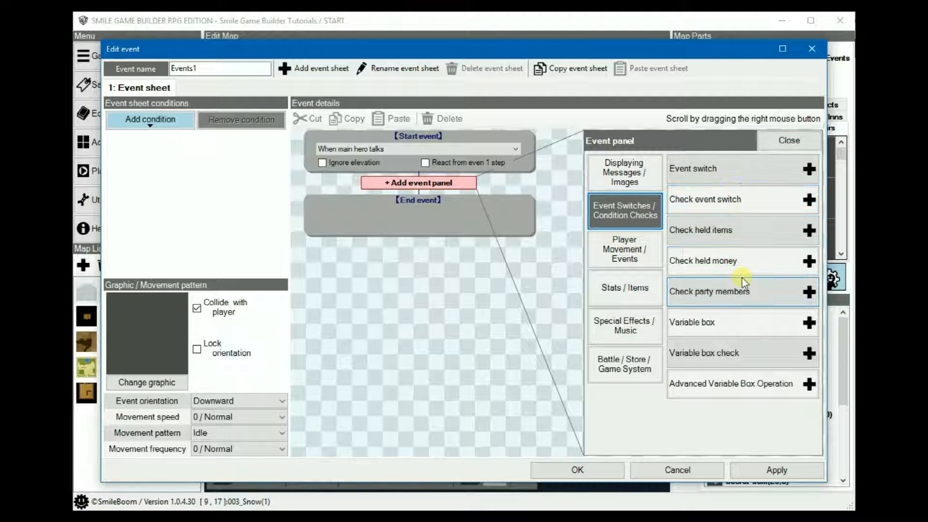
mouse_move(708, 319)
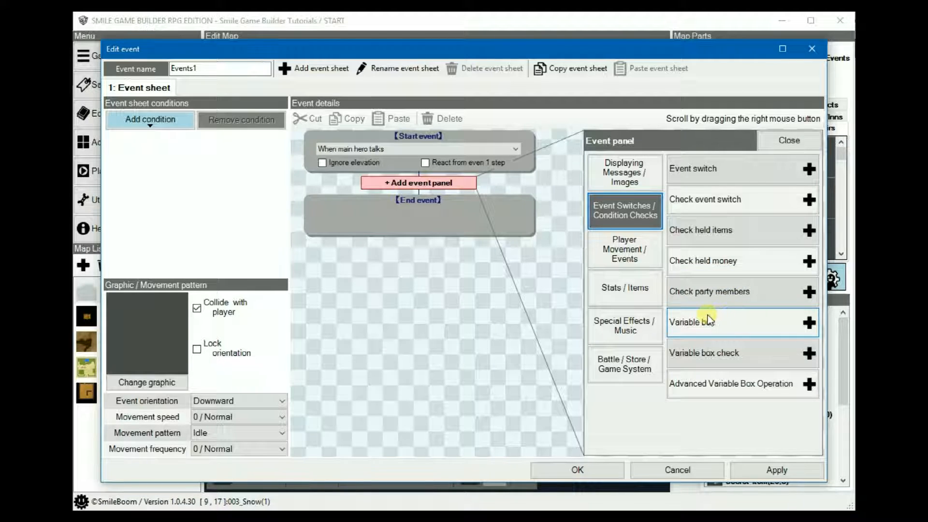
mouse_move(714, 319)
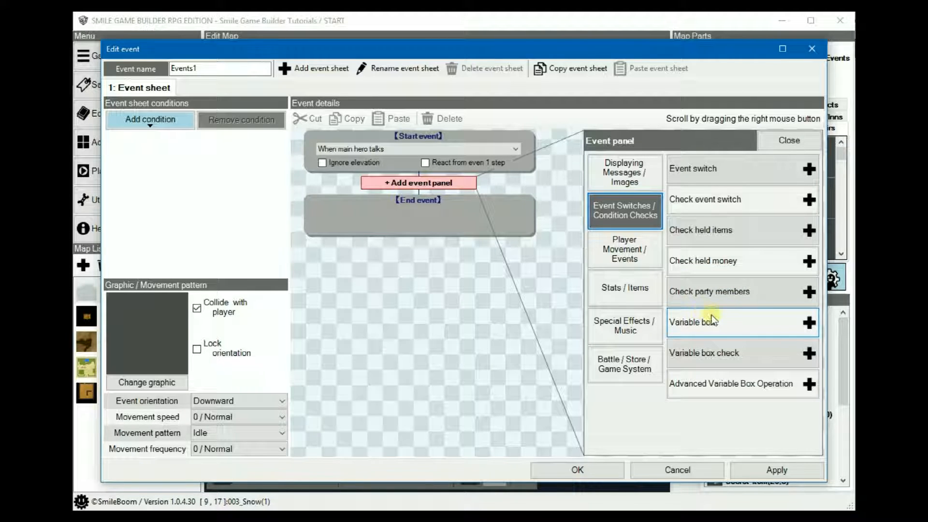
mouse_move(710, 323)
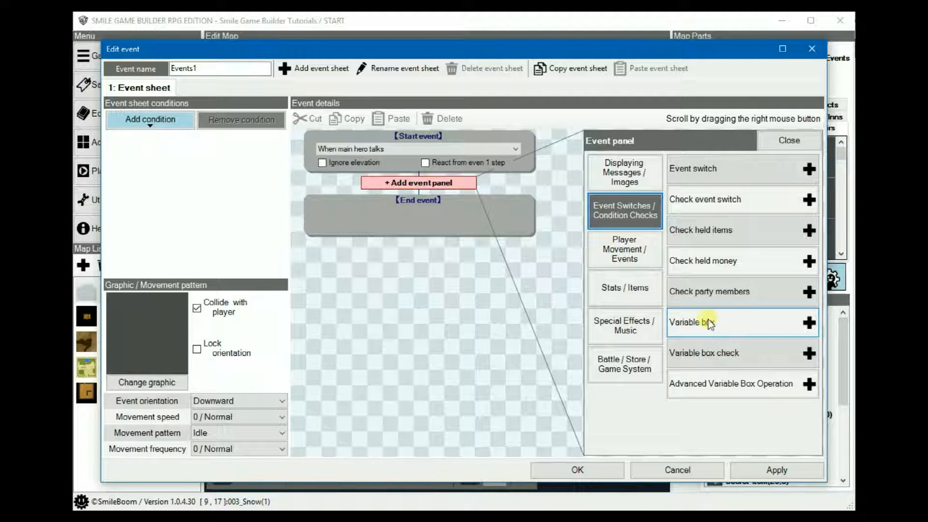
mouse_move(672, 316)
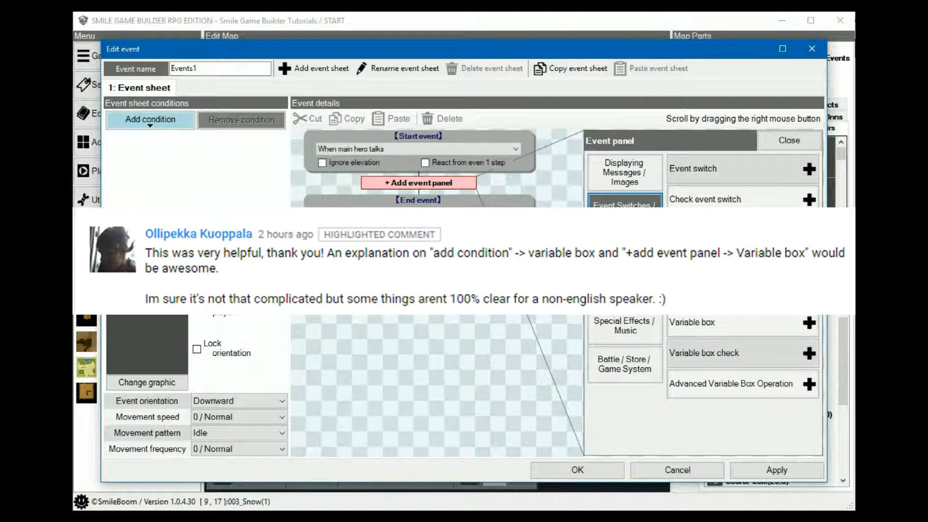
mouse_move(624, 325)
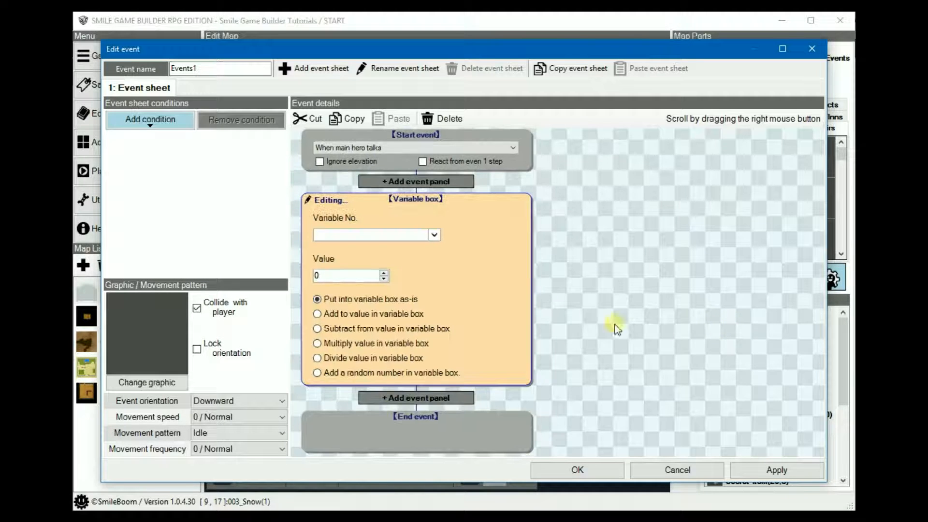
mouse_move(512, 294)
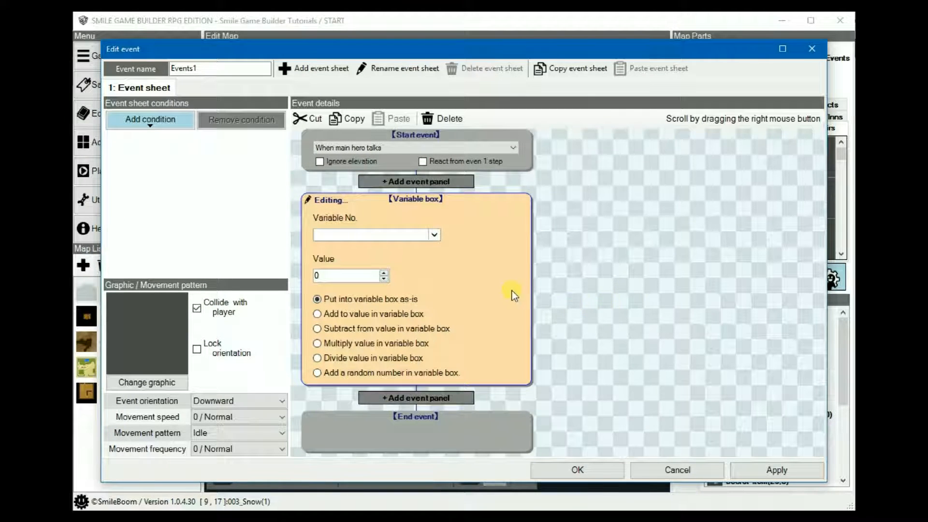
mouse_move(586, 258)
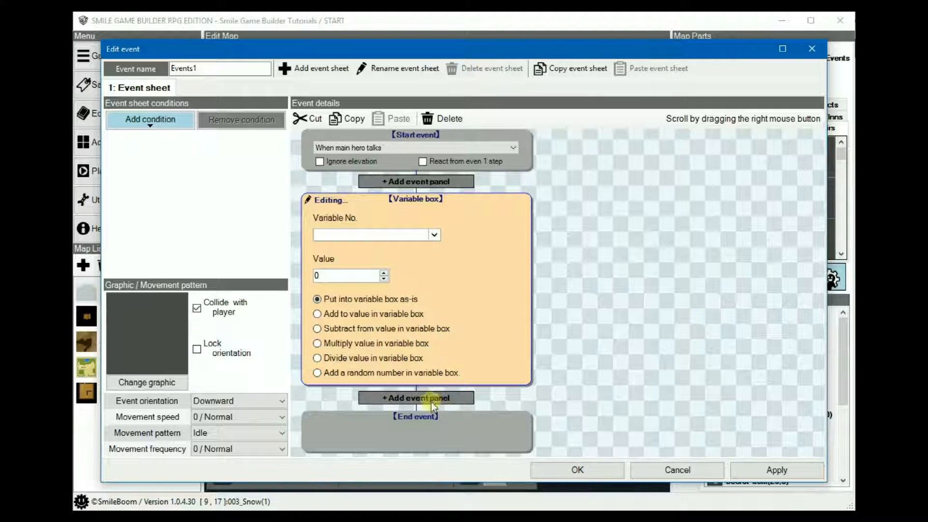
- Add a Variable box check step after the Variable box step
left_click(415, 398)
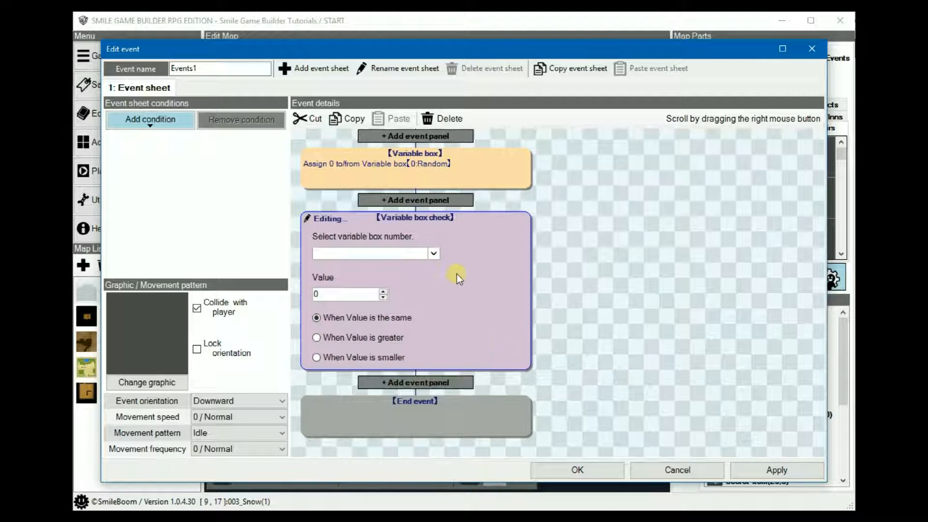
mouse_move(490, 341)
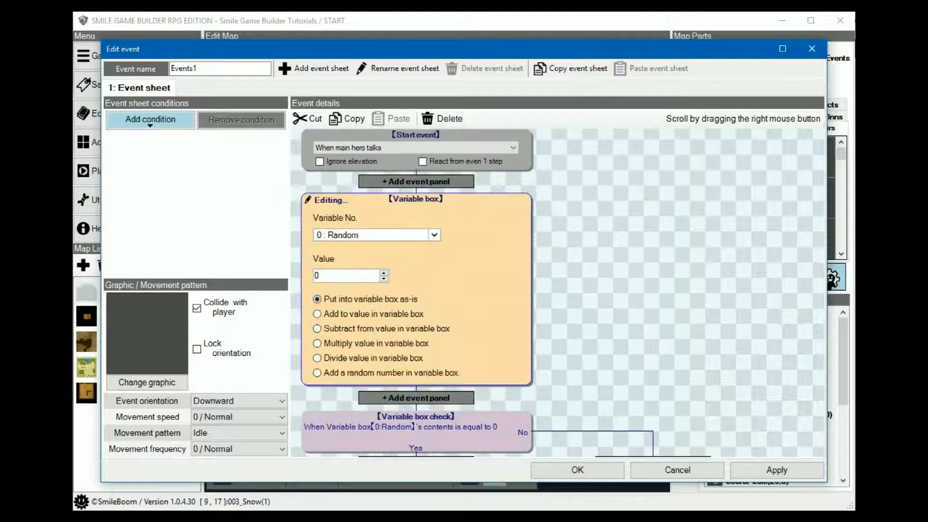
mouse_move(577, 313)
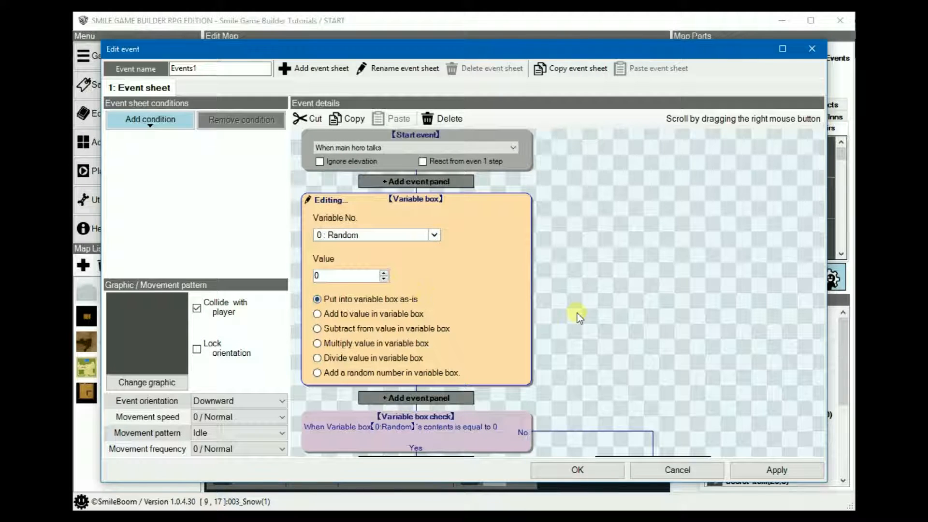
mouse_move(415, 279)
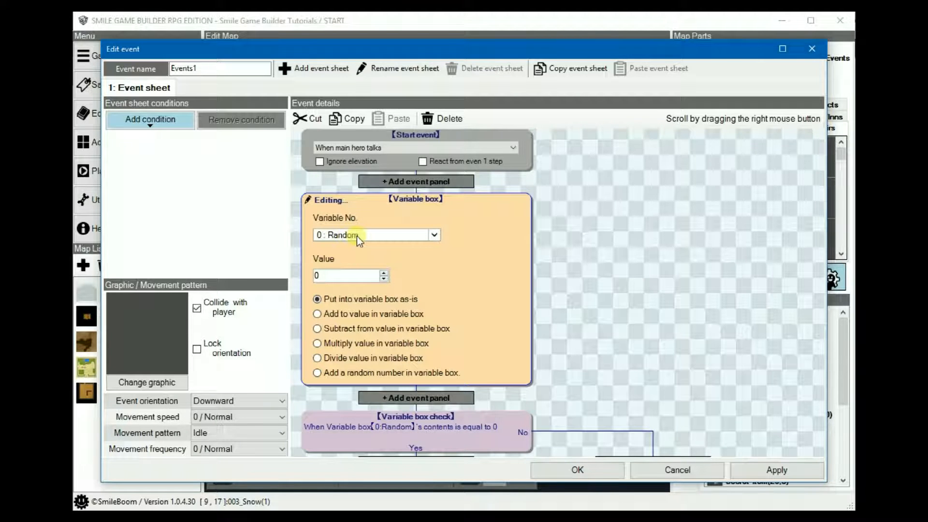
- Target variable 1: Math Var with value 42, adding a random number
left_click(434, 234)
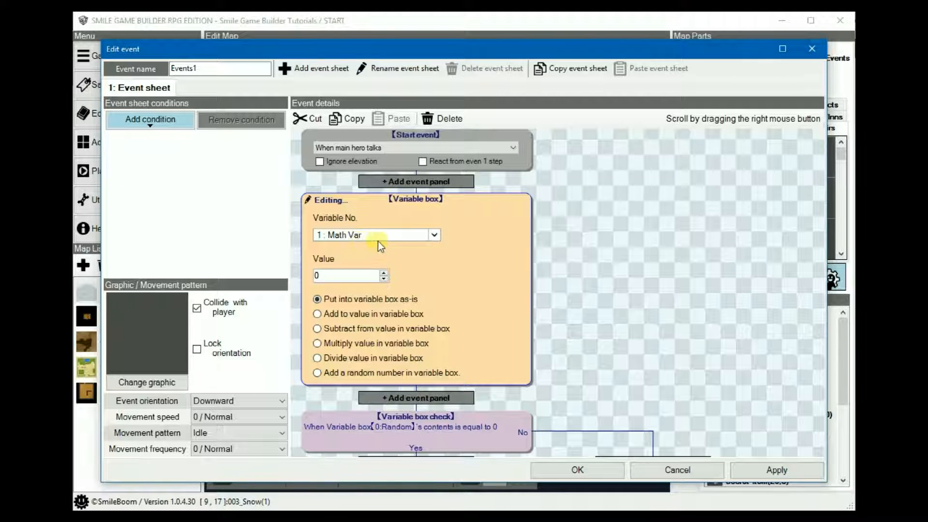
mouse_move(425, 251)
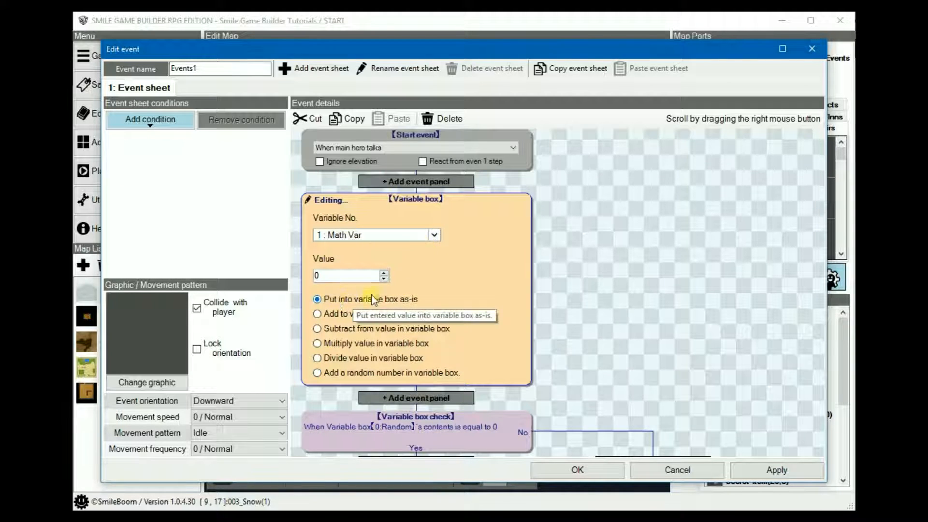
type("36")
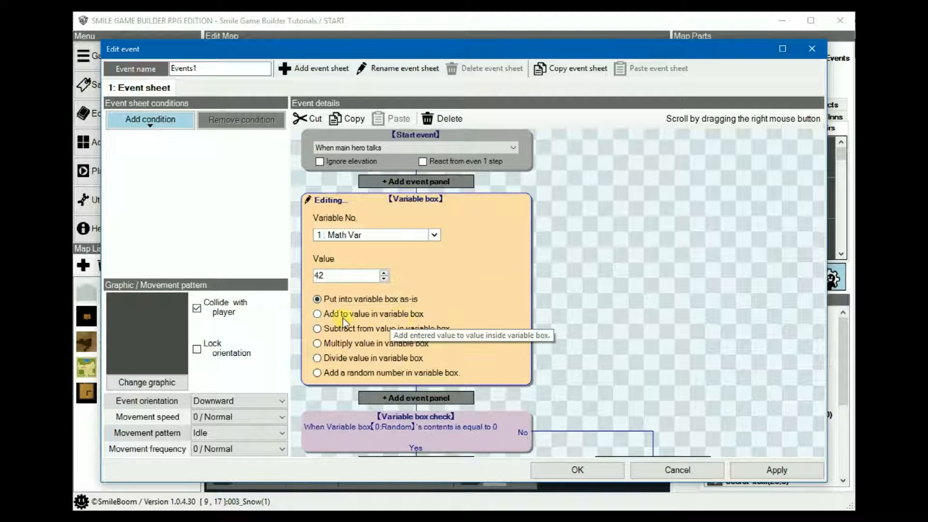
mouse_move(334, 349)
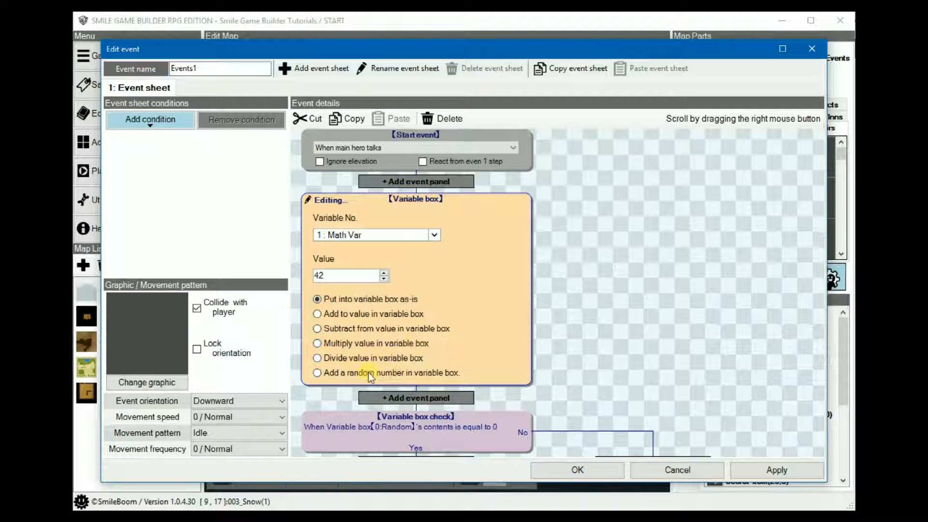
left_click(317, 372)
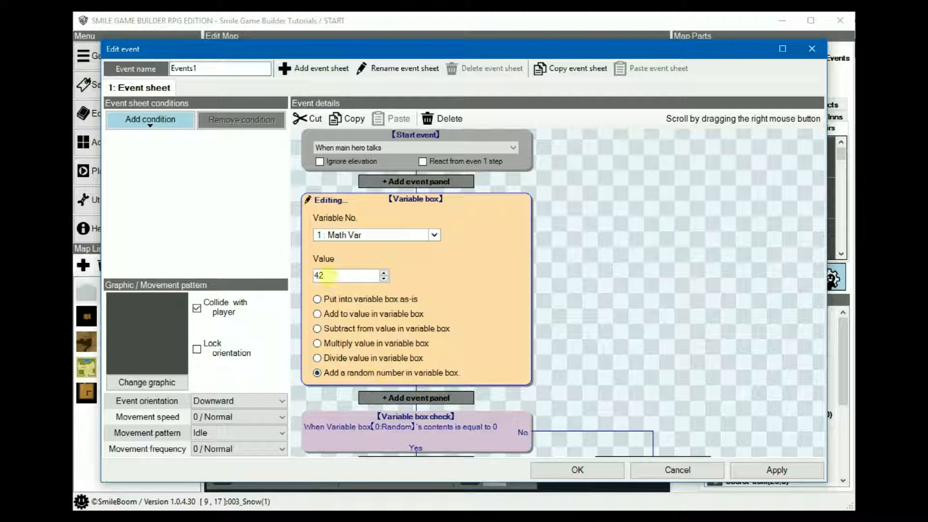
mouse_move(609, 346)
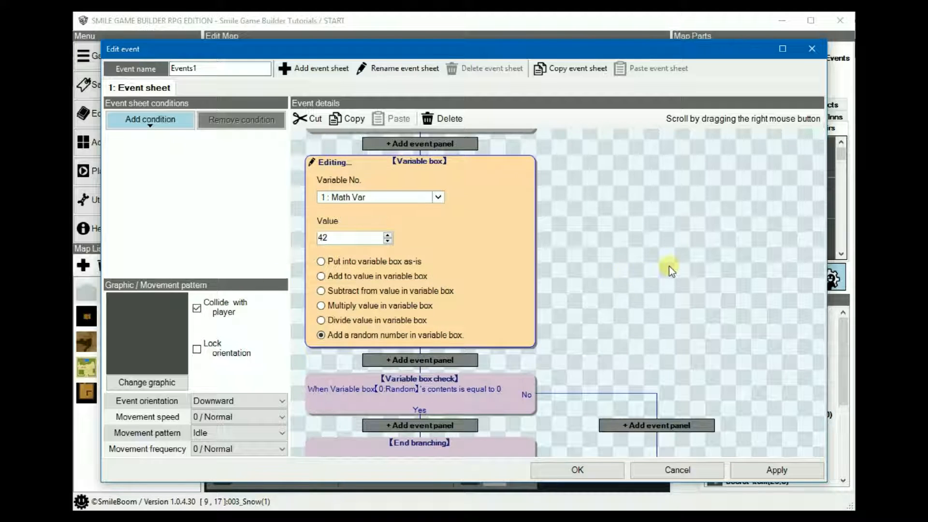
mouse_move(536, 249)
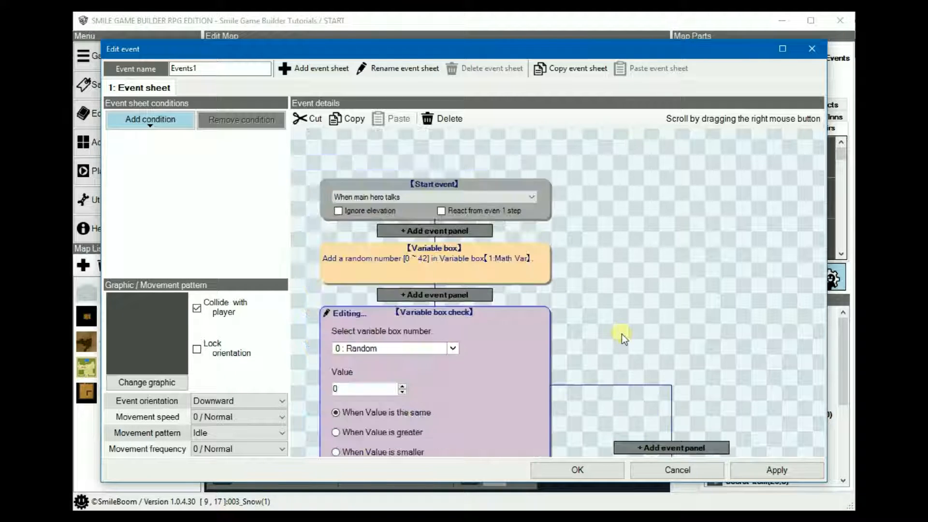
mouse_move(609, 326)
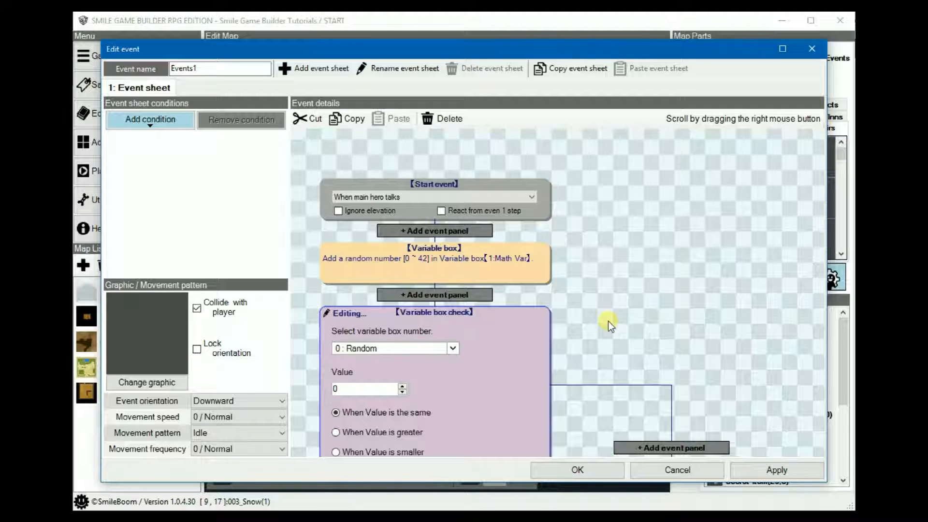
- Scroll the event details to review the random 0–42 add to Math Var
scroll("up", 3)
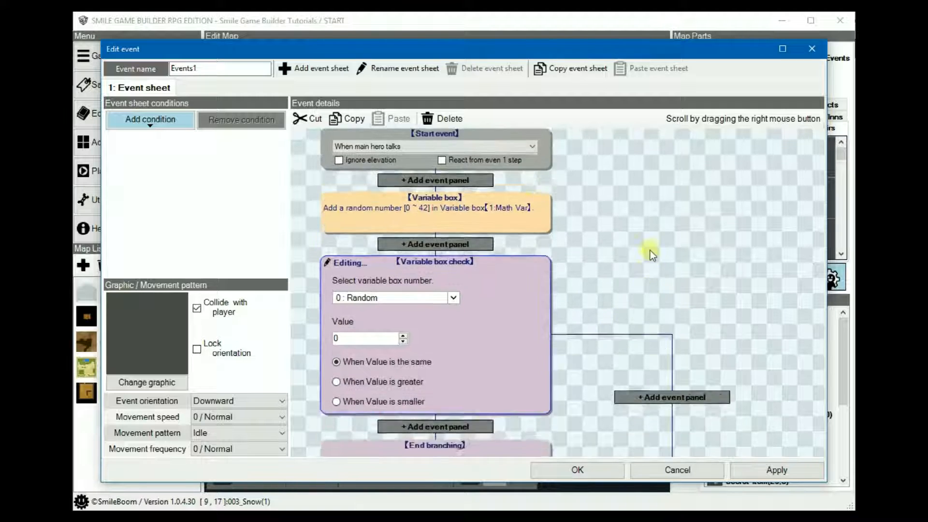
scroll("up", 3)
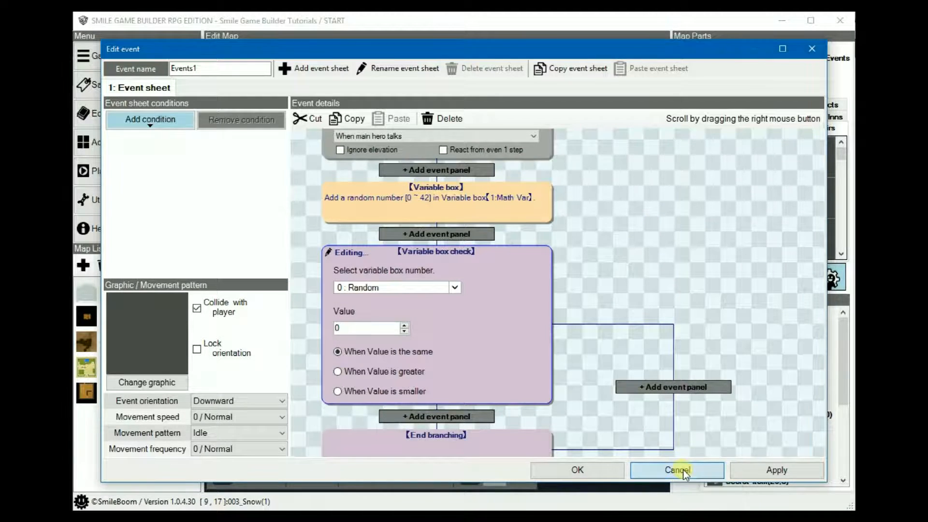
- Discard the demo event and inspect Math Guru's 'Math var = 250' step
left_click(677, 469)
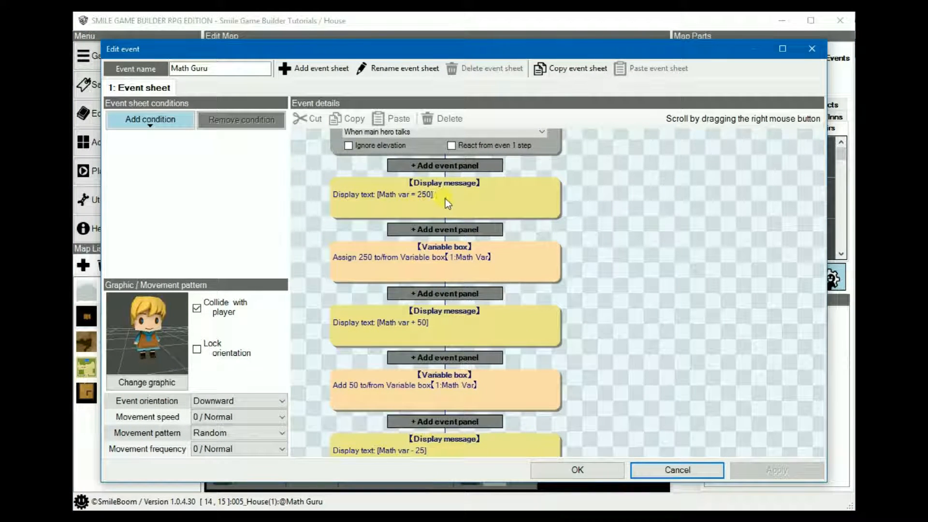
double_click(444, 194)
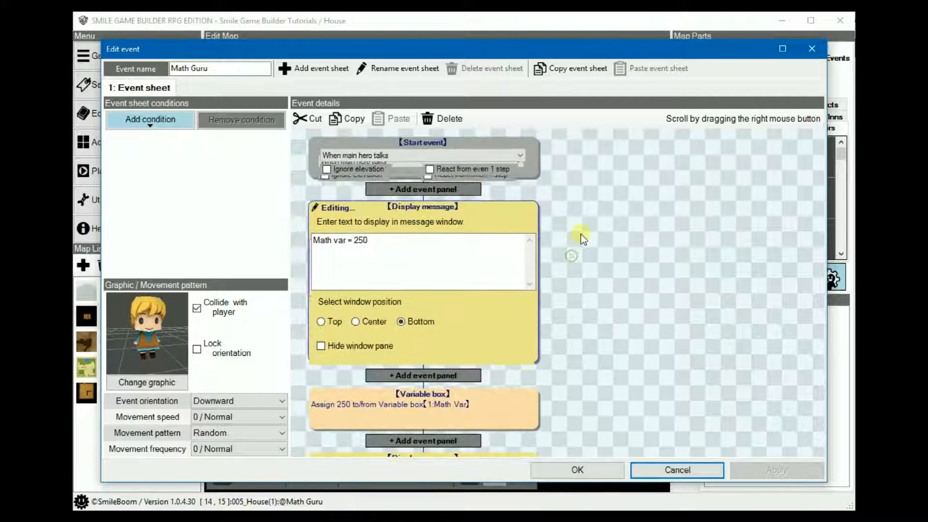
scroll("down", 3)
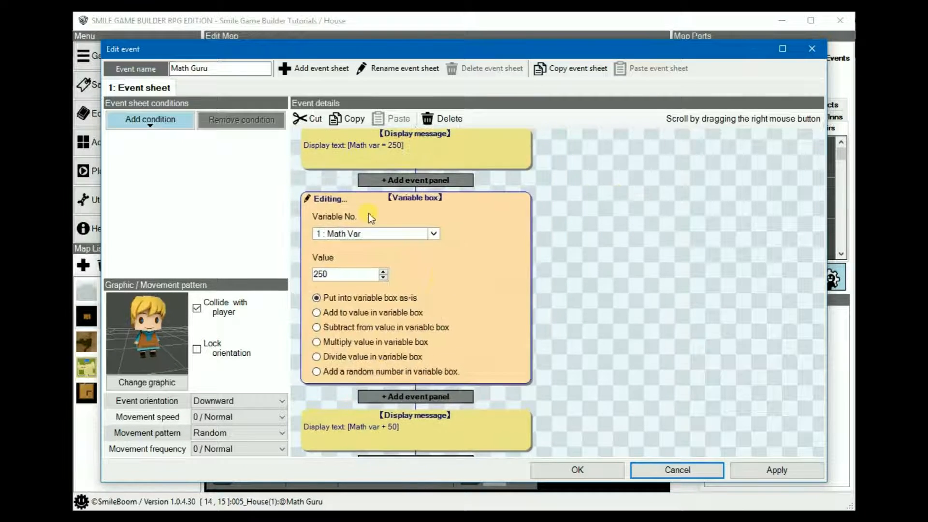
mouse_move(392, 262)
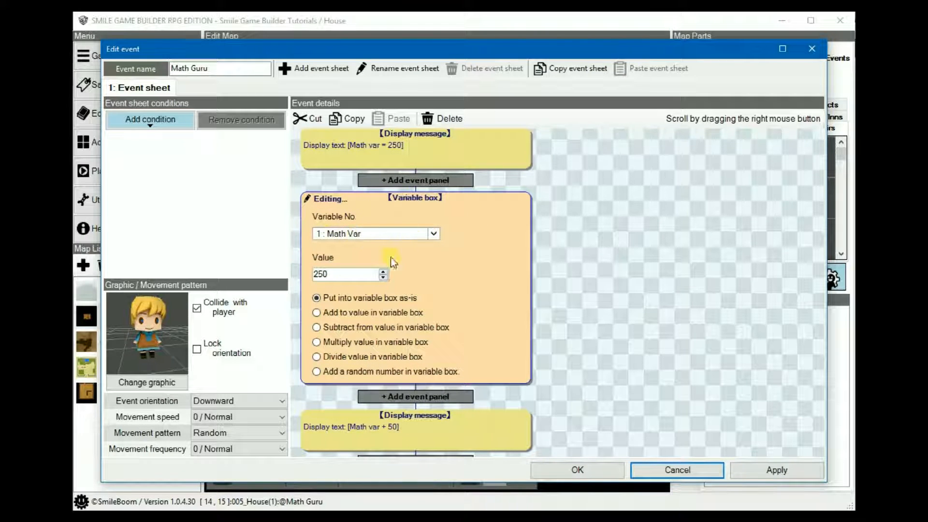
mouse_move(346, 275)
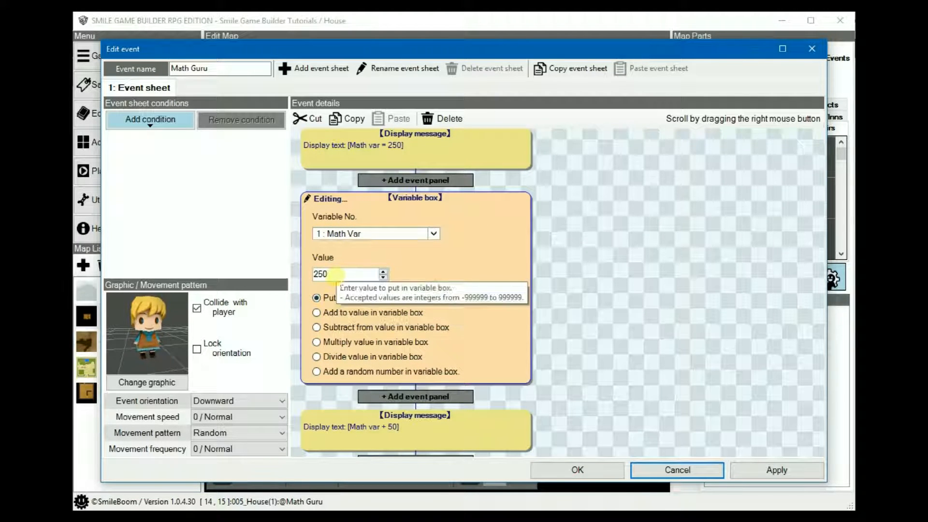
scroll("down", 3)
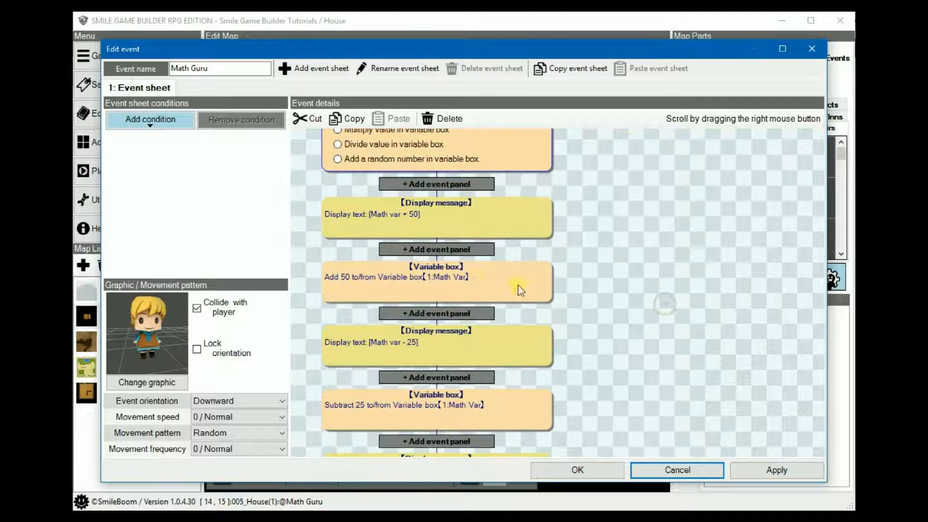
- Inspect the add-50 variable panel, then cancel the editor without changes
double_click(437, 276)
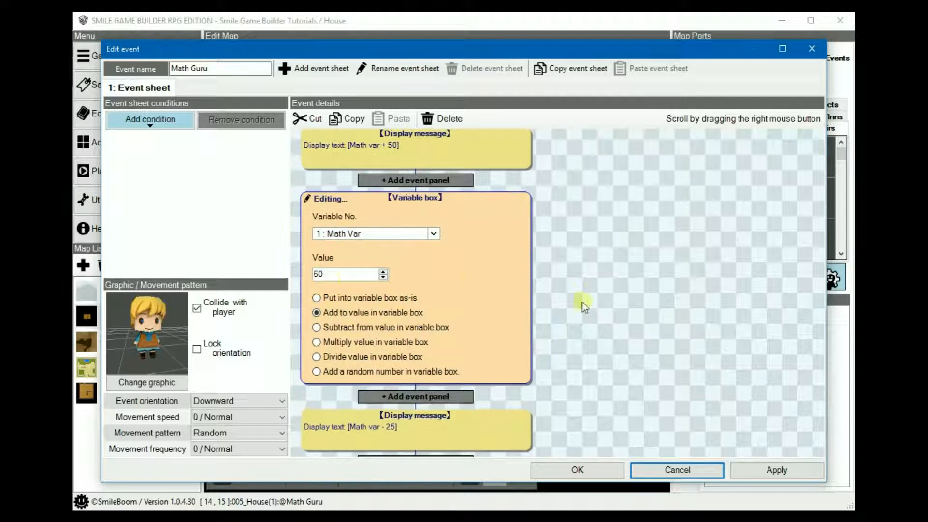
left_click(317, 327)
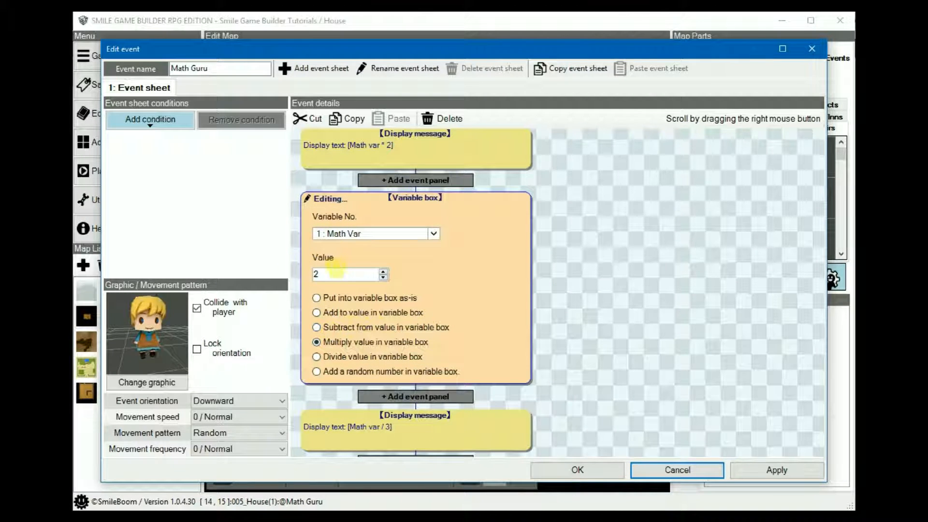
scroll("down", 3)
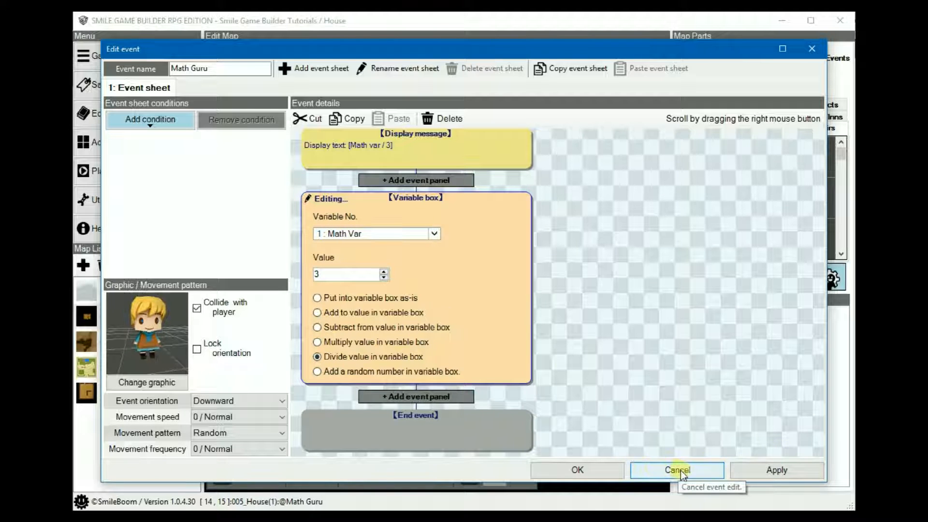
left_click(677, 470)
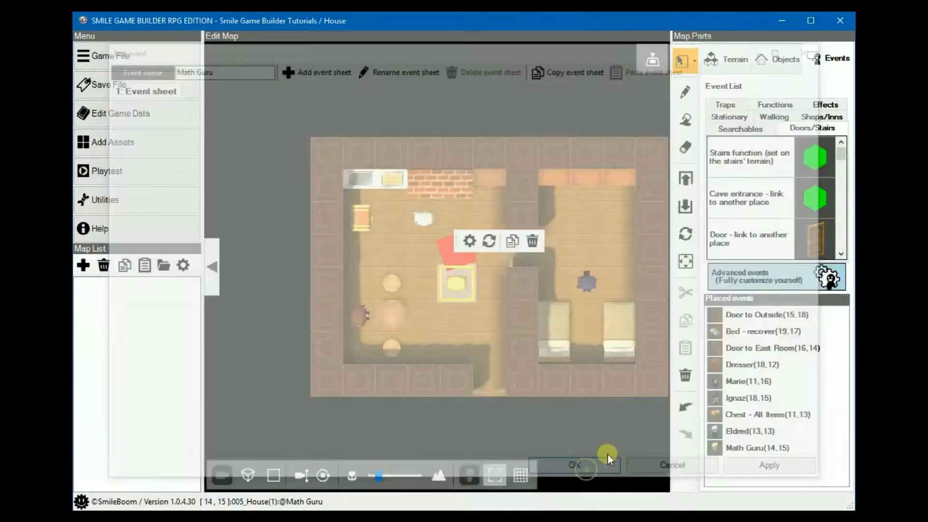
- Start a playtest and pin Math Var in the debug variable list
left_click(572, 464)
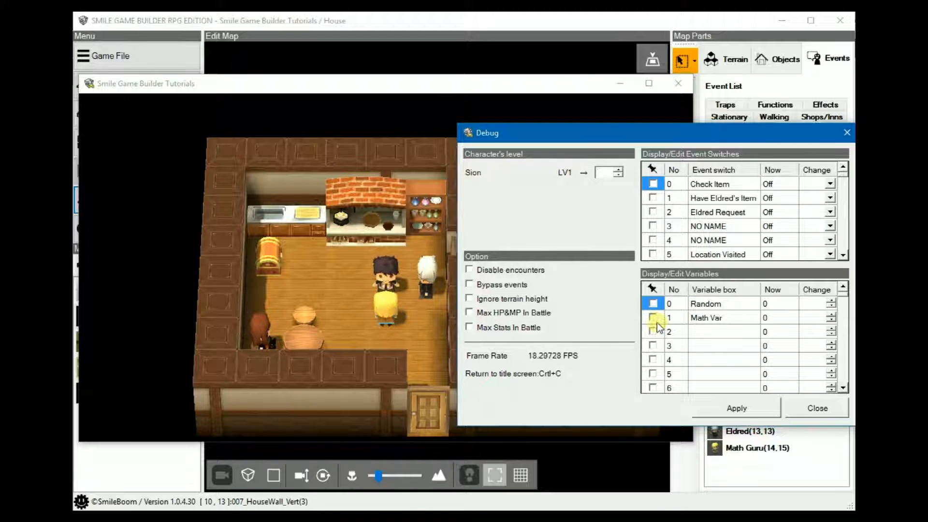
left_click(652, 317)
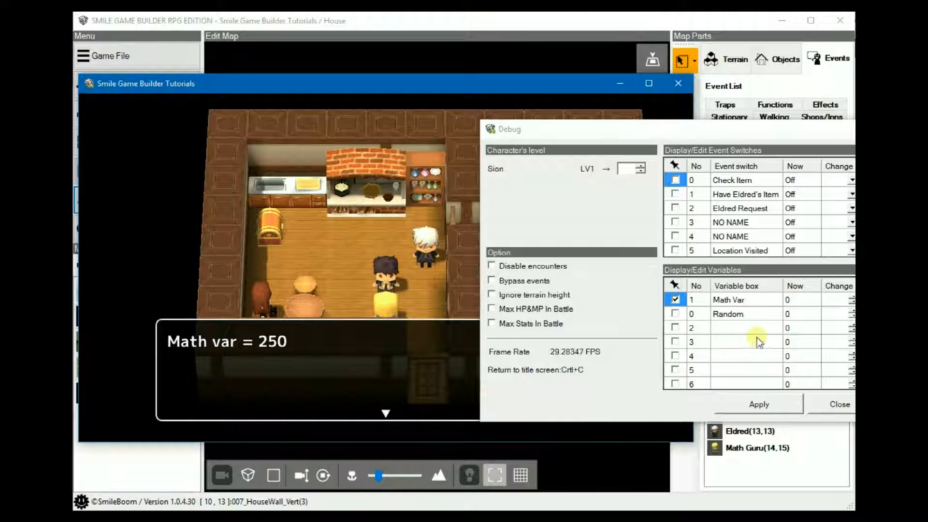
mouse_move(406, 364)
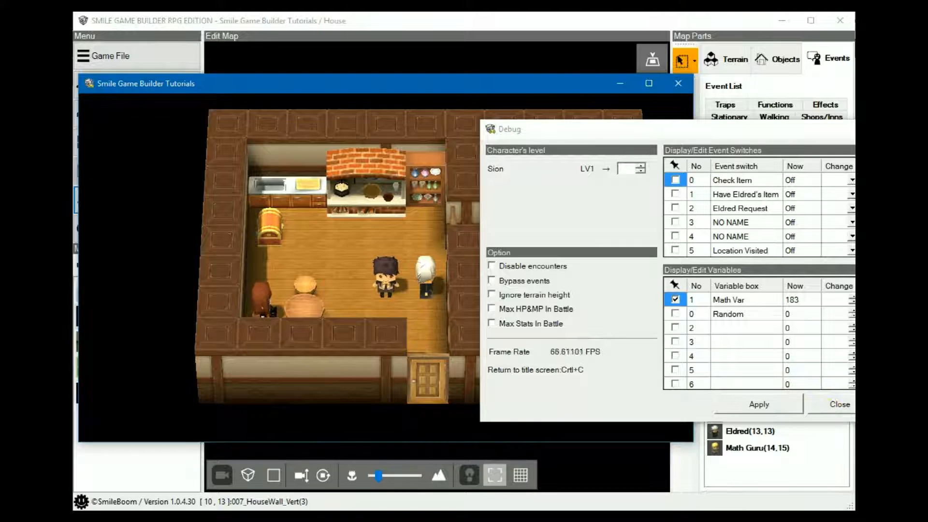
- Close the test game after Math Var reaches 183
left_click(839, 404)
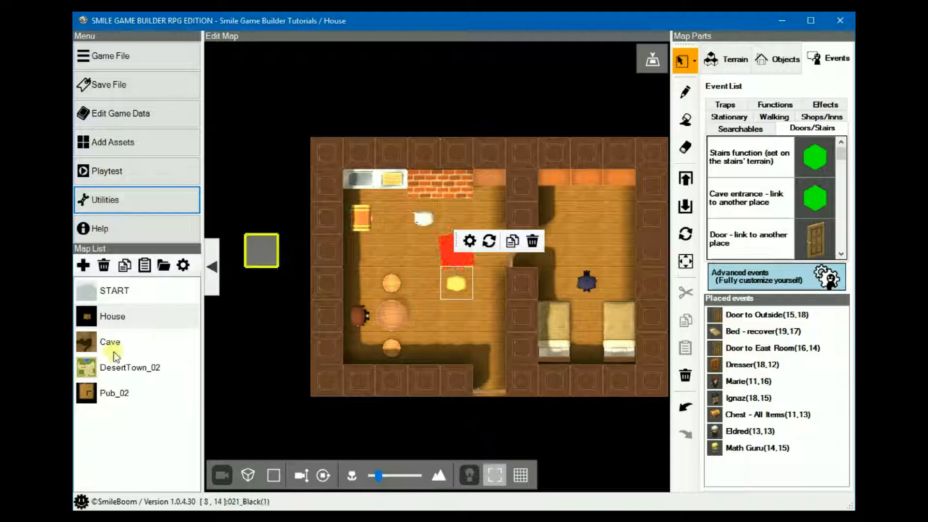
mouse_move(118, 341)
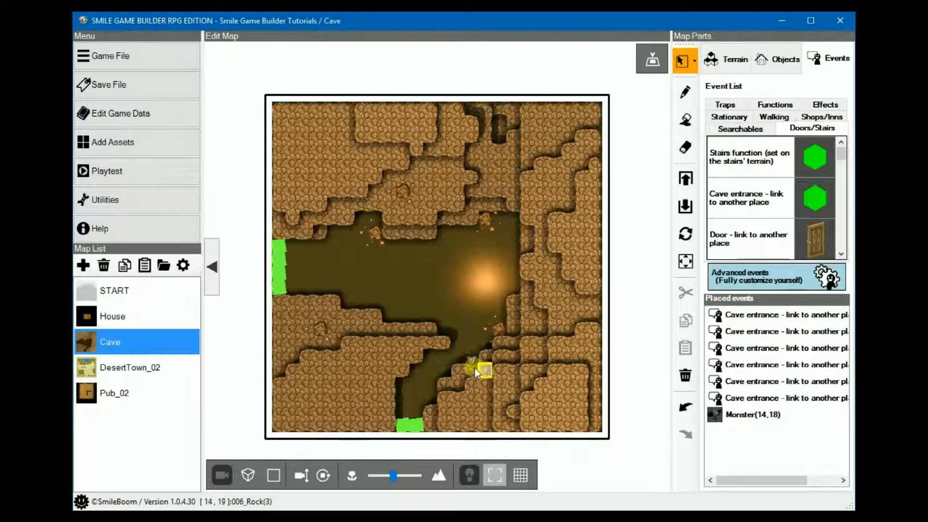
- Place a Blue button trap at (6,8) on the Cave map
left_click(485, 369)
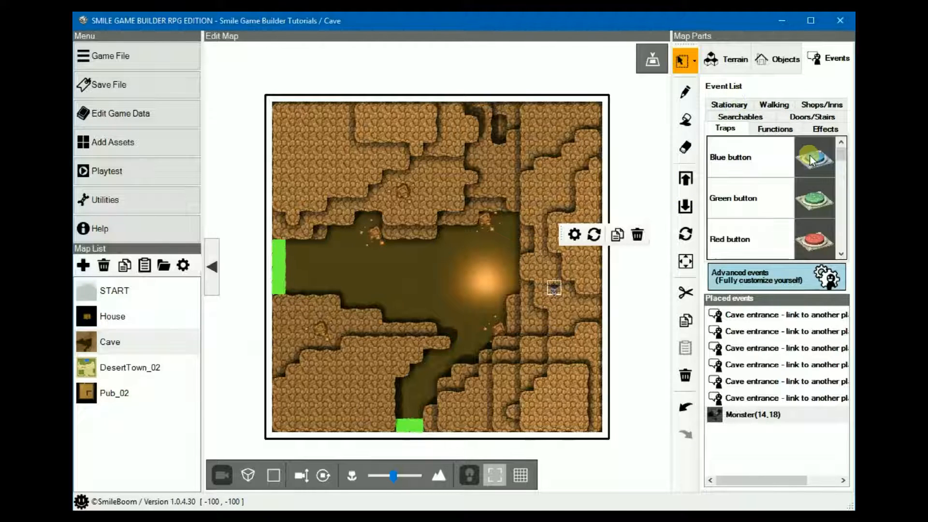
left_click(749, 157)
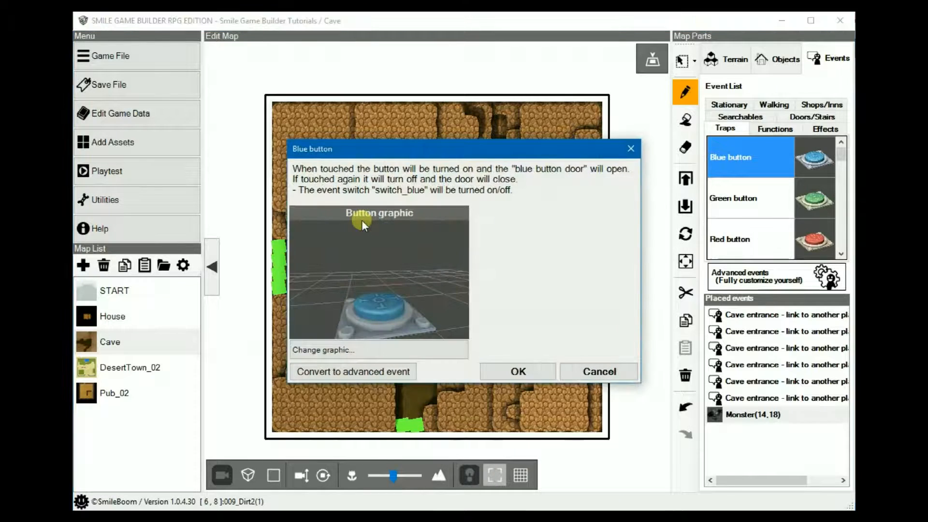
mouse_move(569, 361)
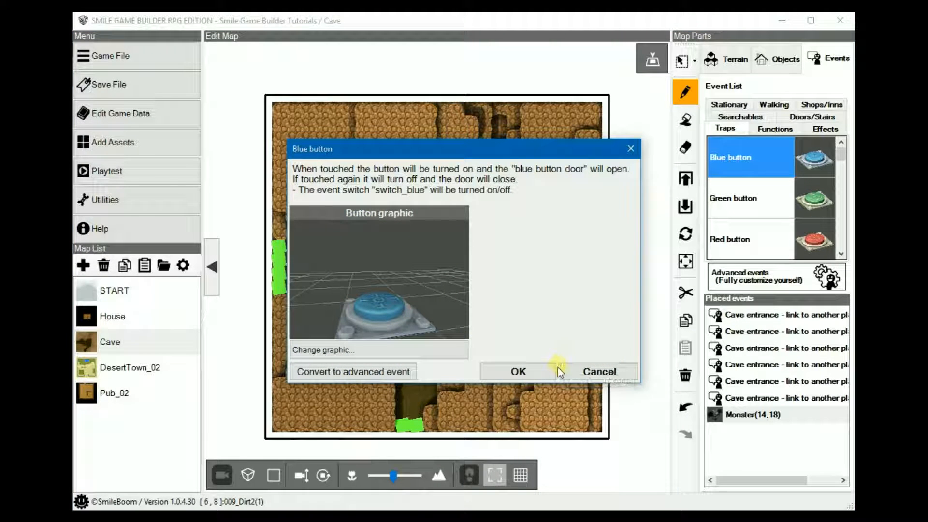
left_click(517, 371)
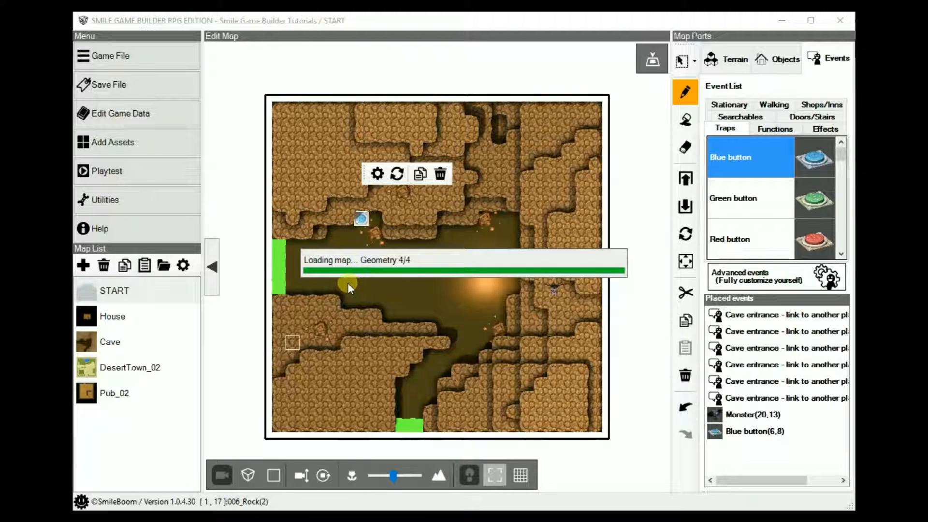
- On the START map, pick a snowy tile and find the money-acquiring treasure chest trap
left_click(114, 291)
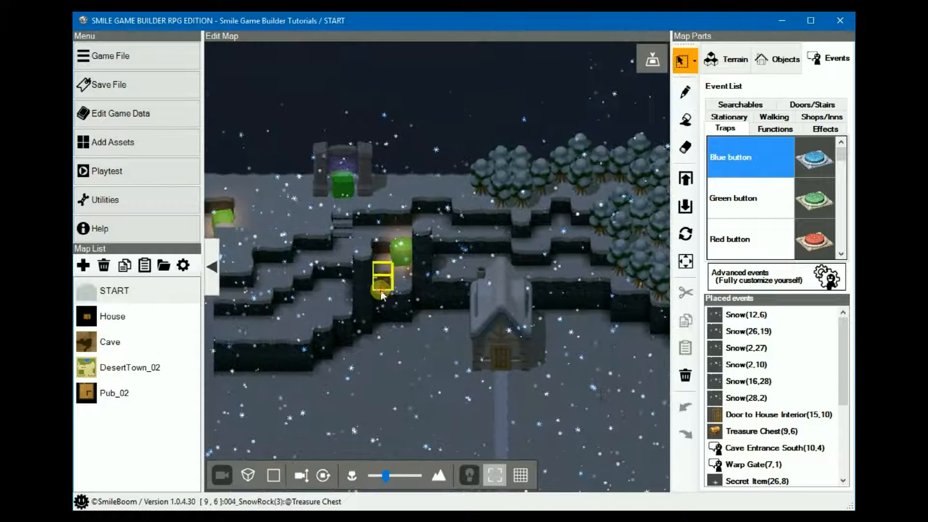
left_click(770, 431)
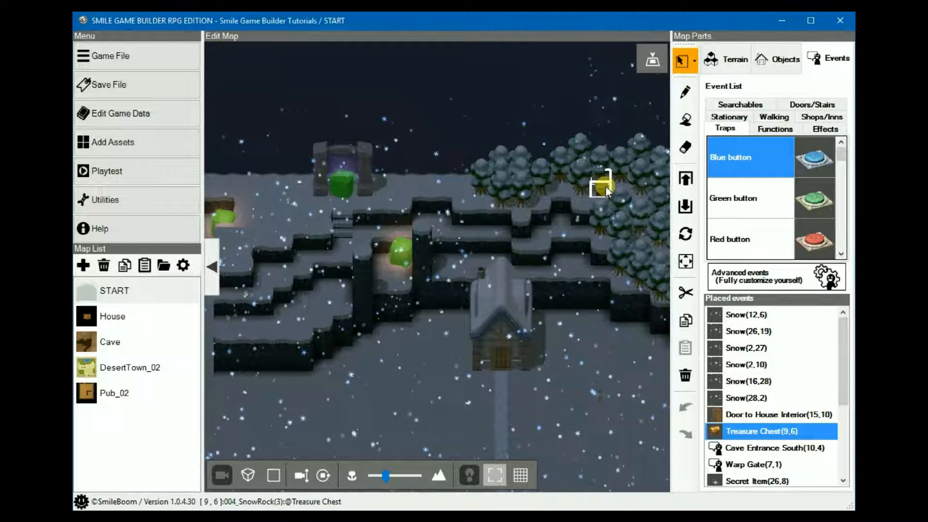
left_click(422, 243)
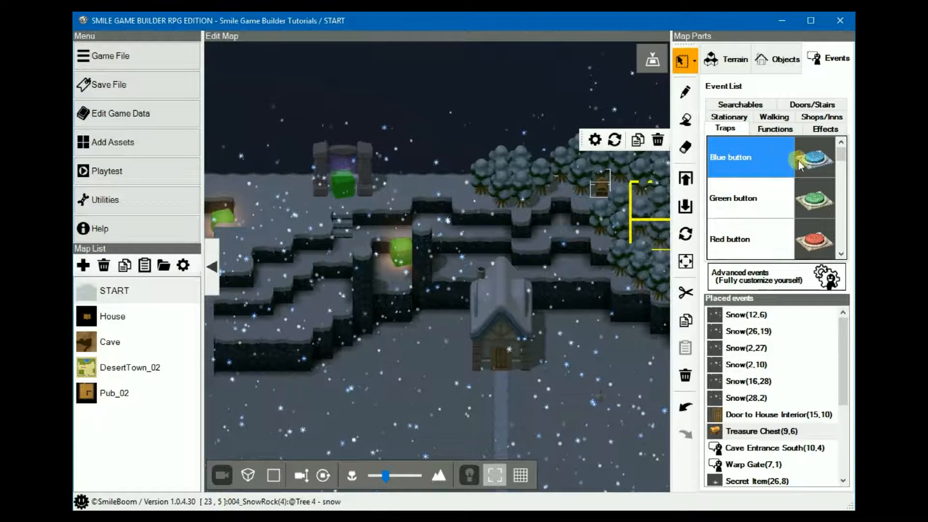
scroll("down", 3)
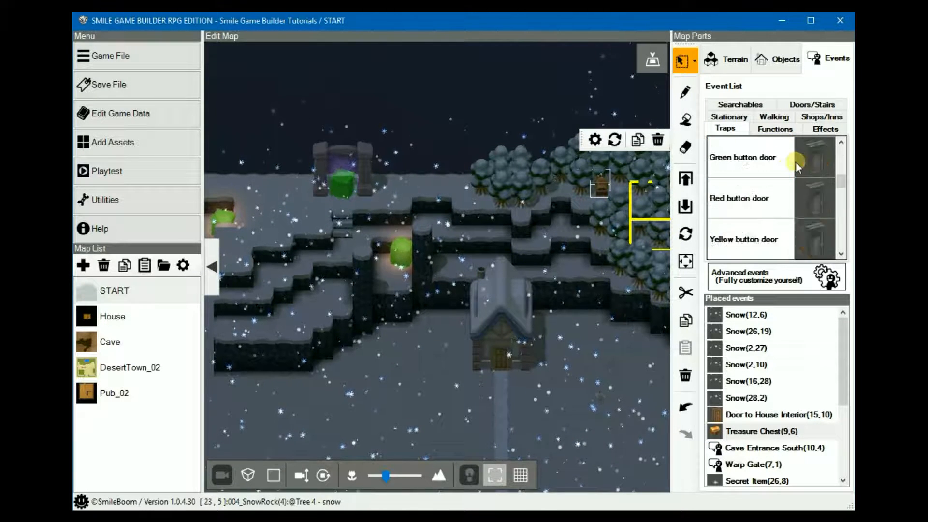
scroll("down", 3)
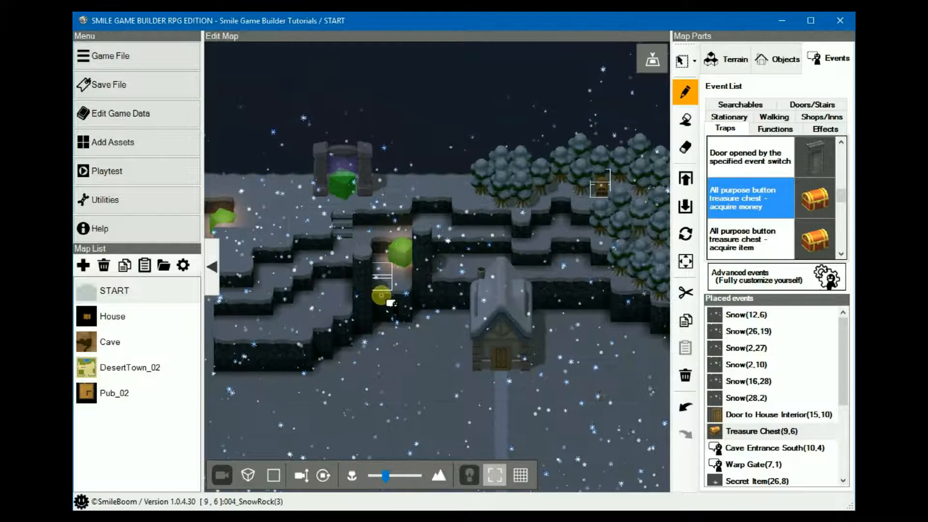
- Place a button treasure chest holding 1000 money, unlocked by 10: Switch_blue
double_click(749, 199)
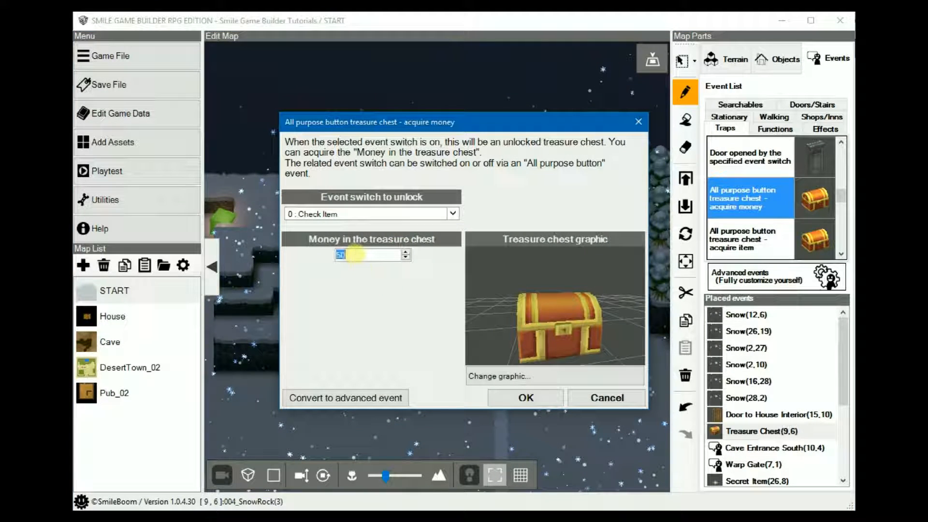
type("100")
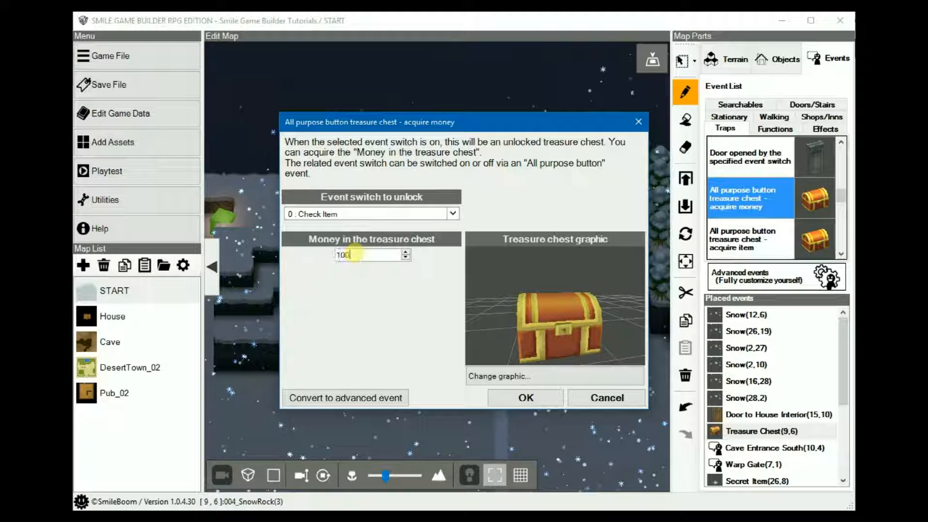
type("0")
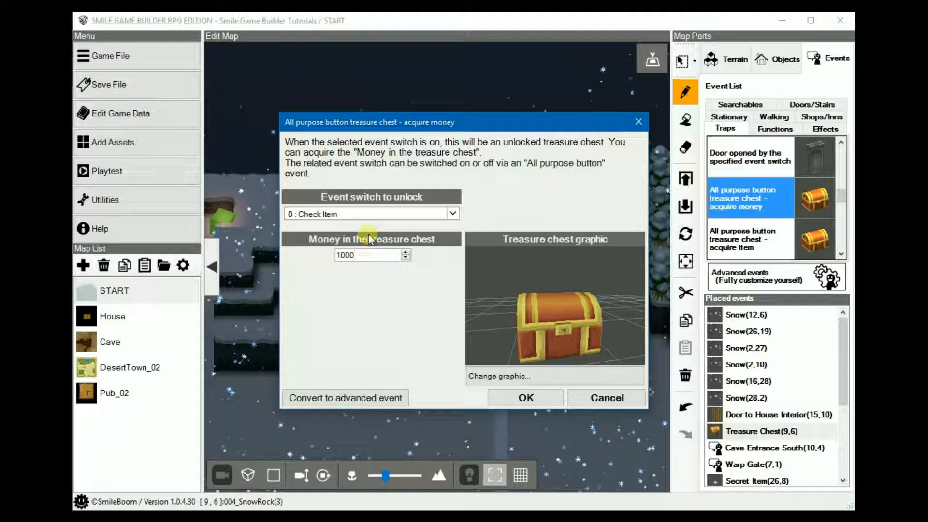
left_click(452, 214)
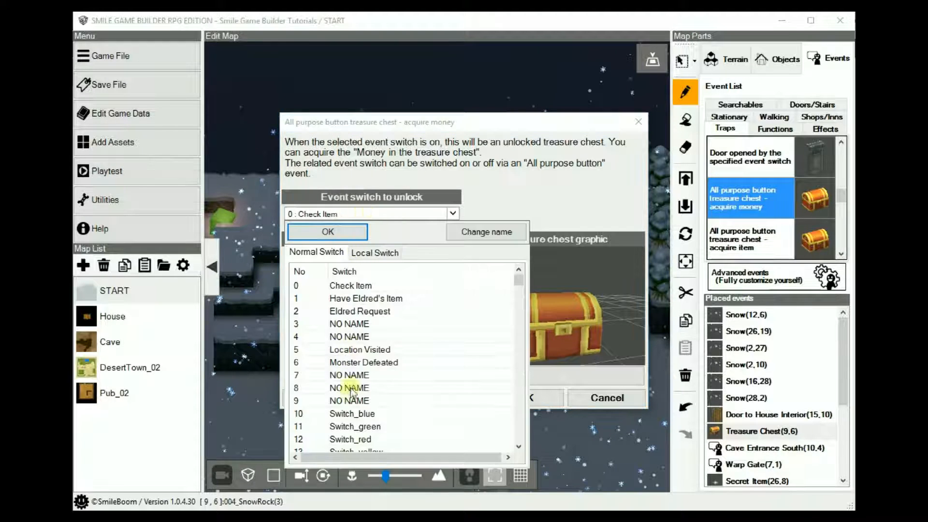
left_click(353, 413)
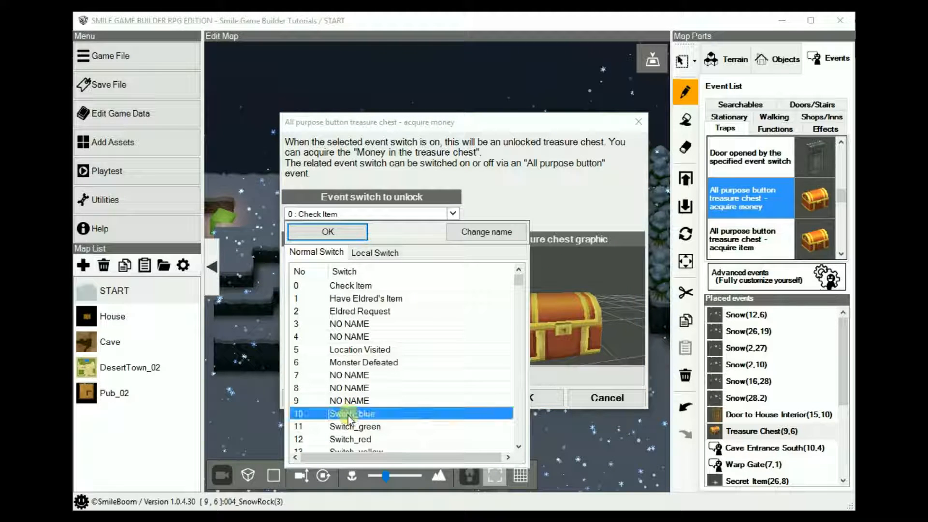
left_click(353, 413)
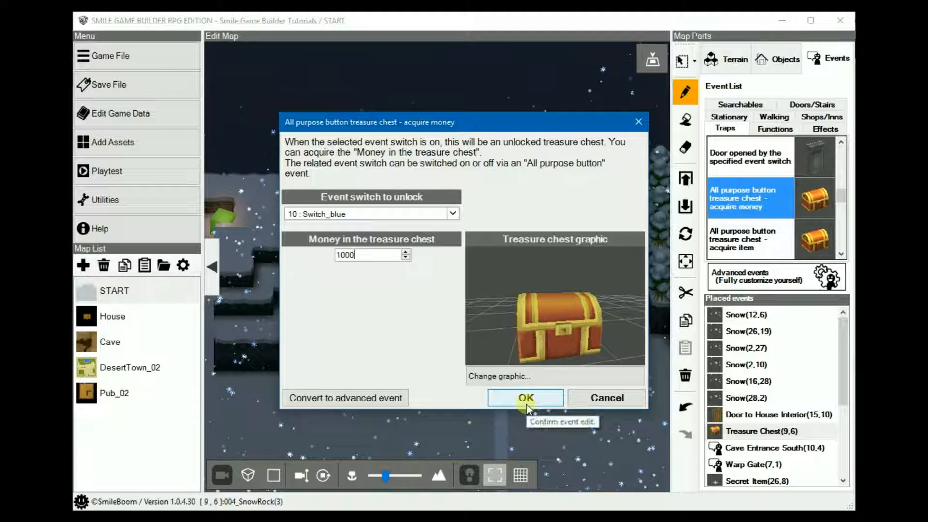
left_click(523, 397)
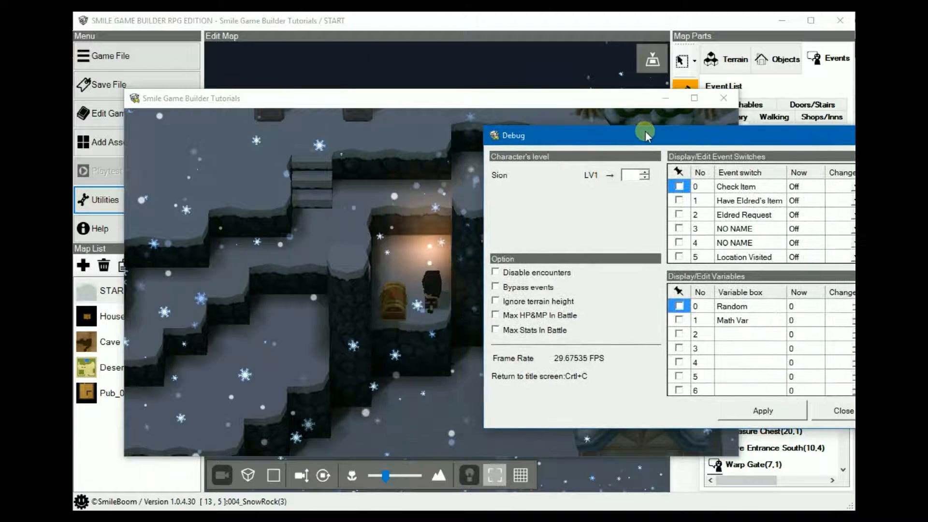
- Close the Debug panel while the snowy START map playtest keeps running
scroll("down", 3)
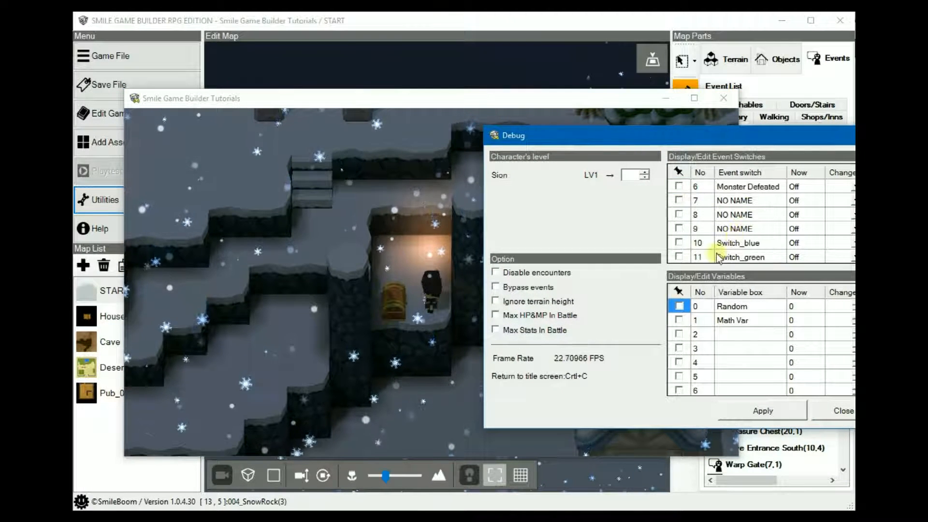
left_click(679, 185)
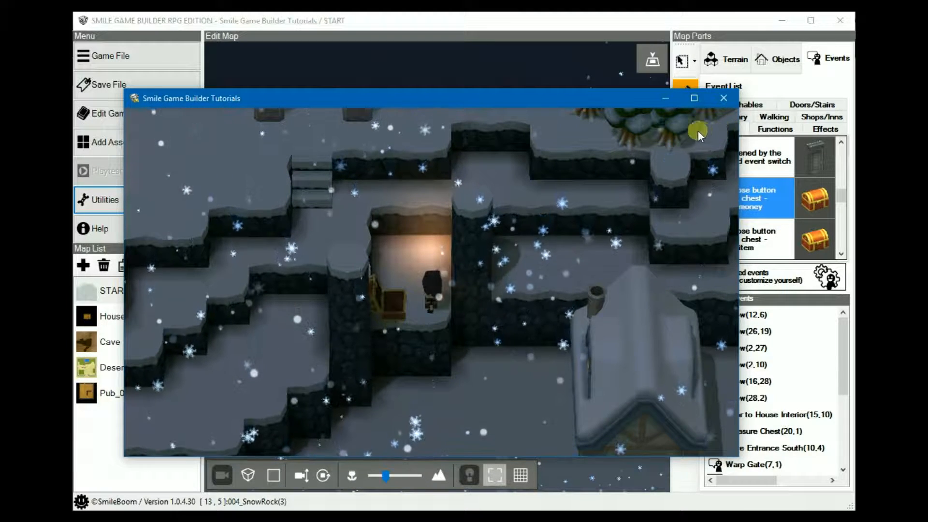
- End the playtest, open the Cave map, and bring up the Blue button's event settings
left_click(722, 97)
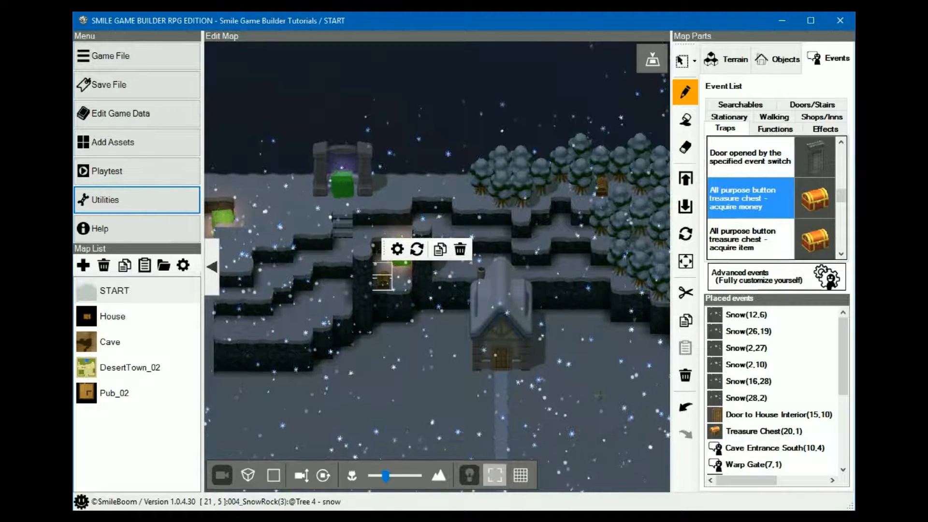
mouse_move(109, 349)
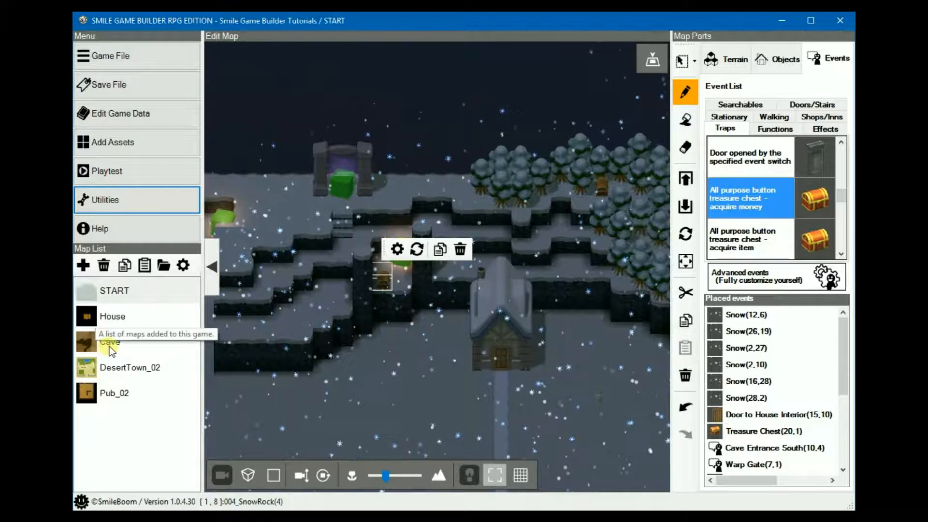
left_click(110, 342)
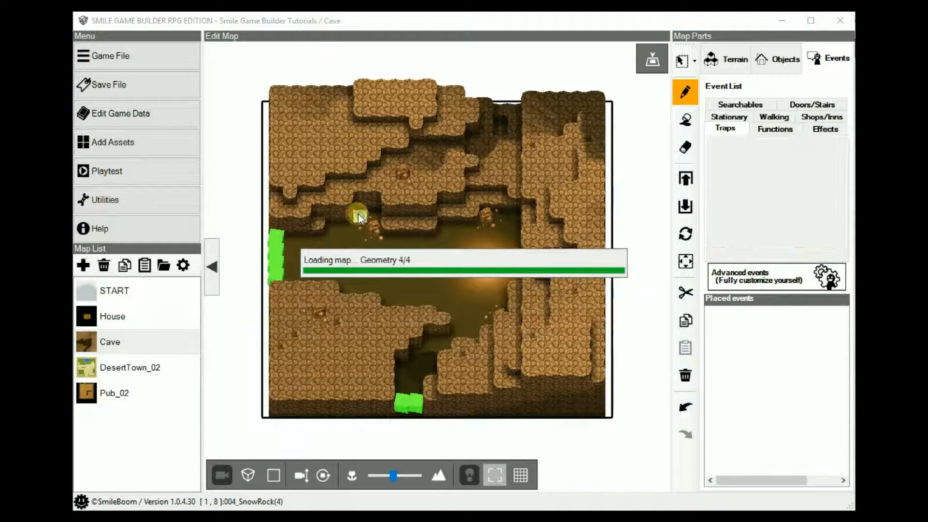
right_click(358, 216)
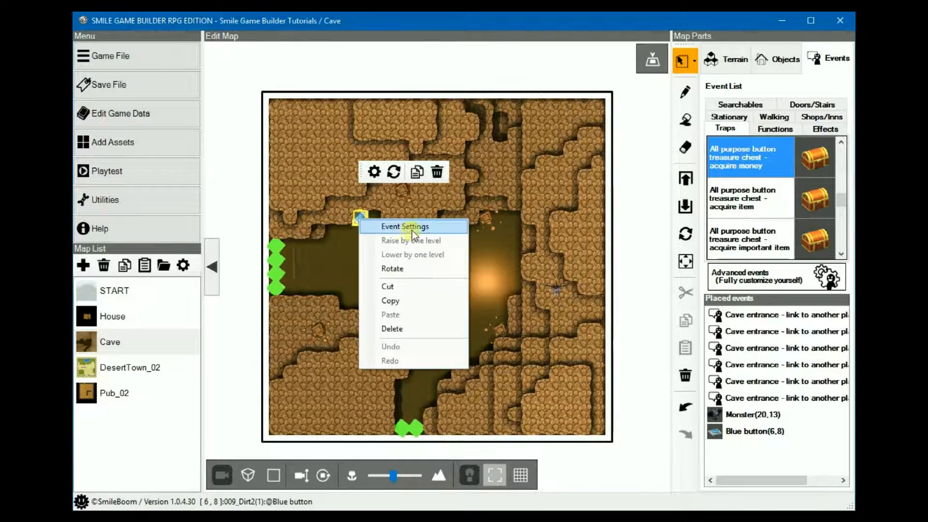
left_click(405, 226)
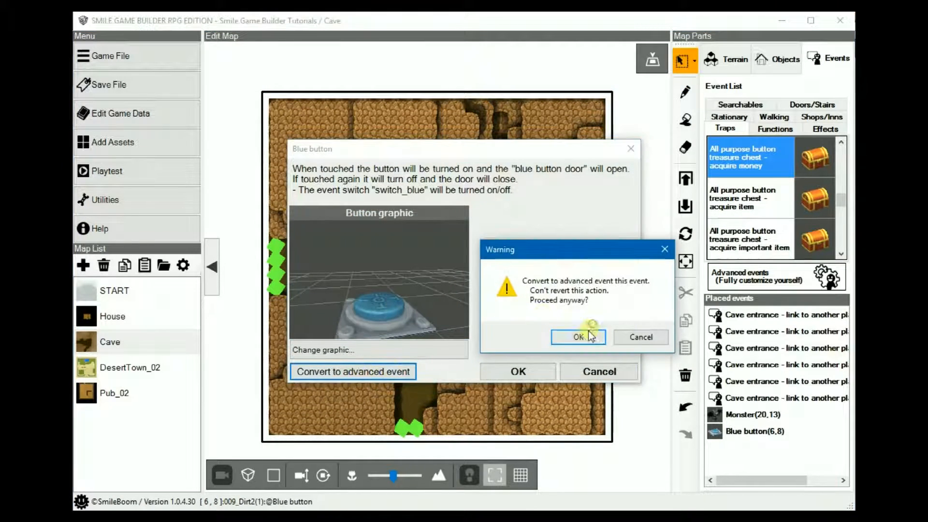
- Convert the Blue button to advanced, reviewing its Switch_blue on and On->Off sheets
left_click(578, 337)
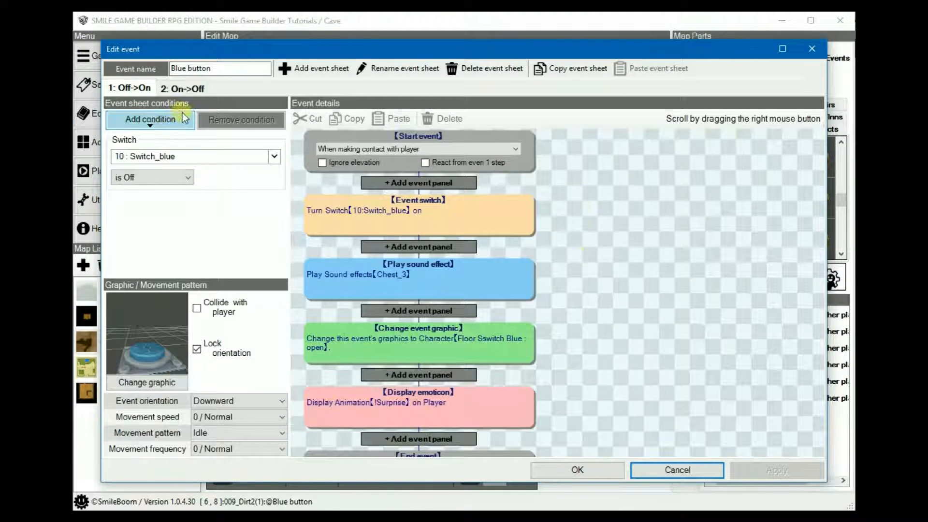
mouse_move(203, 158)
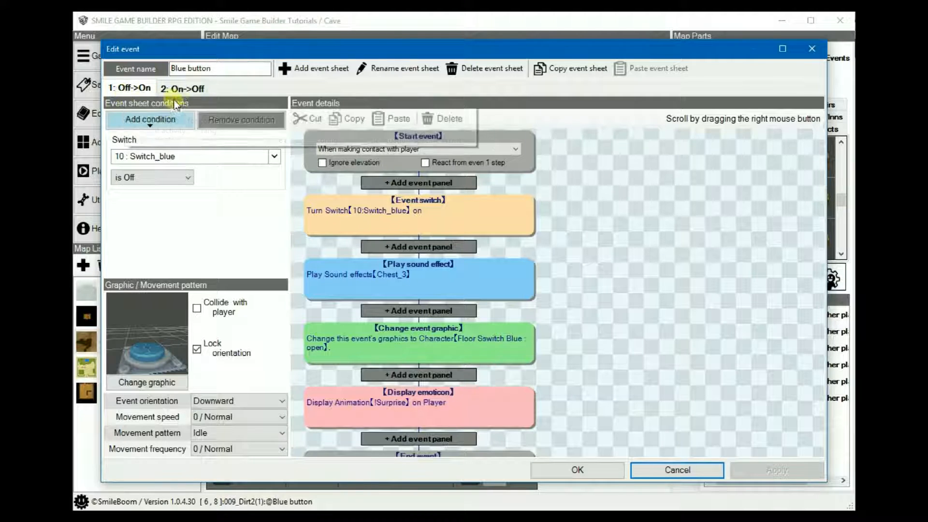
mouse_move(545, 216)
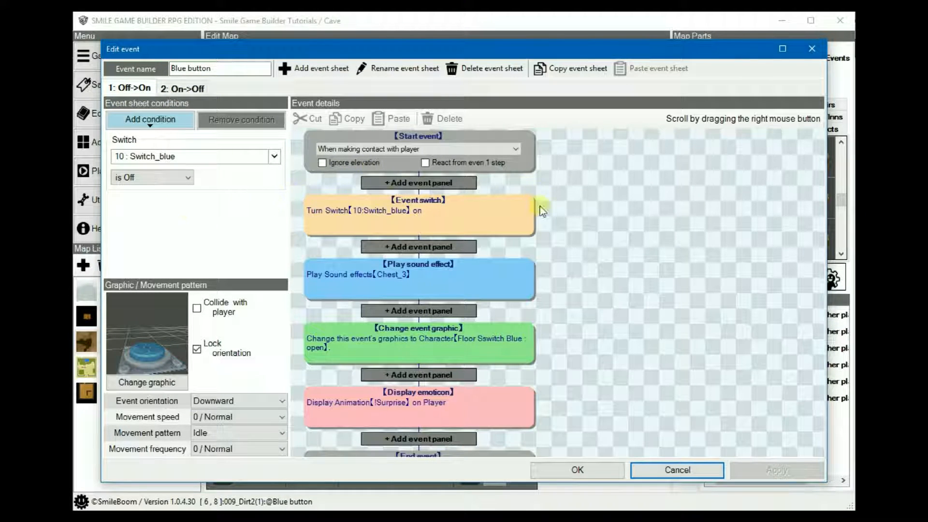
mouse_move(648, 218)
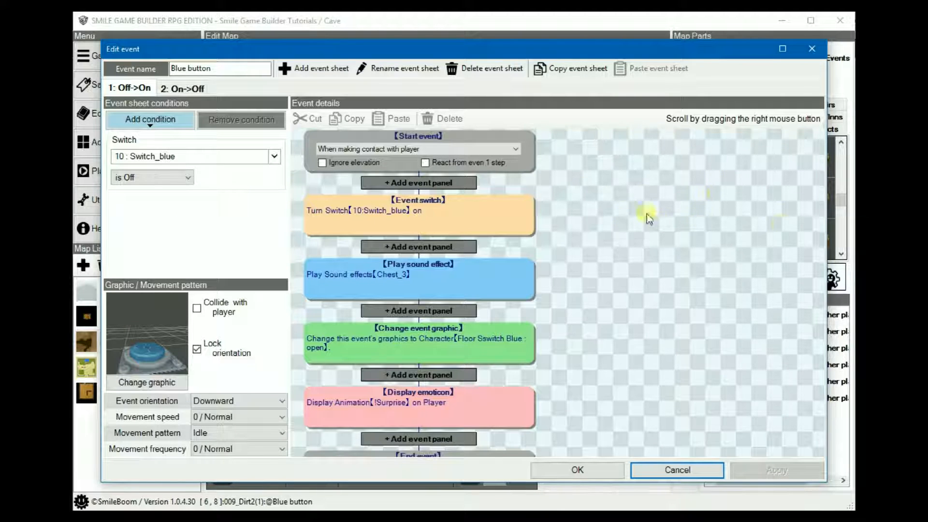
mouse_move(585, 251)
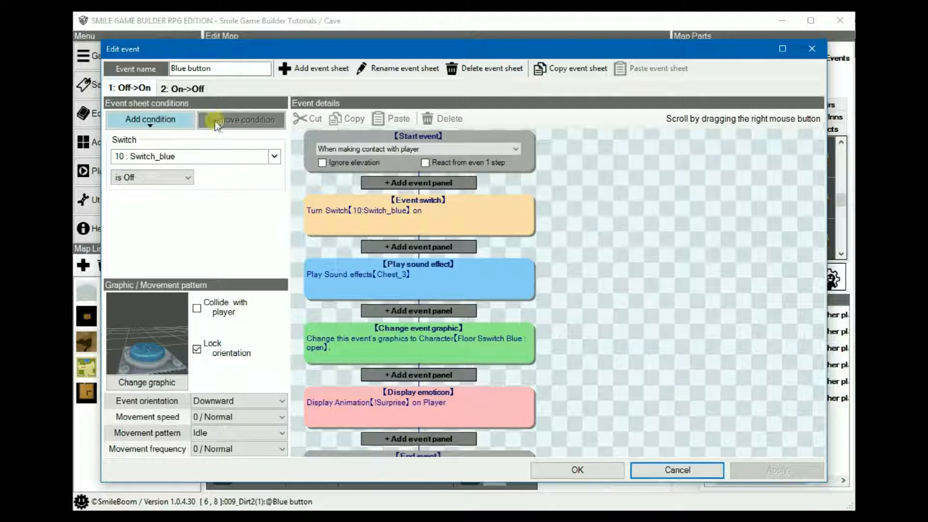
mouse_move(246, 229)
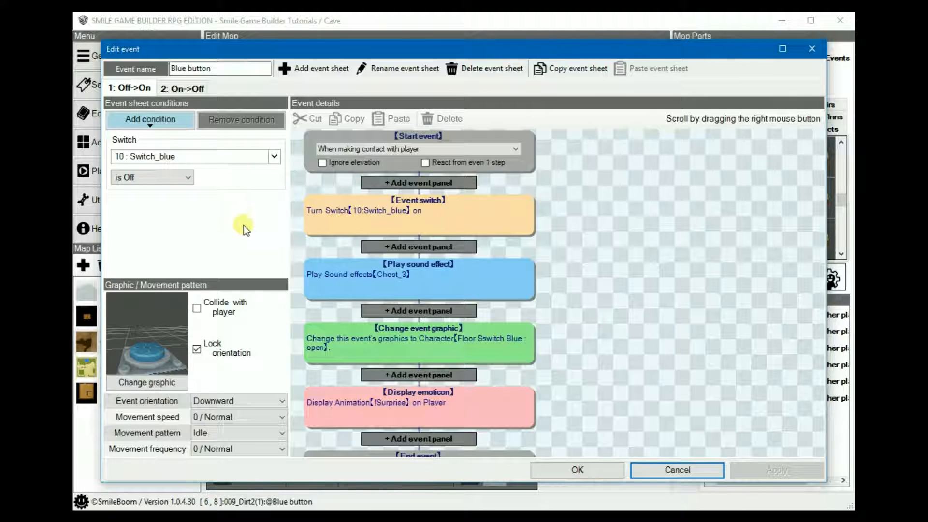
mouse_move(268, 222)
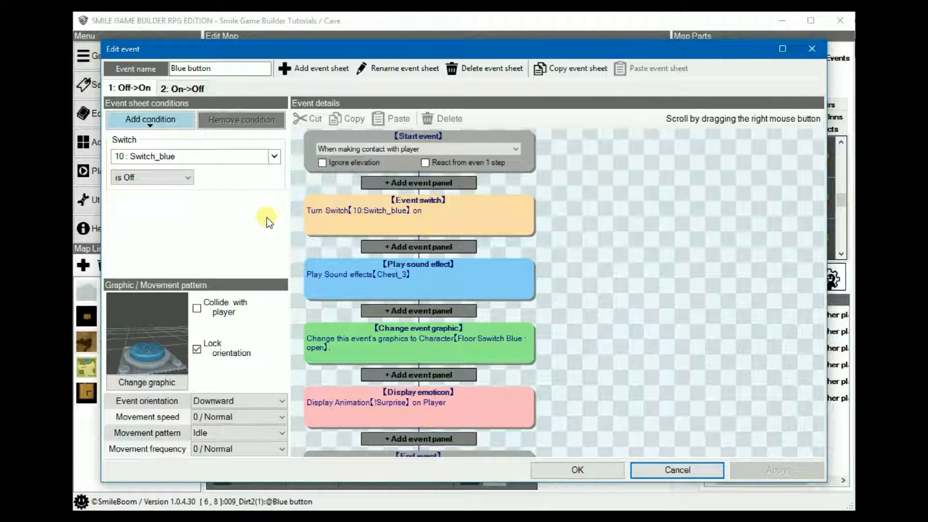
mouse_move(173, 158)
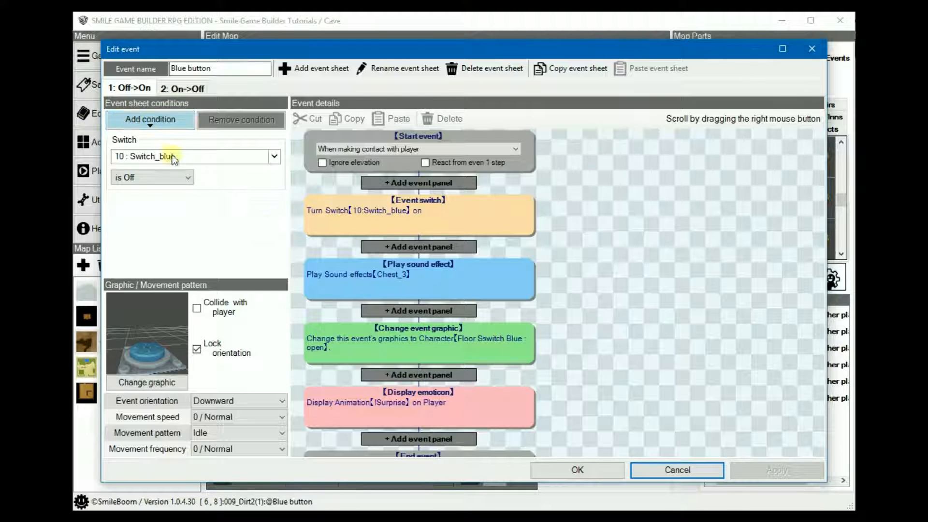
mouse_move(183, 203)
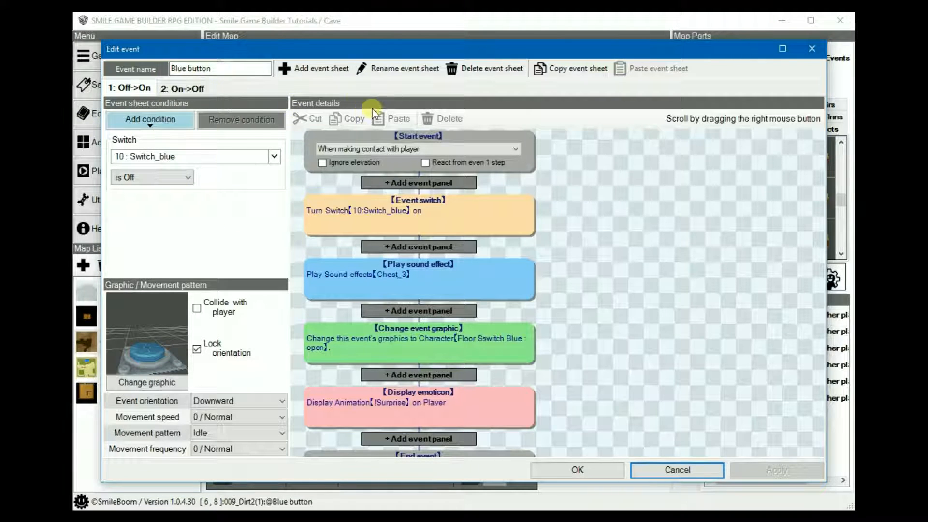
mouse_move(632, 266)
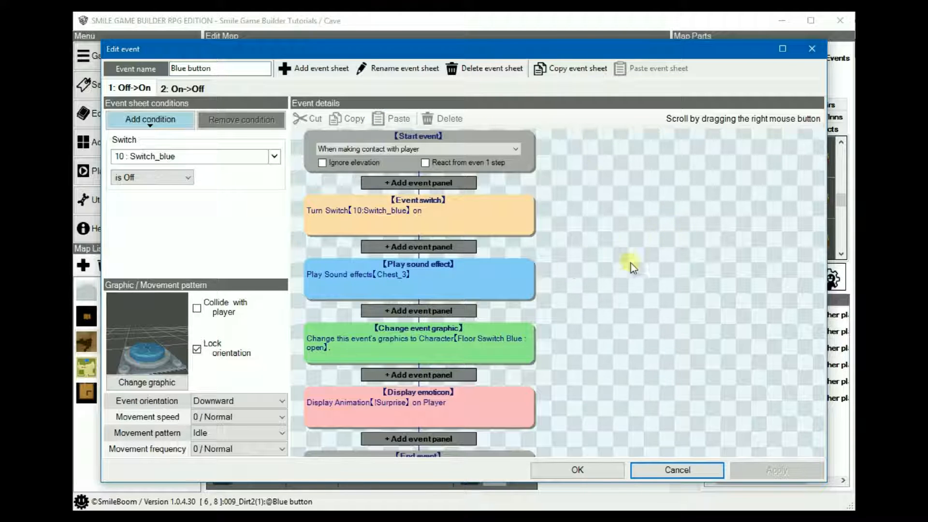
scroll("down", 3)
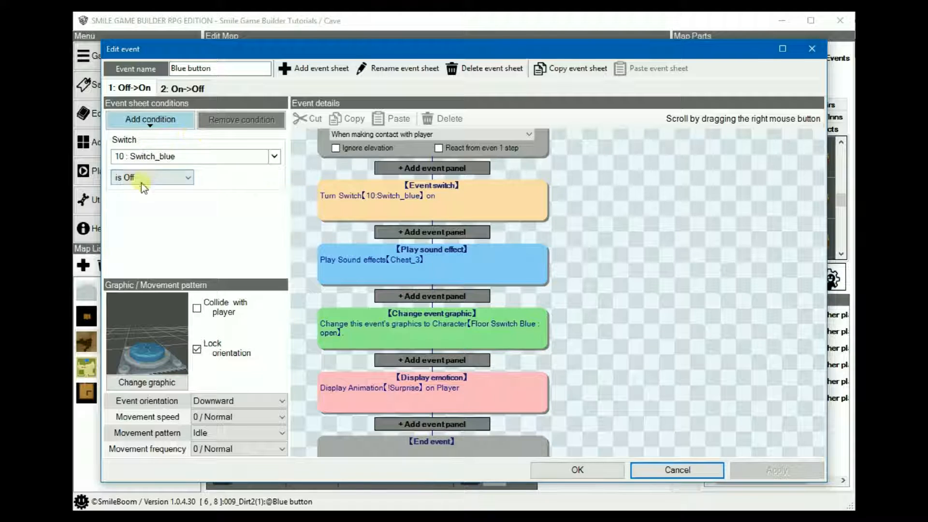
mouse_move(171, 204)
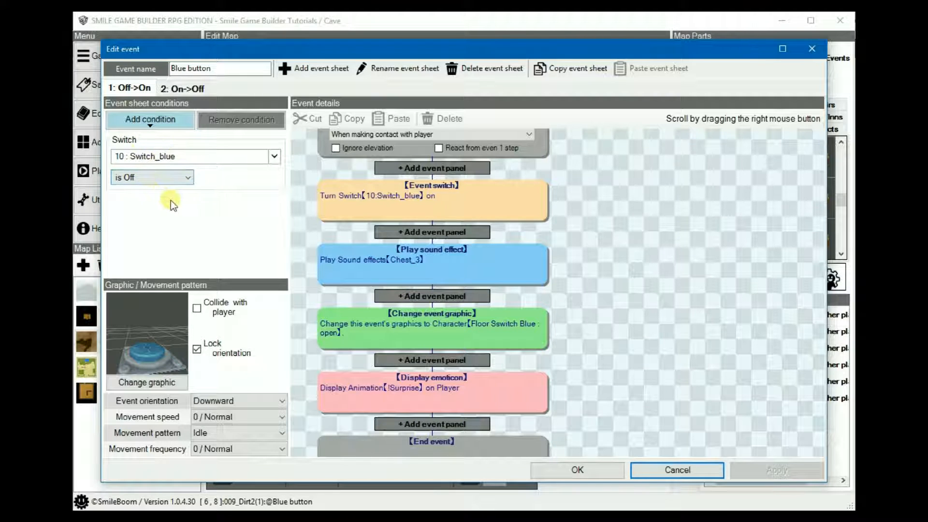
mouse_move(184, 196)
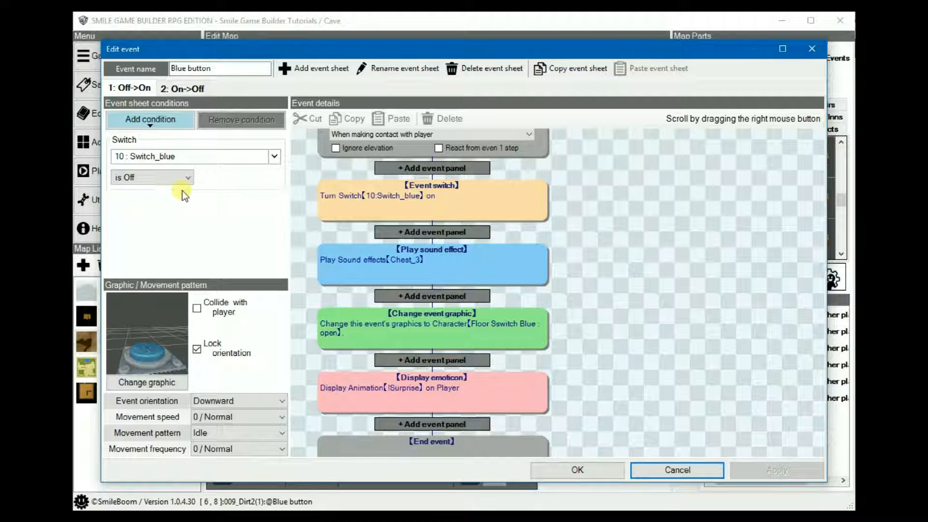
mouse_move(261, 214)
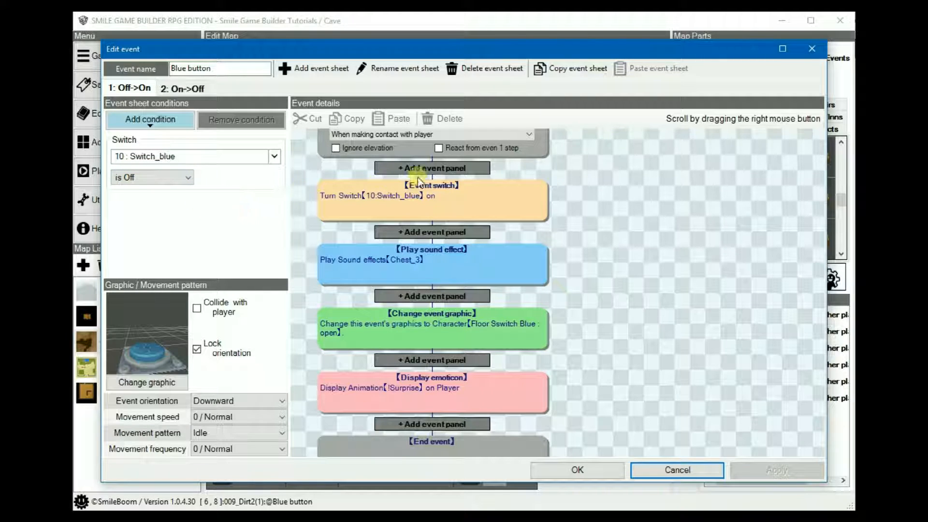
mouse_move(268, 211)
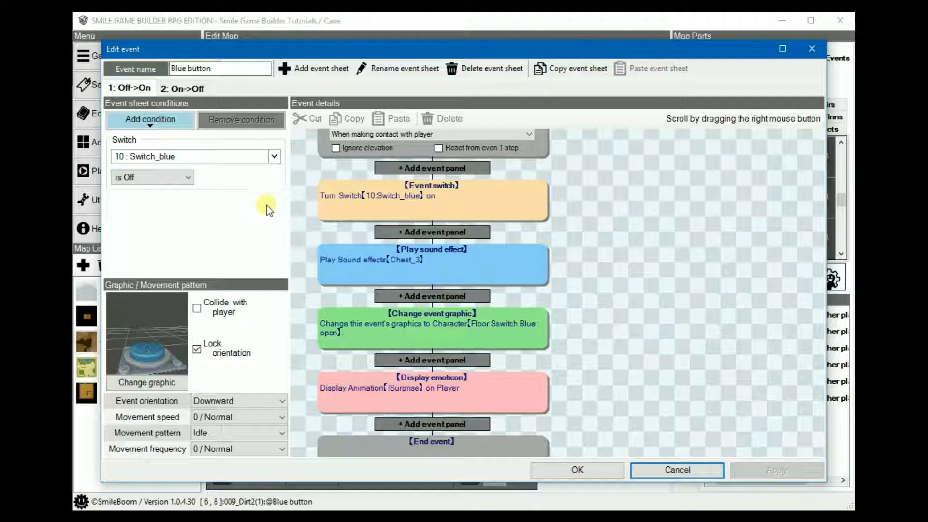
mouse_move(208, 170)
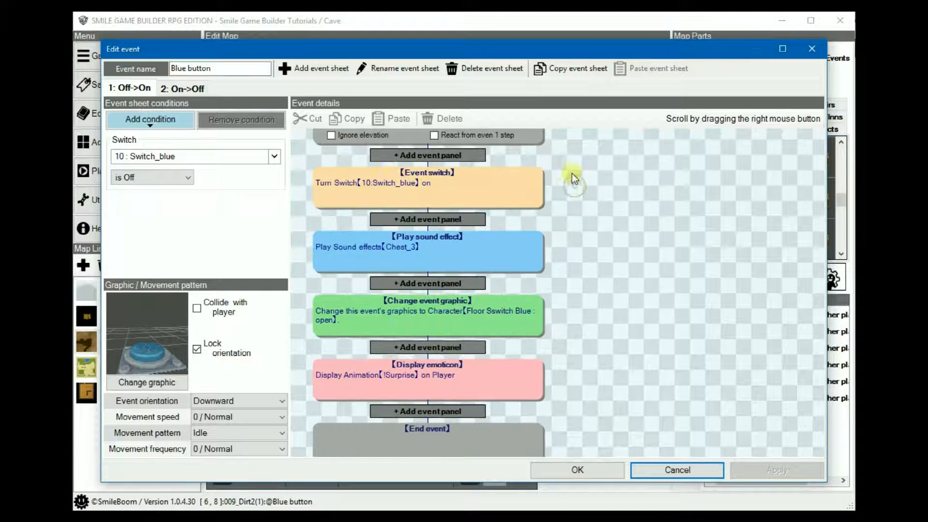
double_click(427, 188)
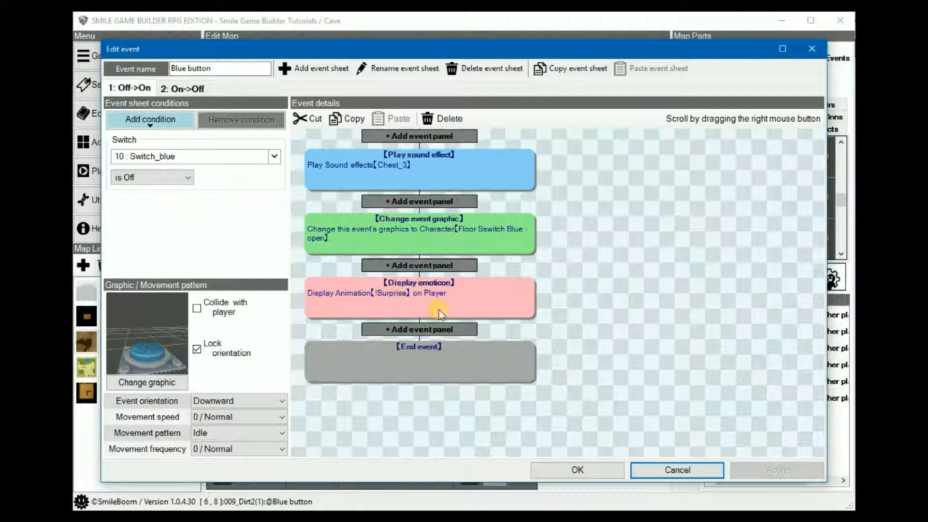
mouse_move(561, 261)
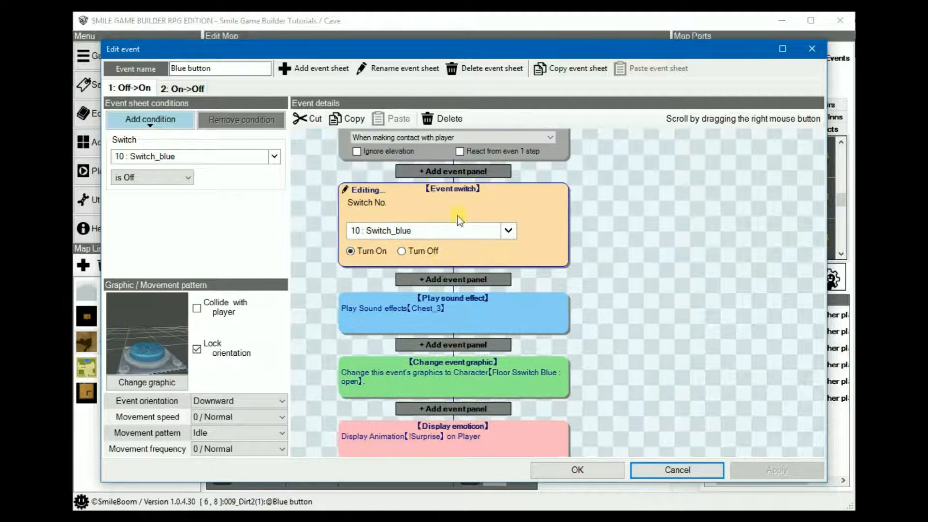
left_click(183, 88)
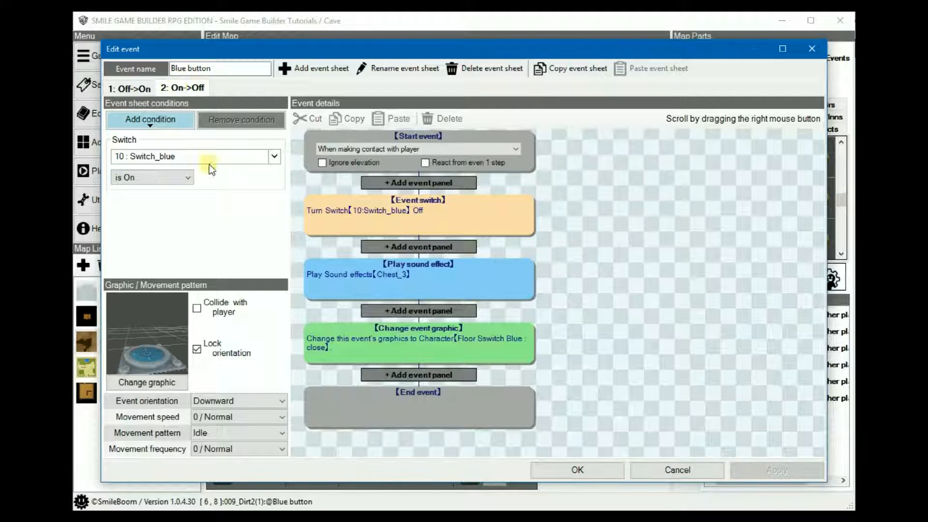
mouse_move(308, 229)
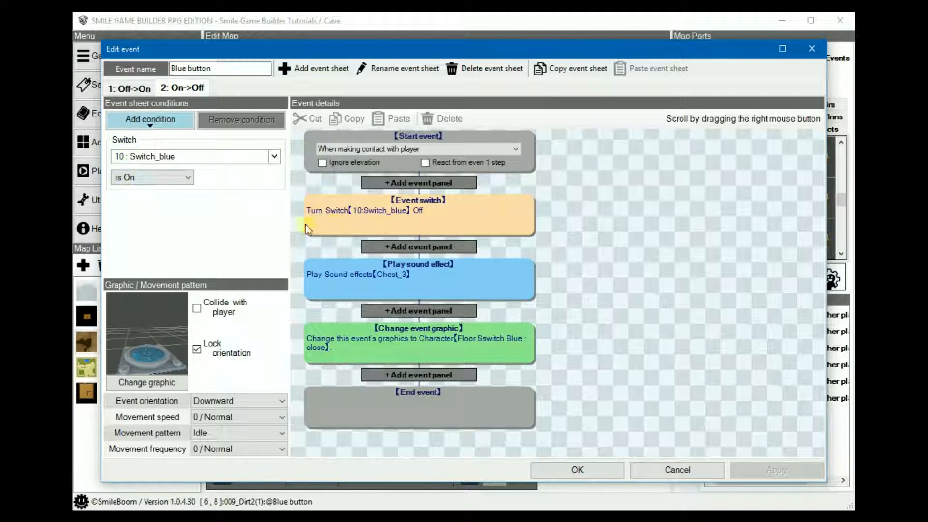
mouse_move(472, 221)
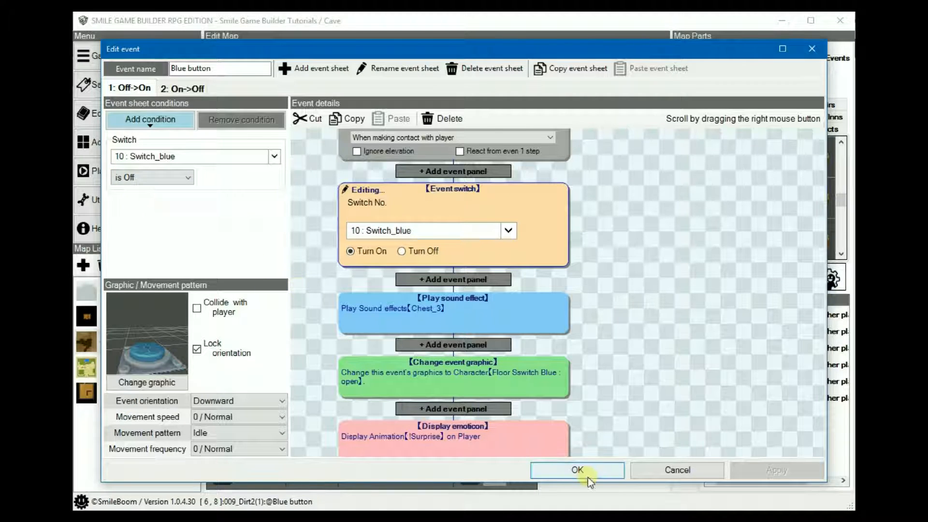
- Close the Blue button editor, open START, and start converting the money chest
left_click(577, 469)
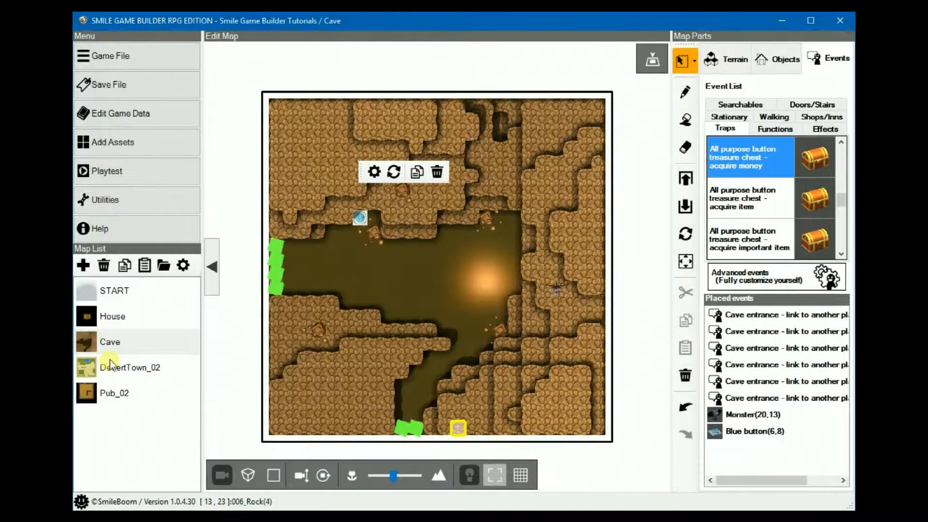
left_click(110, 342)
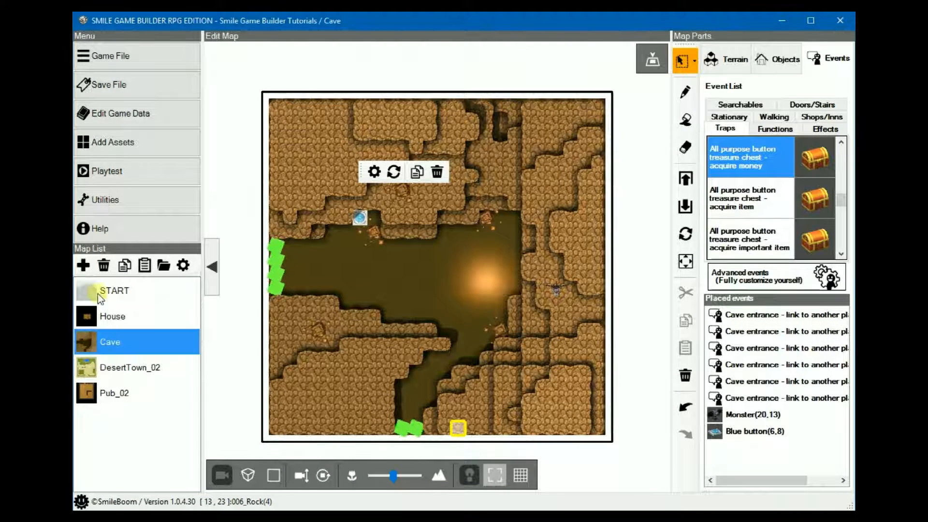
left_click(113, 290)
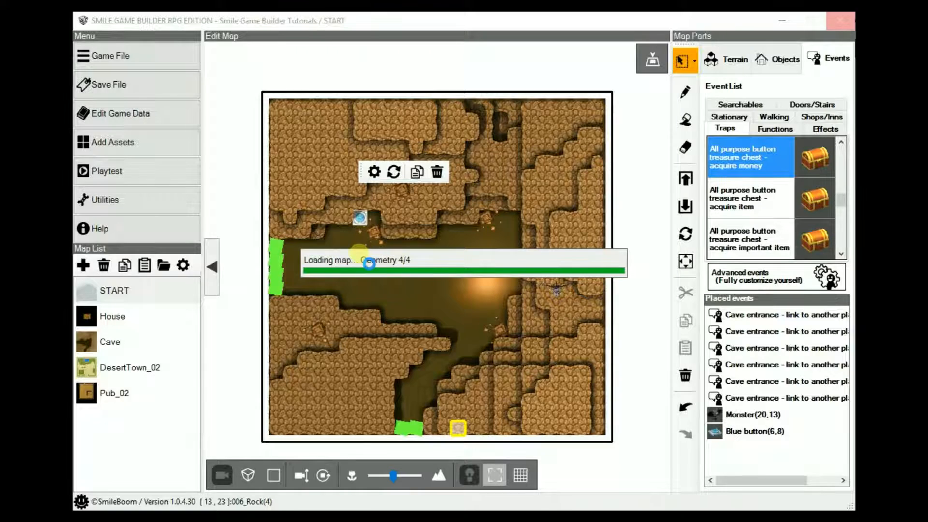
left_click(114, 291)
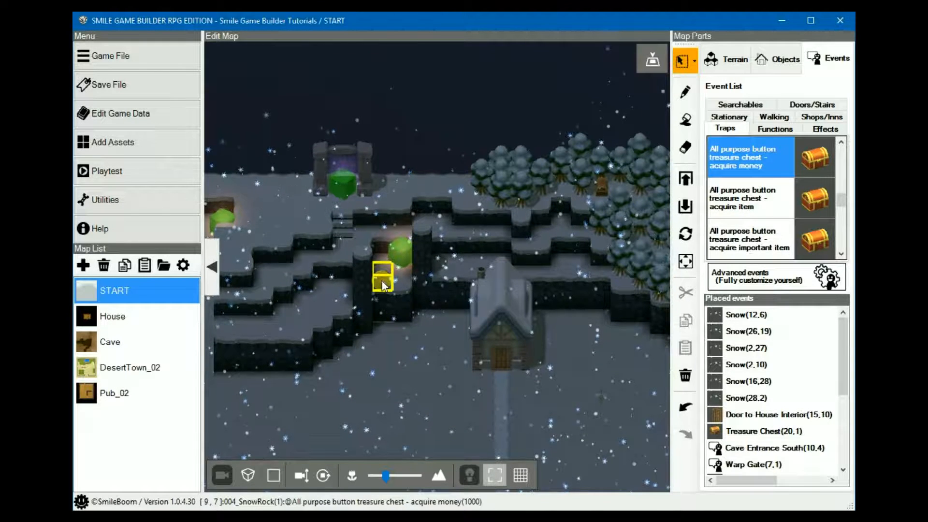
double_click(382, 277)
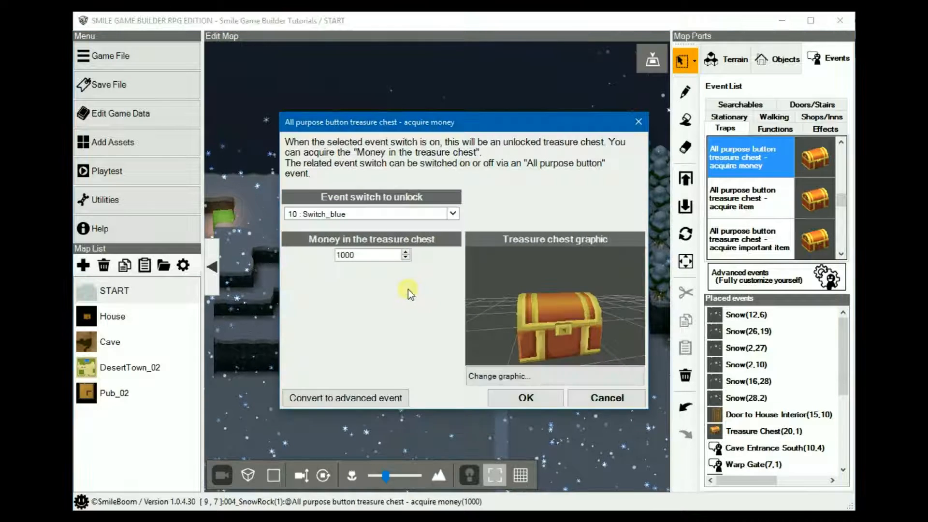
left_click(345, 398)
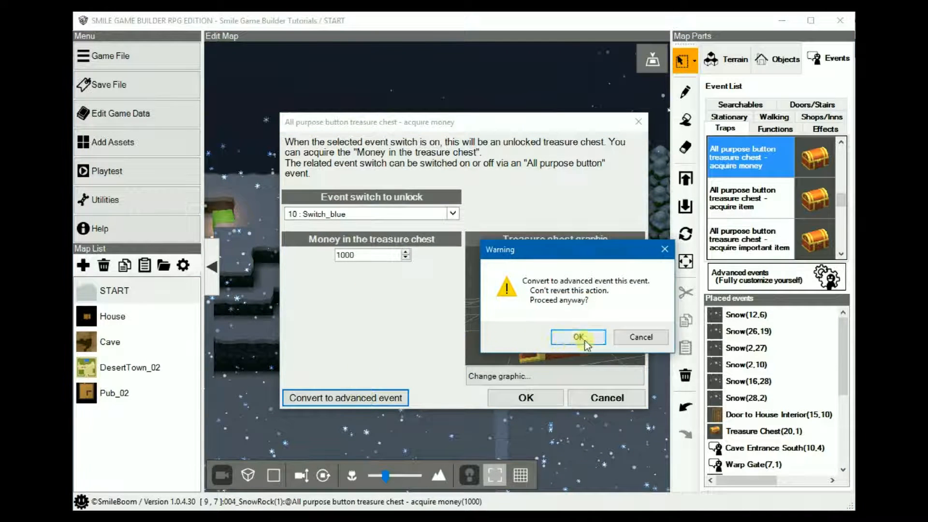
- Confirm the chest conversion, scroll the Before you obtain panels, then view After obtaining
left_click(577, 337)
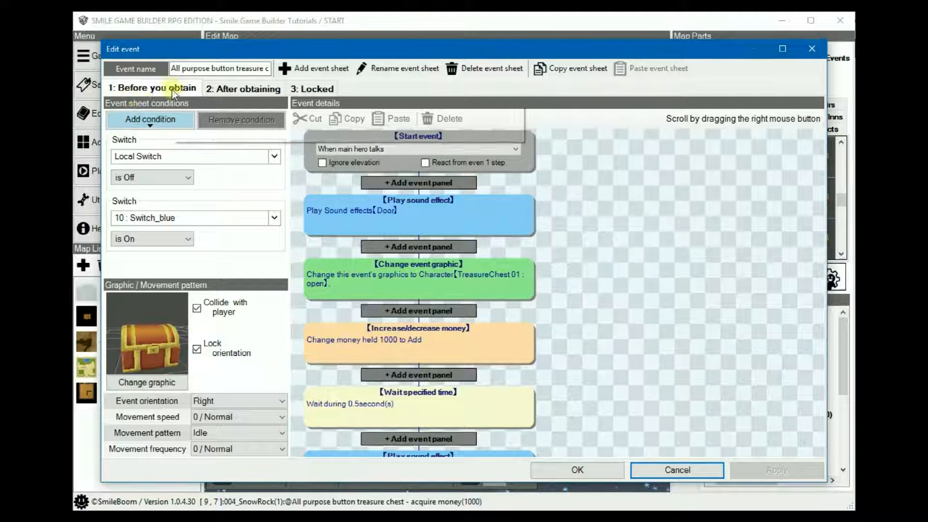
mouse_move(631, 233)
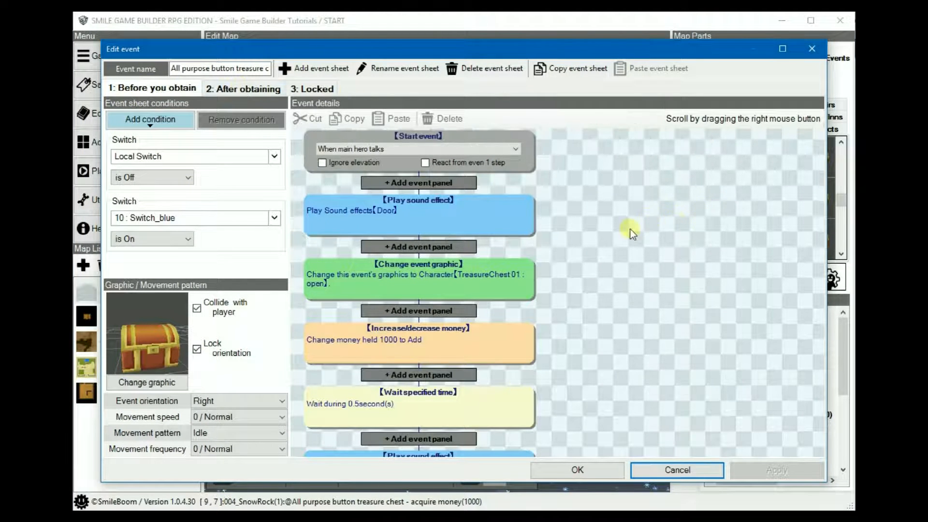
mouse_move(574, 235)
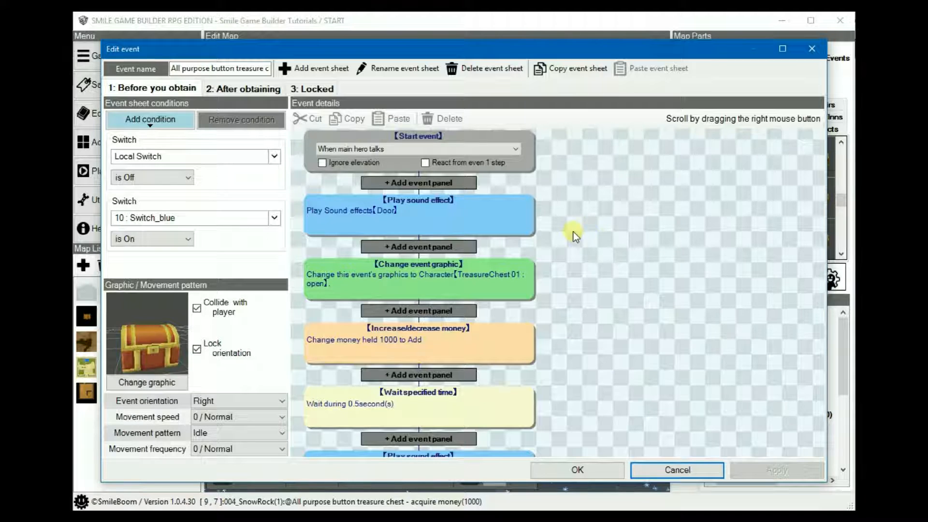
mouse_move(595, 218)
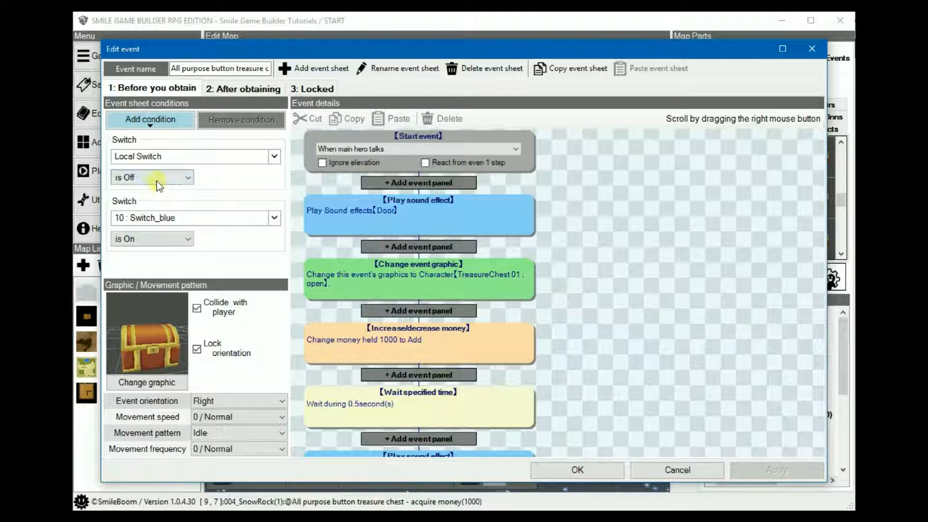
mouse_move(188, 174)
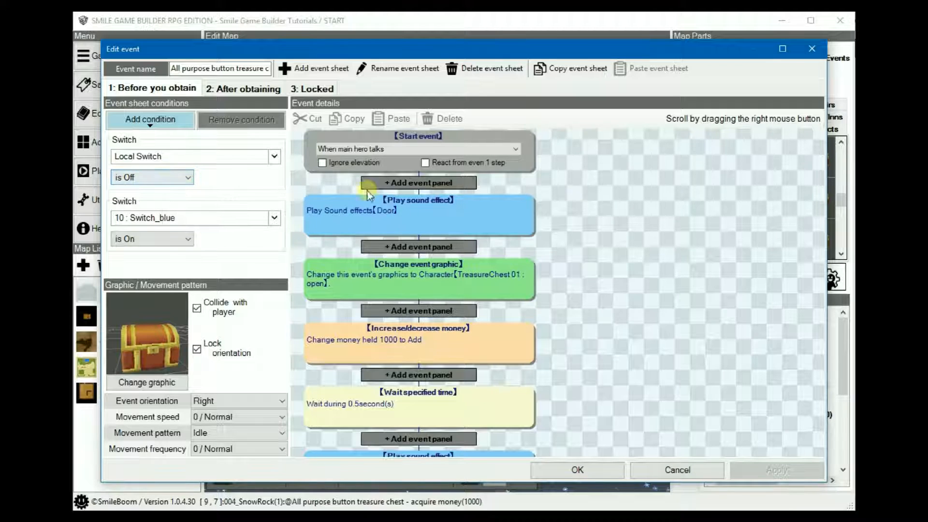
mouse_move(646, 245)
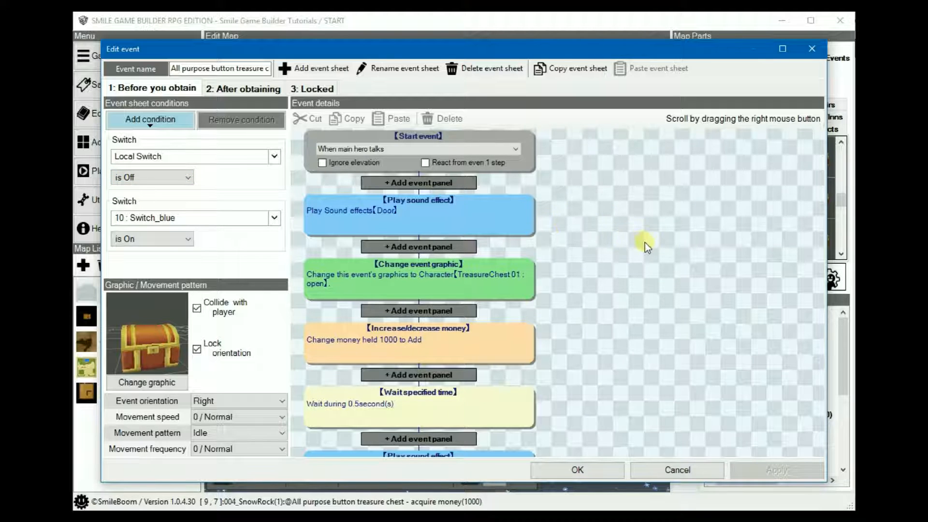
mouse_move(634, 248)
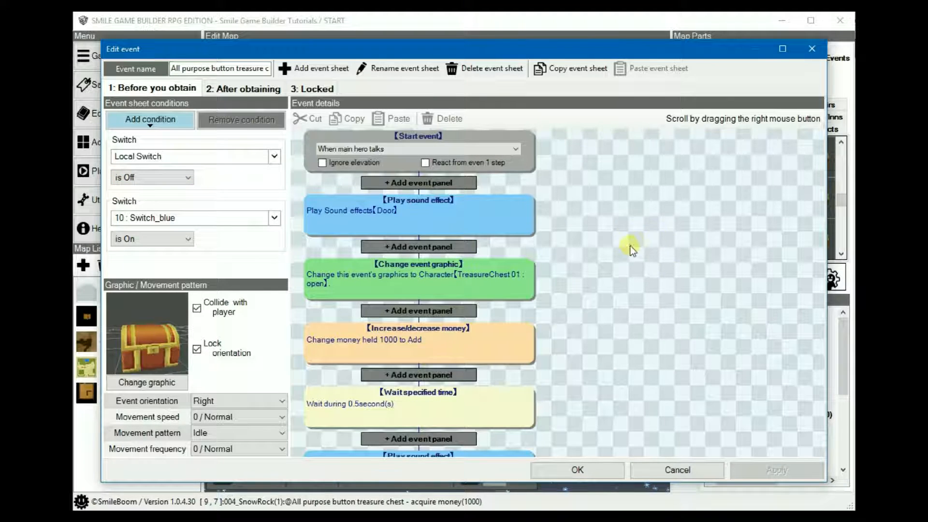
mouse_move(590, 226)
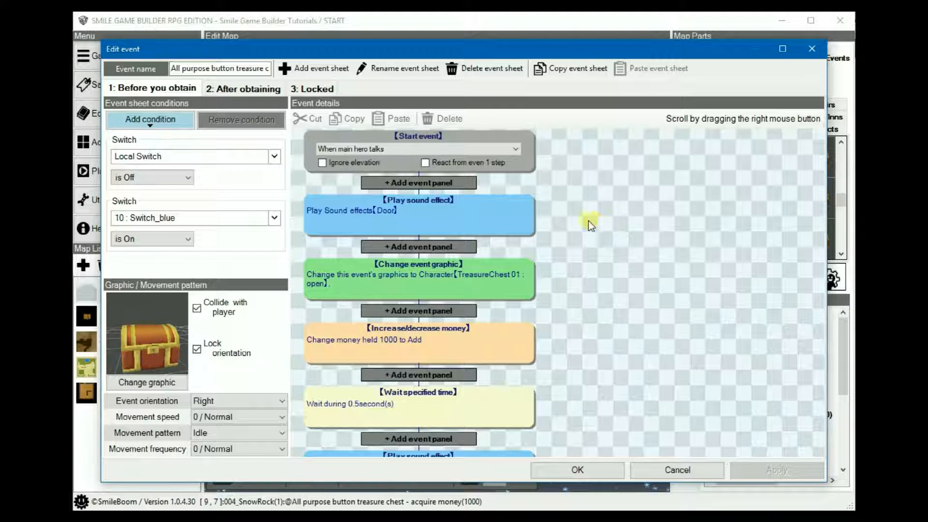
mouse_move(427, 212)
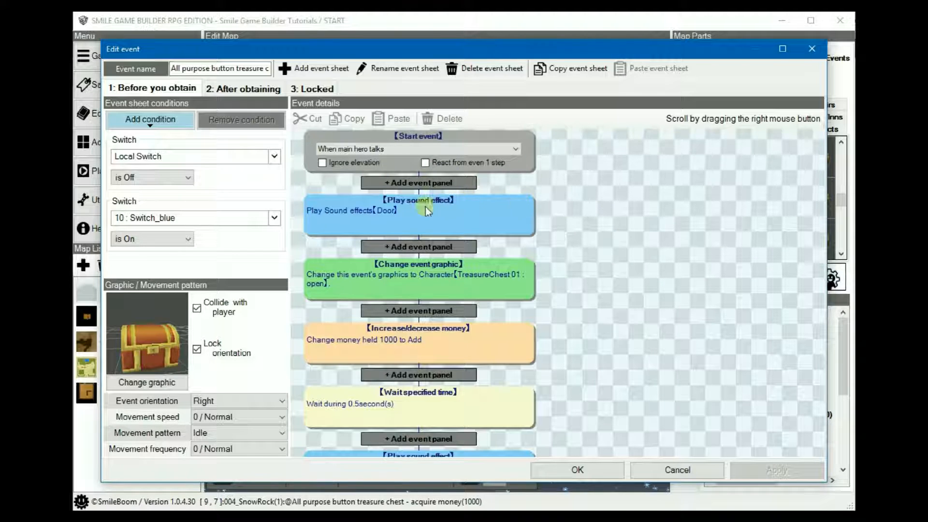
mouse_move(248, 218)
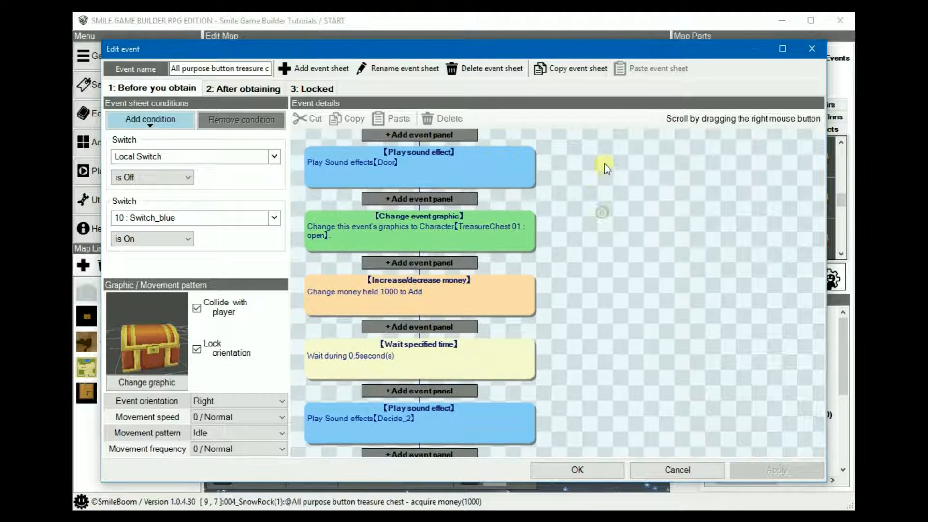
scroll("down", 3)
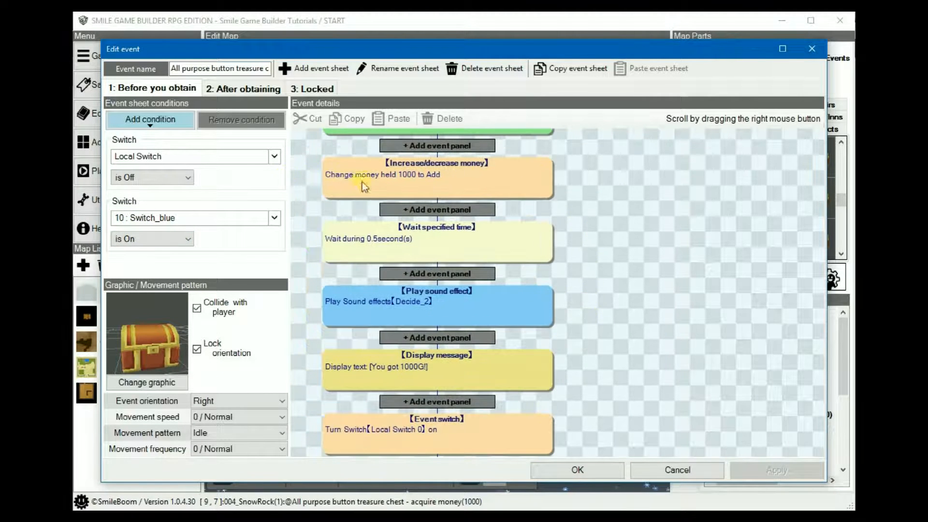
scroll("down", 3)
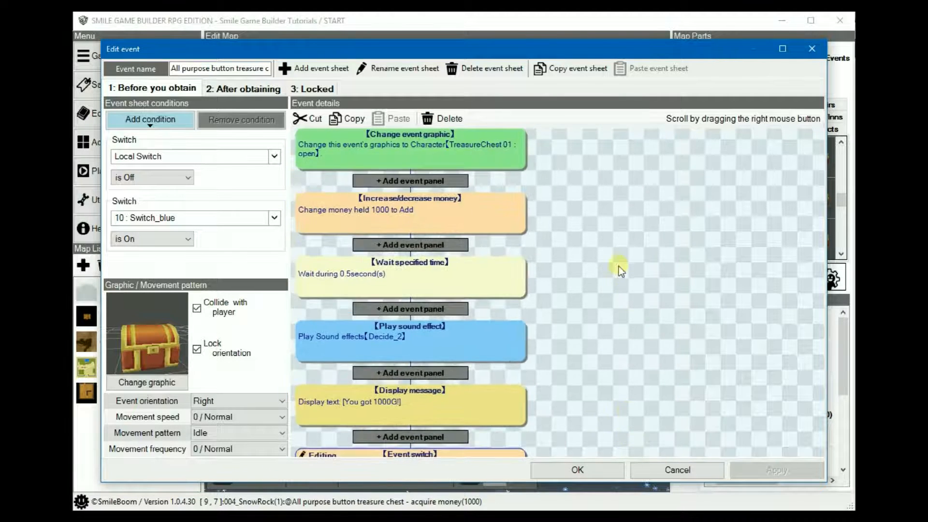
left_click(242, 88)
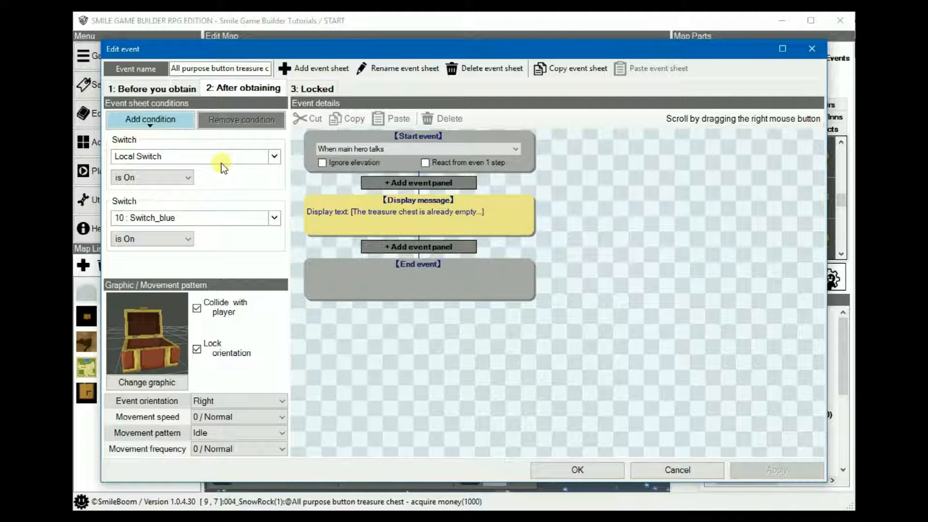
mouse_move(190, 163)
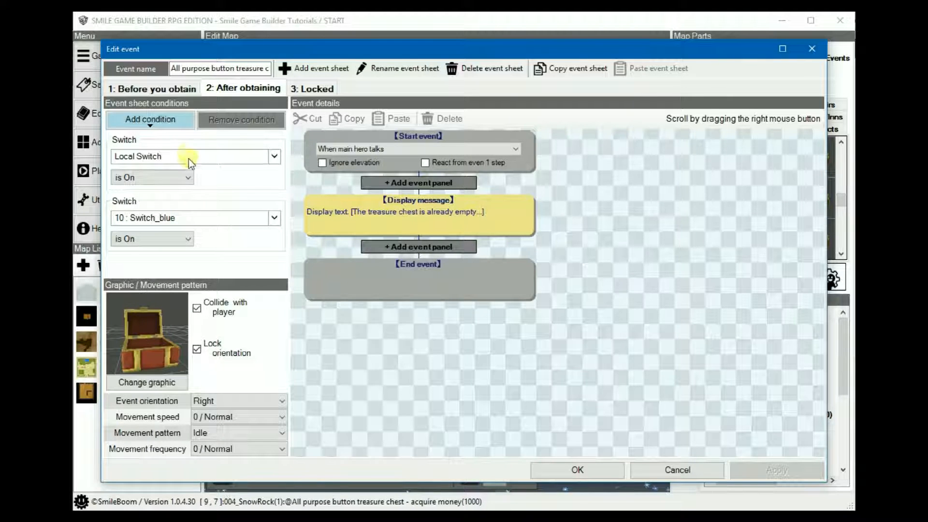
mouse_move(225, 226)
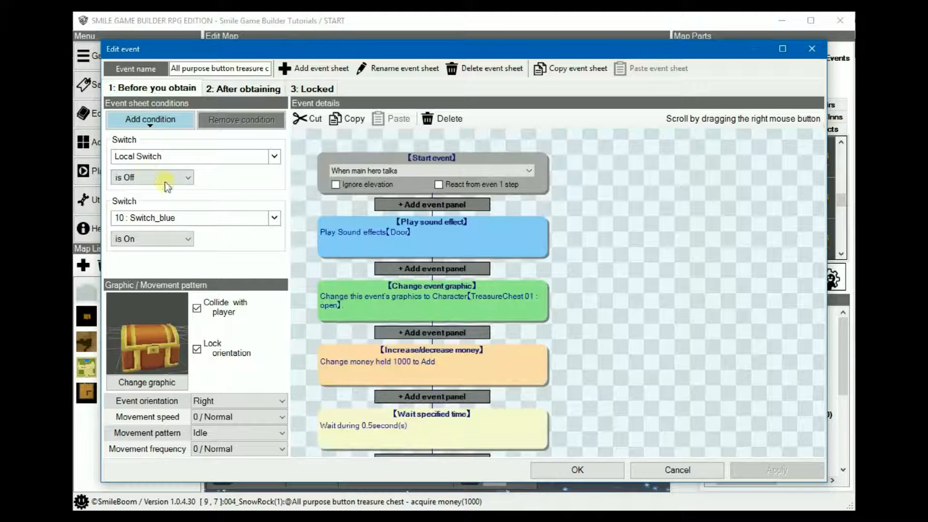
mouse_move(152, 178)
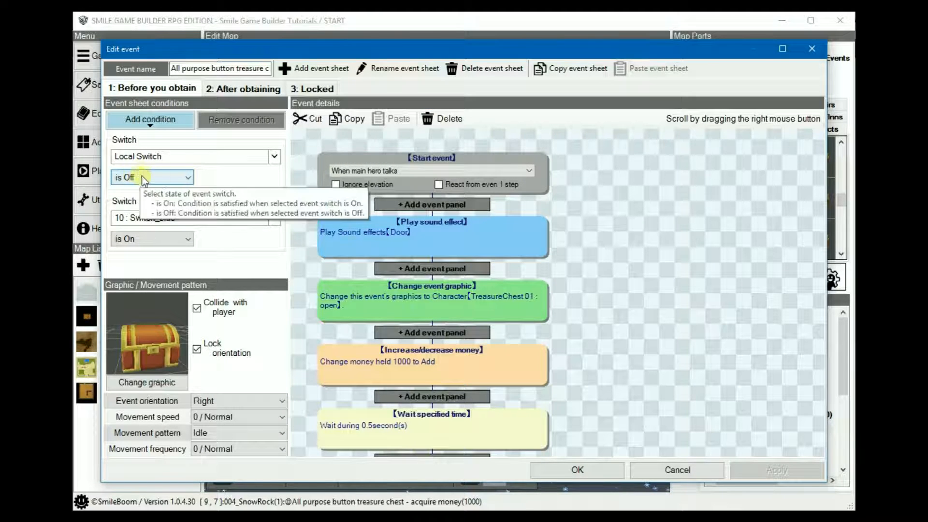
mouse_move(208, 222)
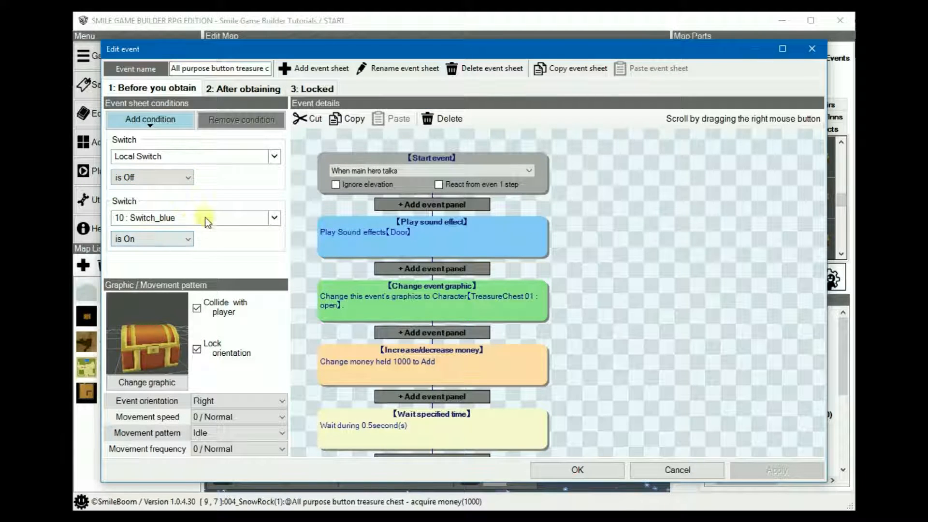
mouse_move(630, 335)
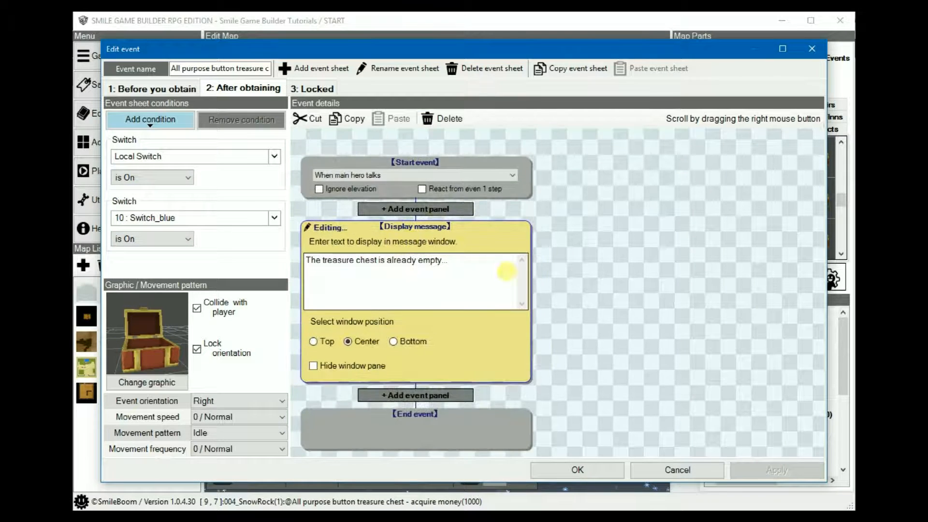
mouse_move(709, 232)
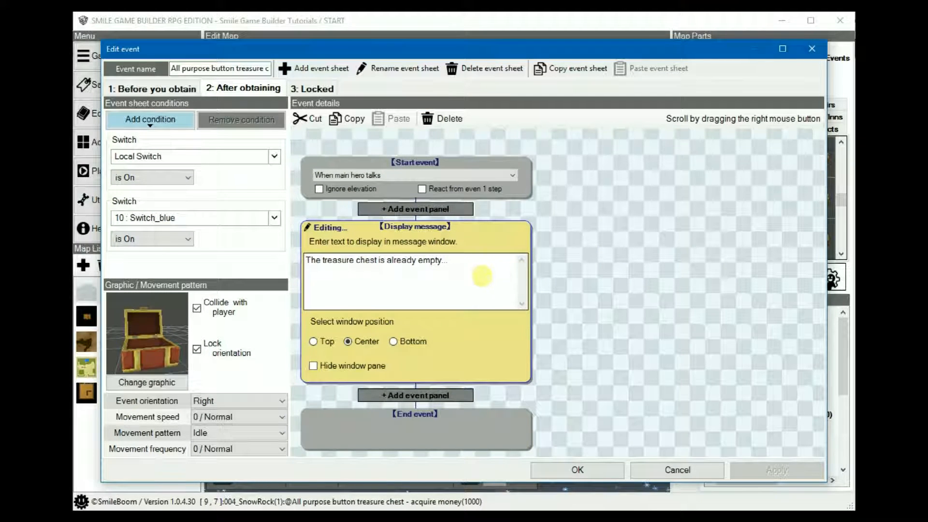
mouse_move(639, 283)
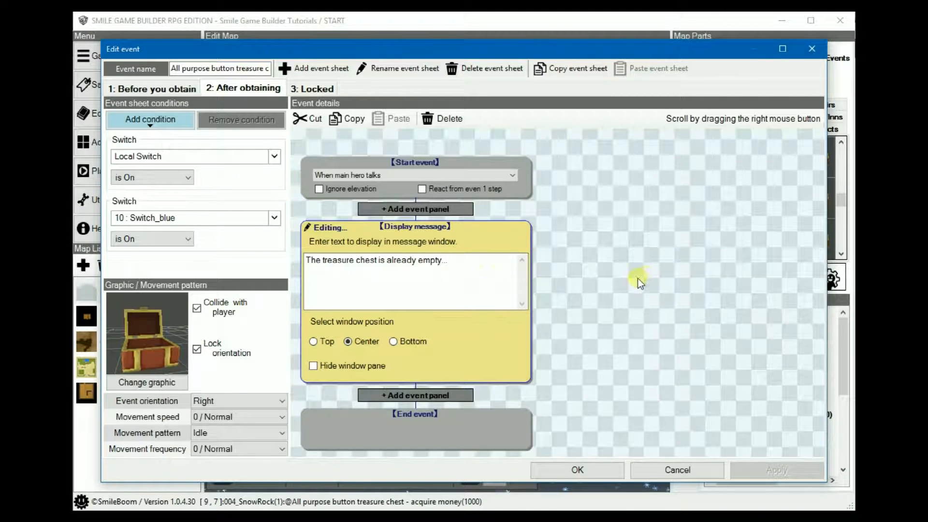
mouse_move(624, 284)
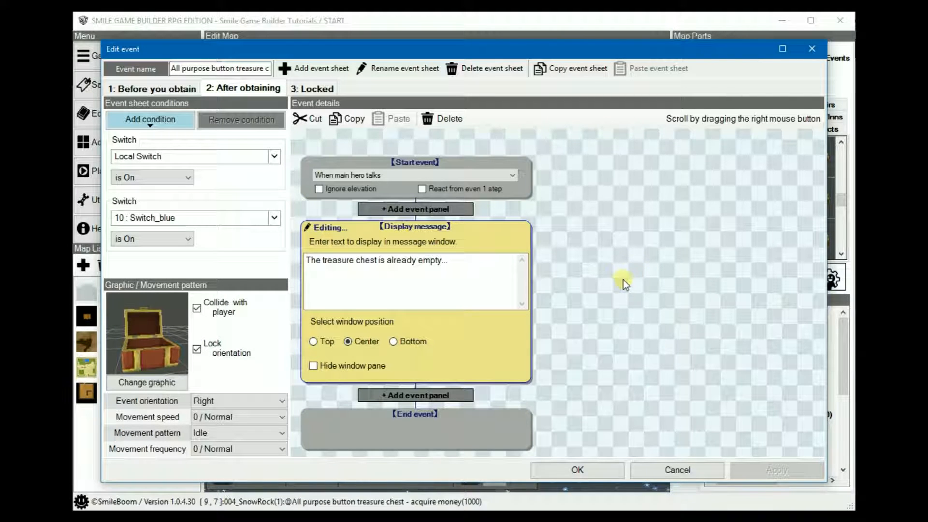
left_click(312, 87)
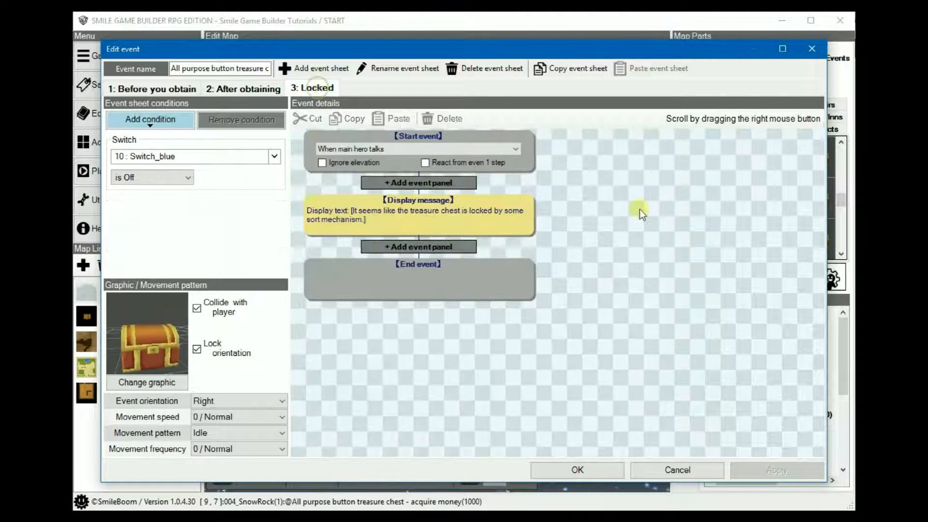
mouse_move(443, 353)
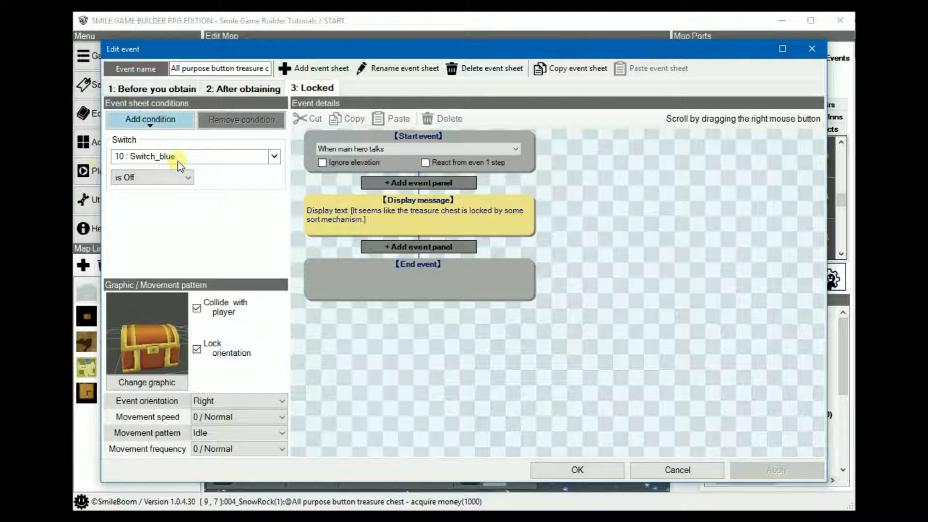
mouse_move(154, 201)
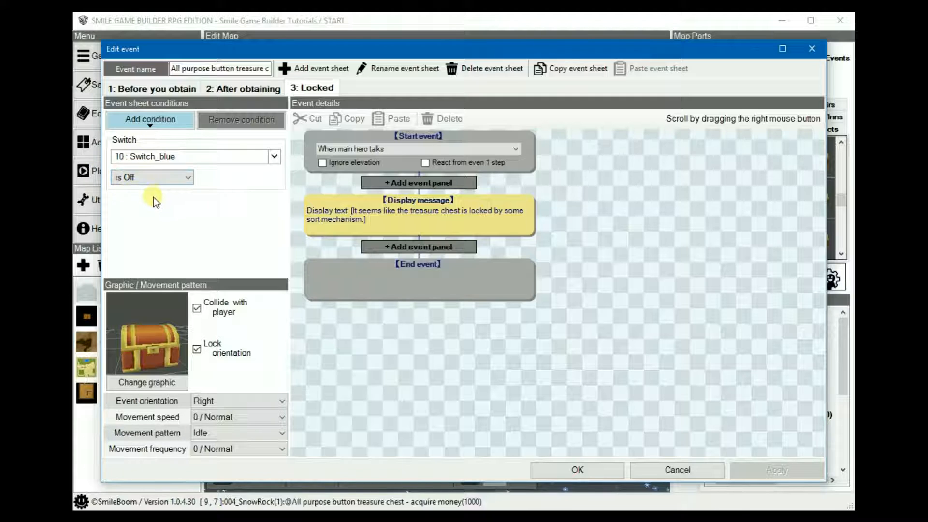
mouse_move(638, 230)
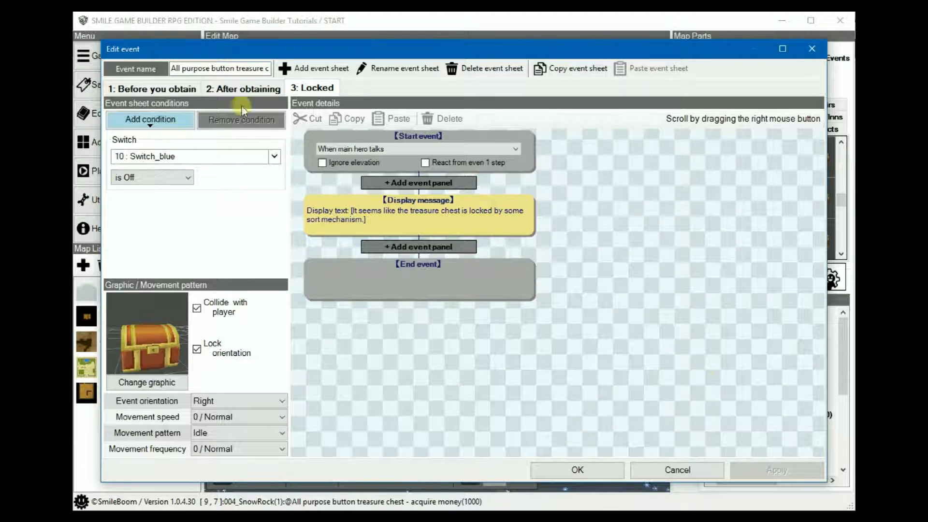
mouse_move(448, 226)
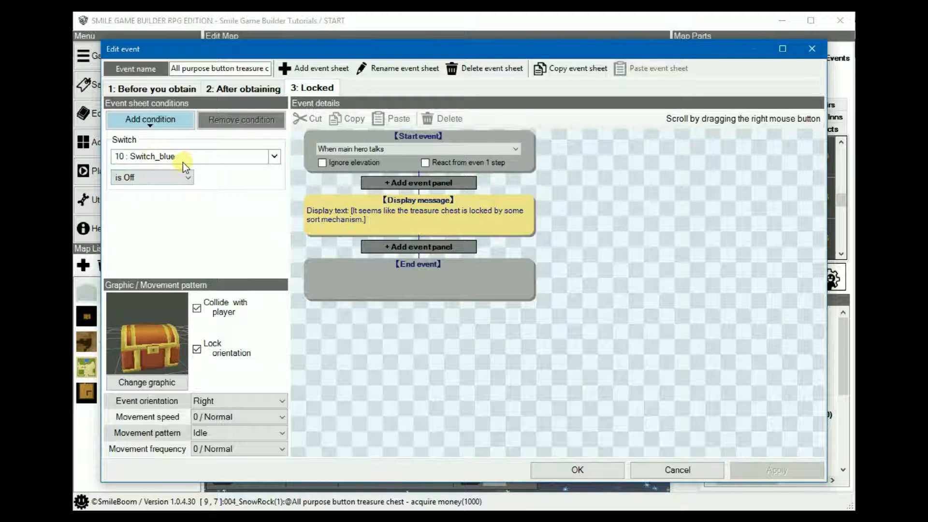
mouse_move(413, 224)
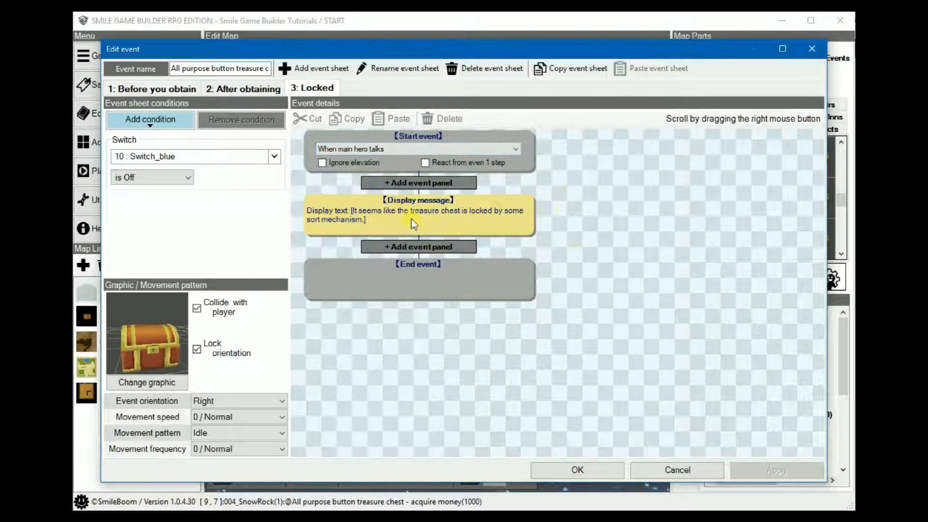
mouse_move(630, 253)
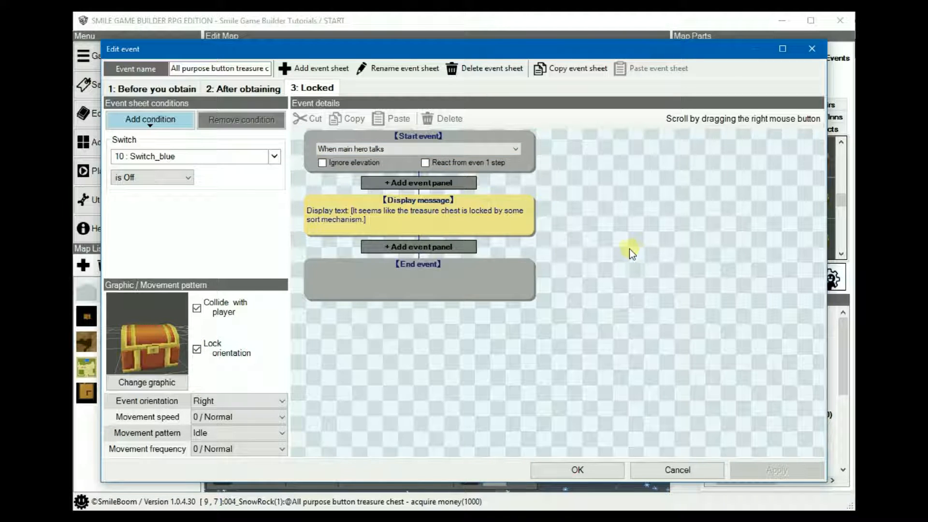
mouse_move(835, 284)
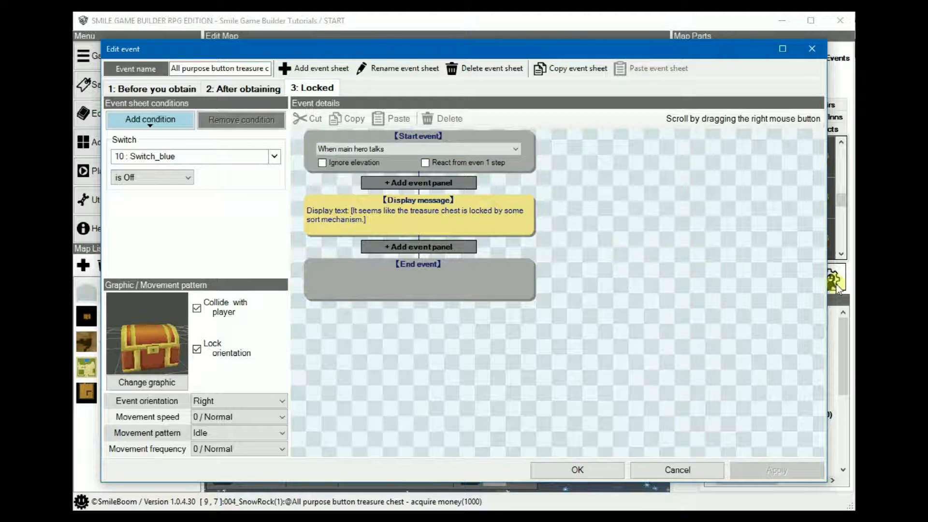
mouse_move(630, 288)
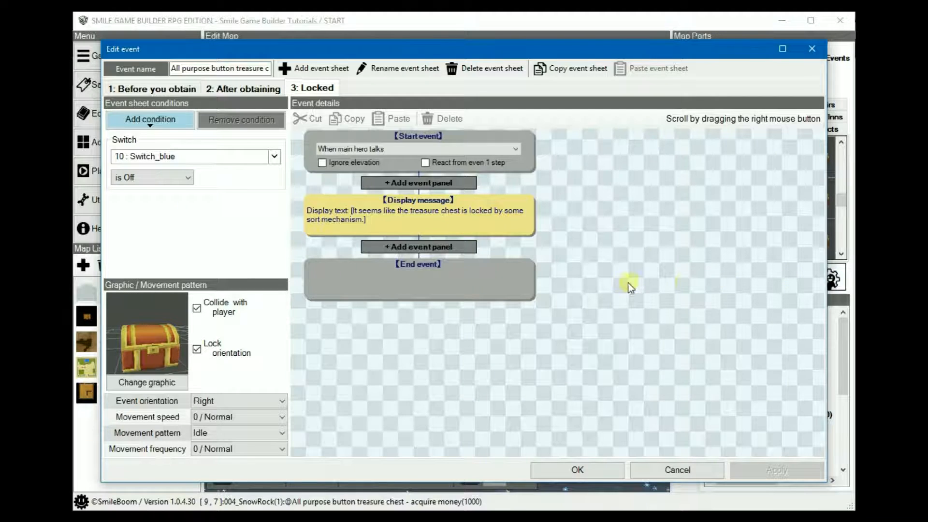
mouse_move(619, 284)
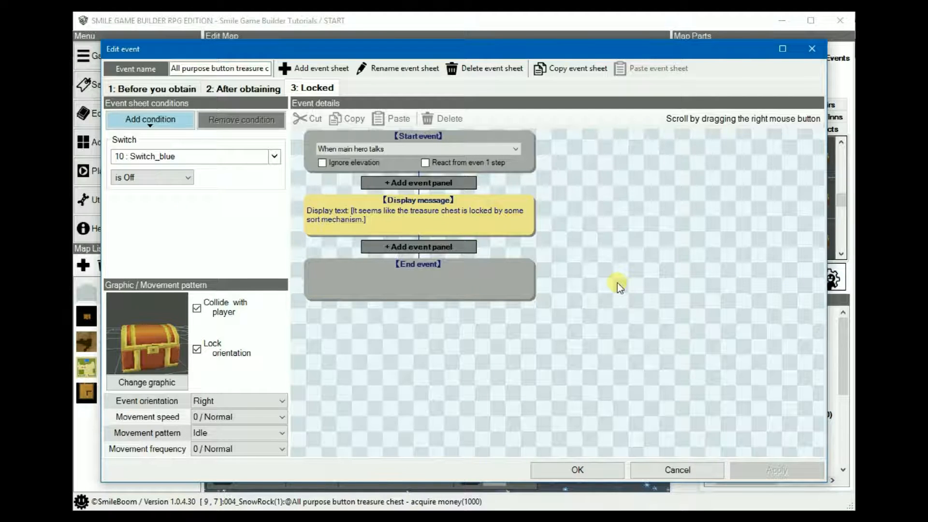
mouse_move(583, 192)
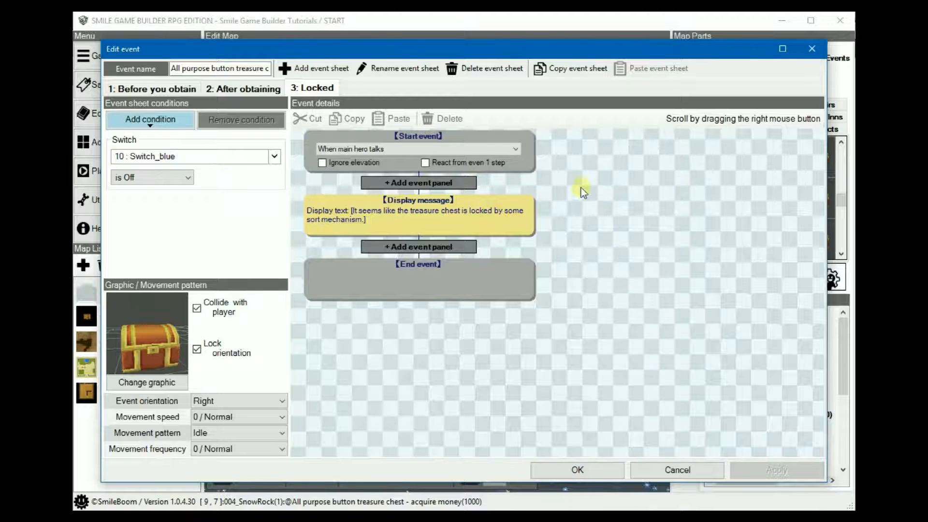
- Set the After obtaining sheet to start 'Triggered automatically (1 time only)'
left_click(513, 148)
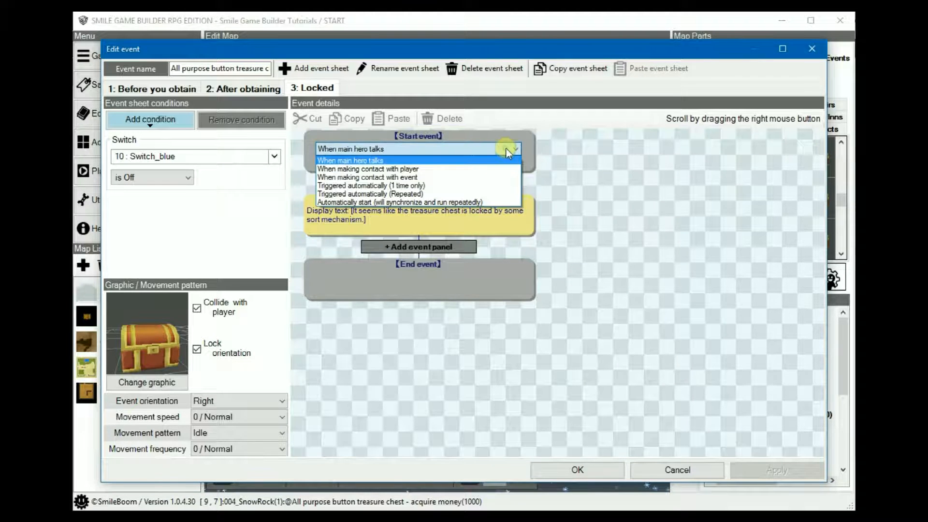
mouse_move(424, 185)
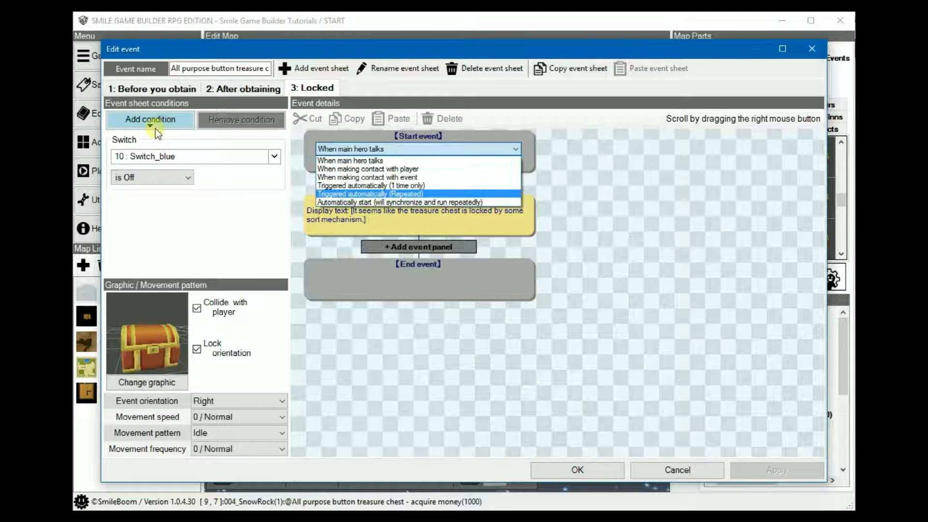
mouse_move(158, 230)
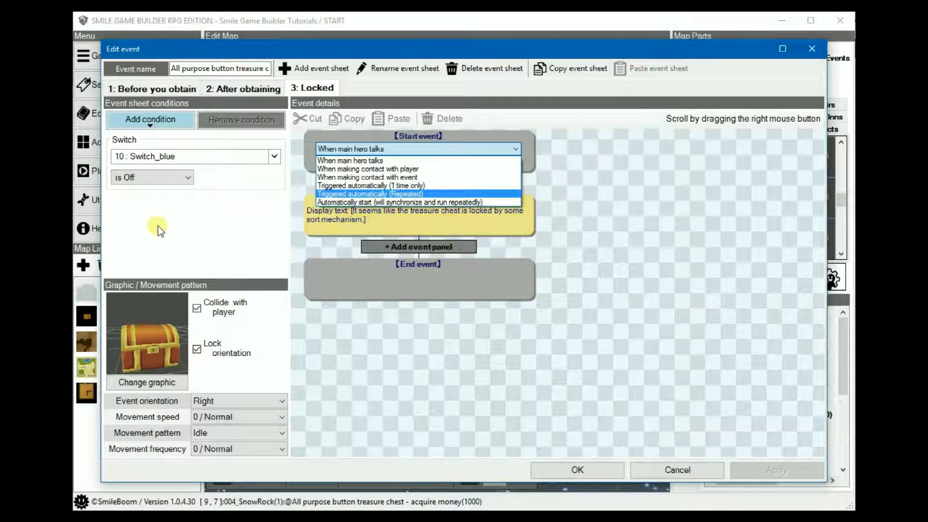
mouse_move(146, 225)
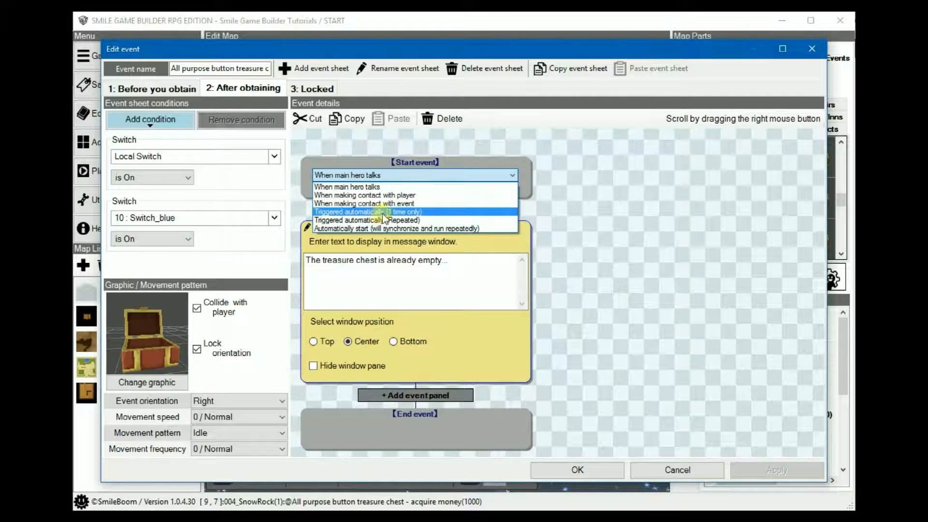
left_click(369, 211)
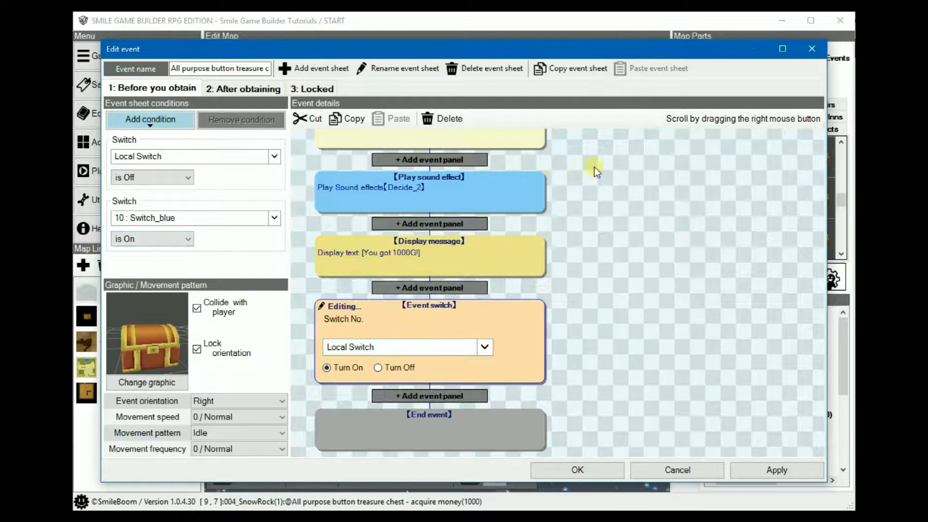
- Change sheet 2's start trigger to 'Triggered automatically (Repeated)'
left_click(242, 88)
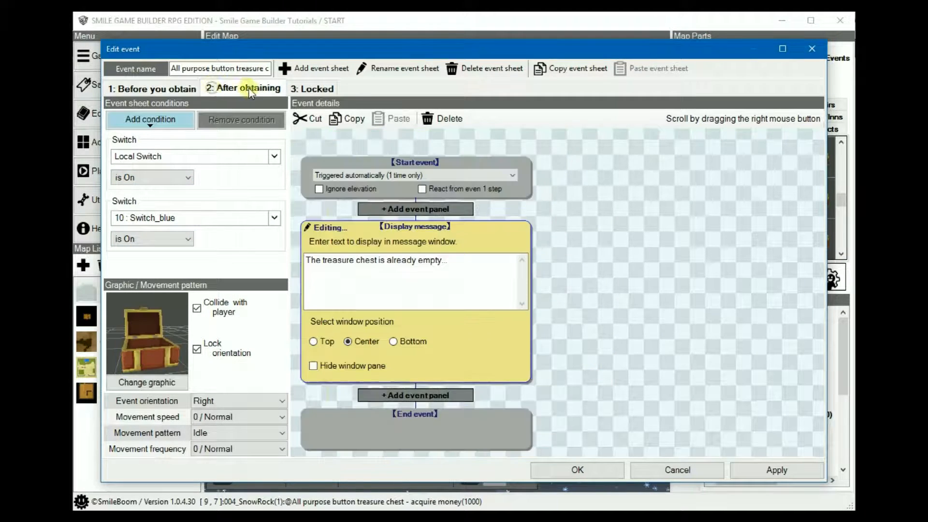
mouse_move(503, 281)
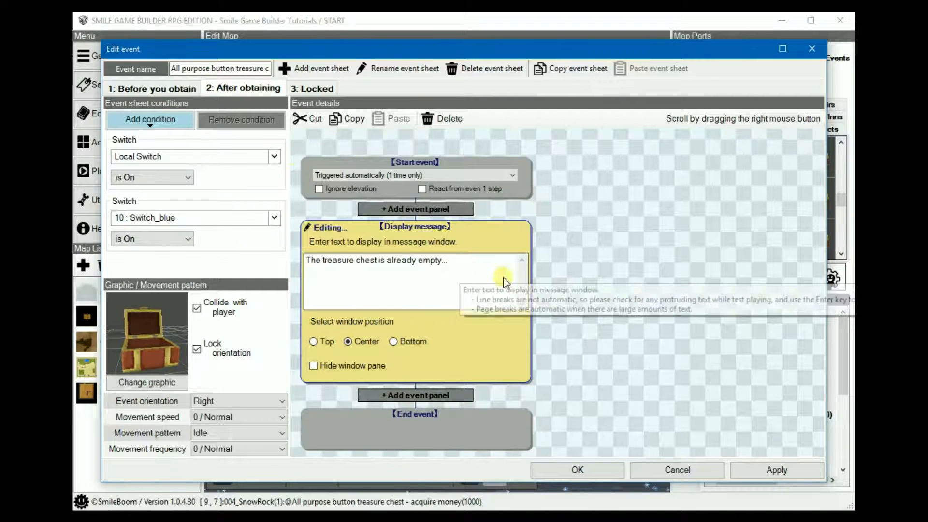
mouse_move(603, 284)
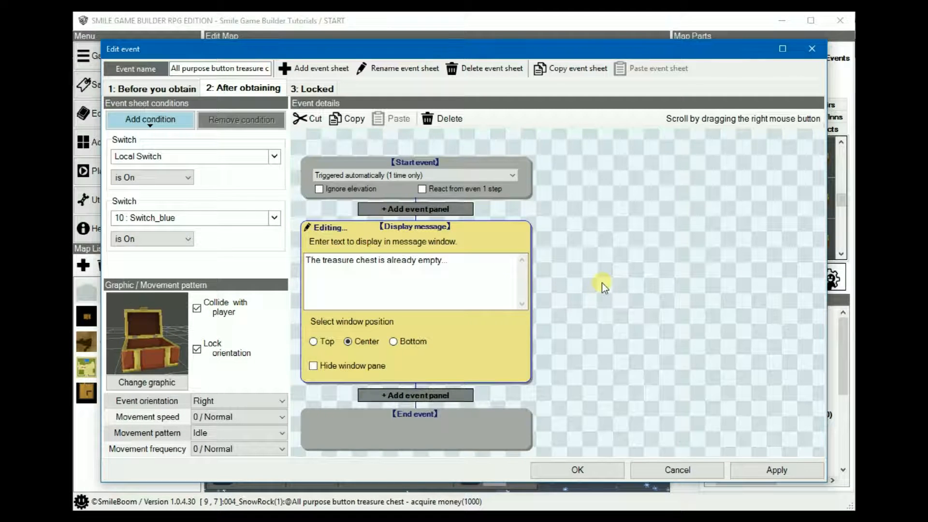
mouse_move(474, 237)
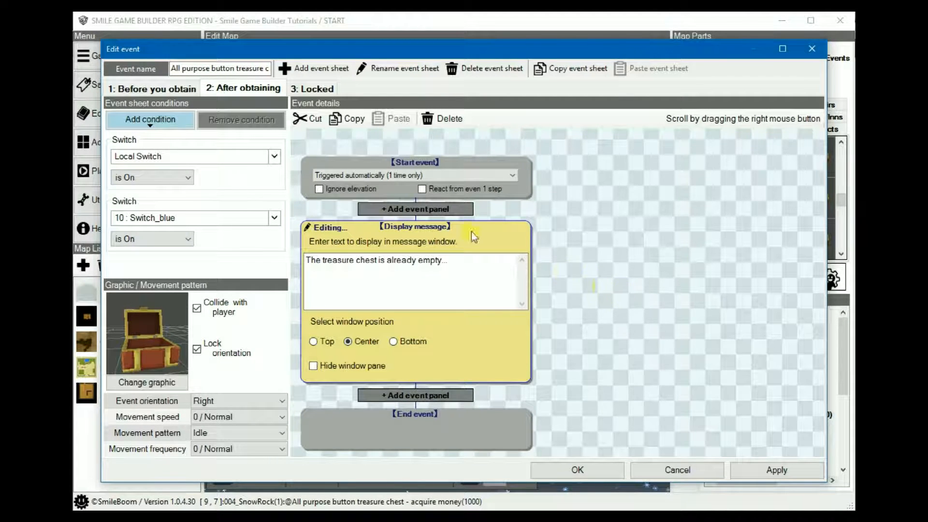
left_click(511, 175)
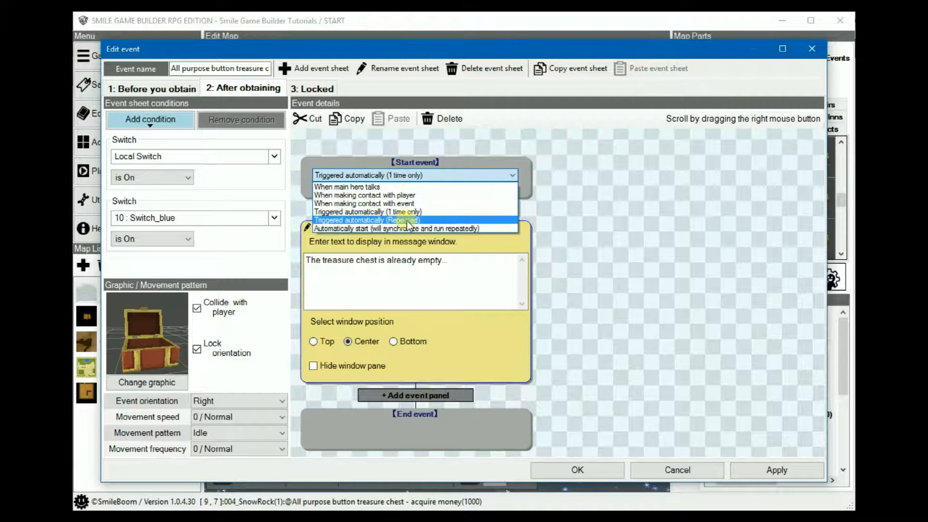
left_click(367, 219)
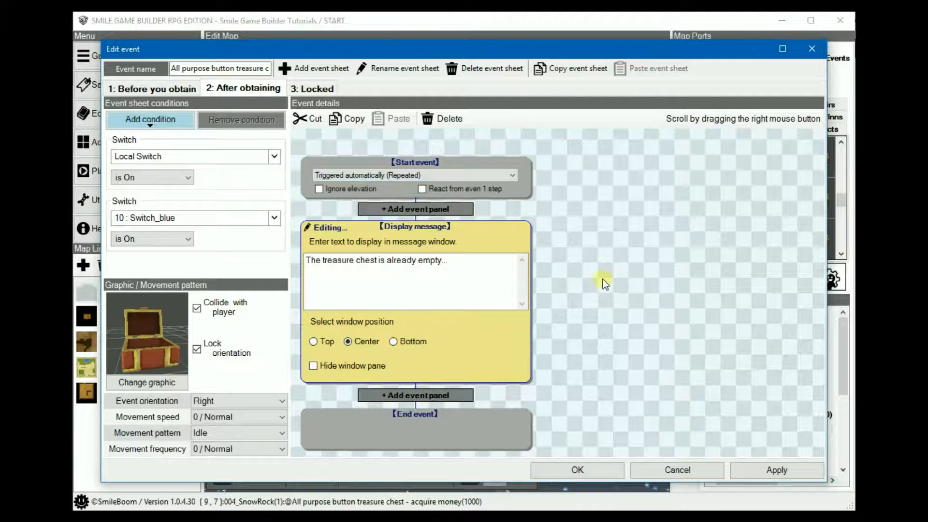
mouse_move(593, 274)
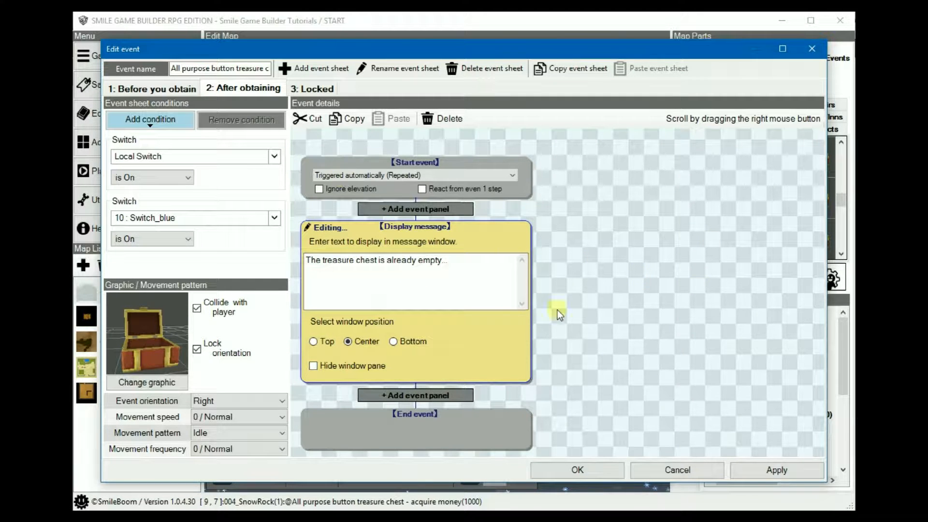
mouse_move(677, 247)
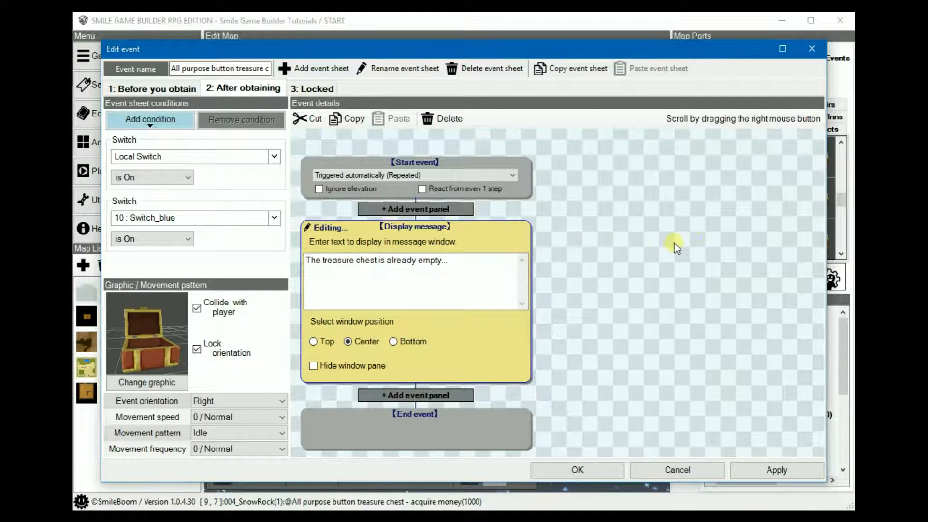
mouse_move(717, 230)
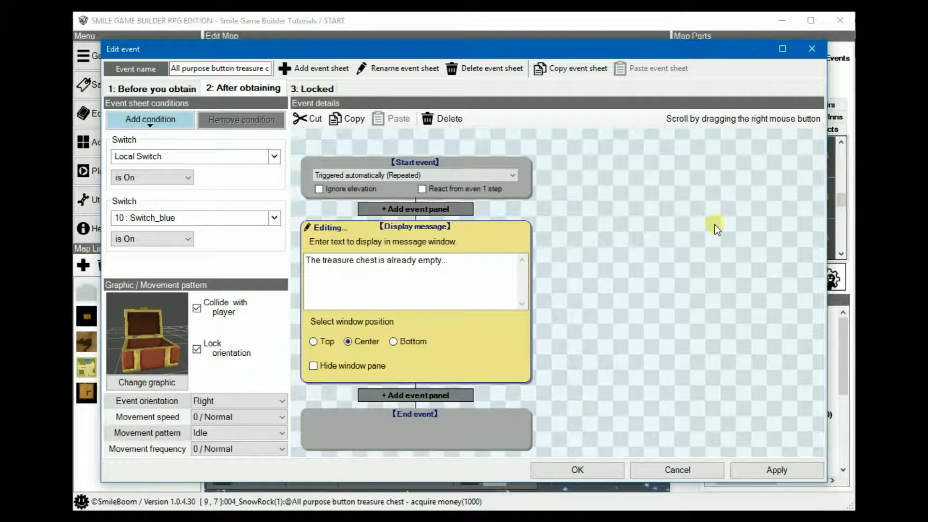
mouse_move(644, 251)
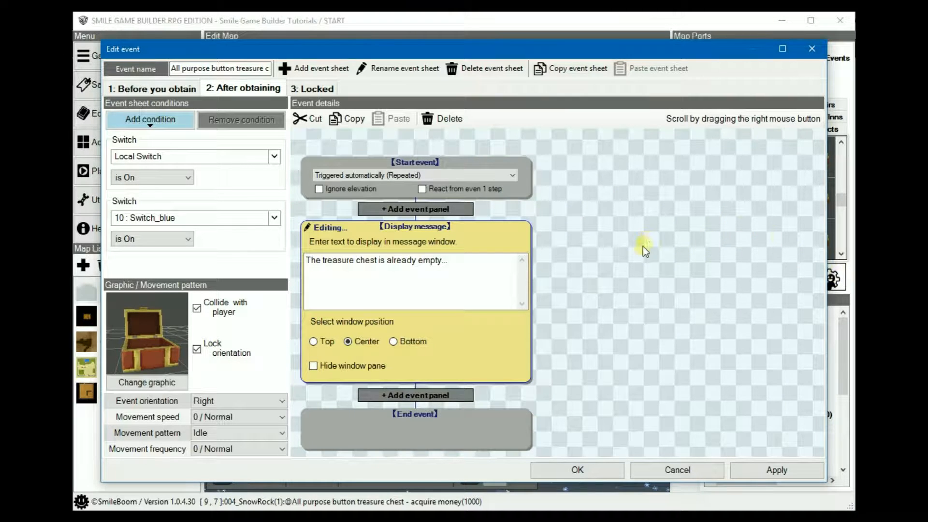
mouse_move(659, 248)
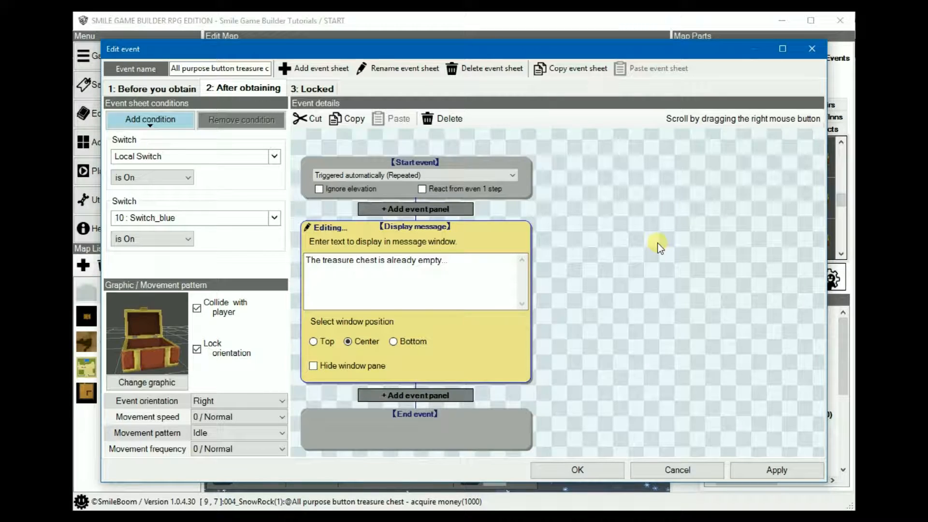